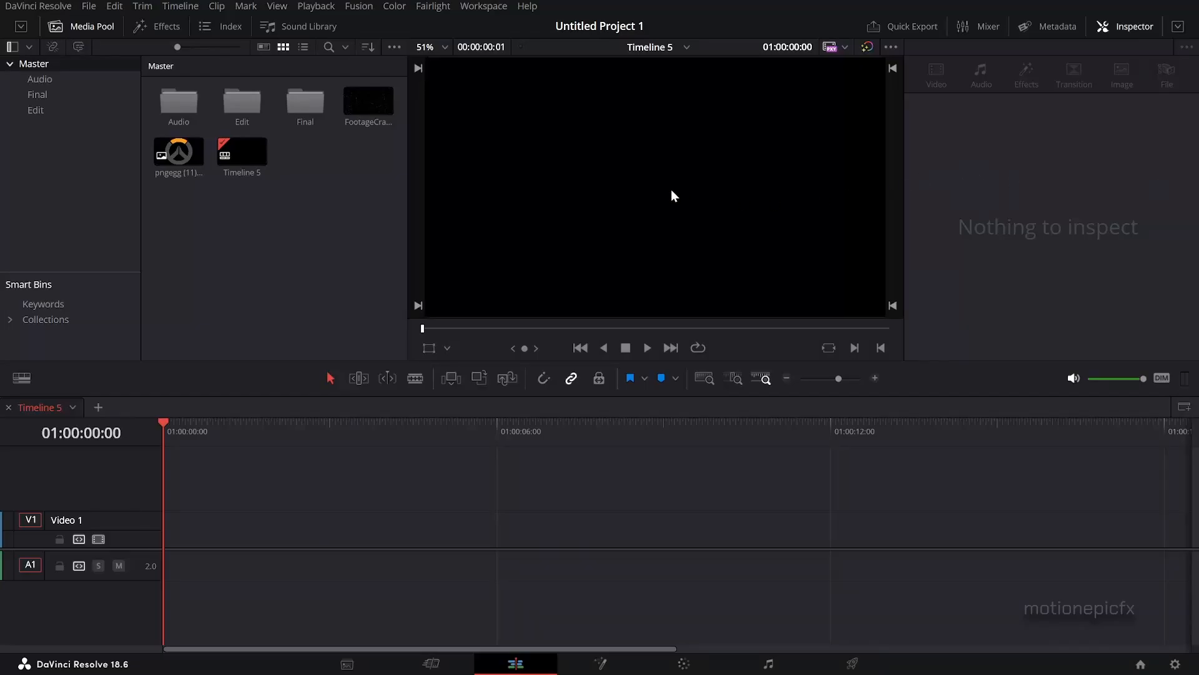
pyautogui.moveTo(360, 253)
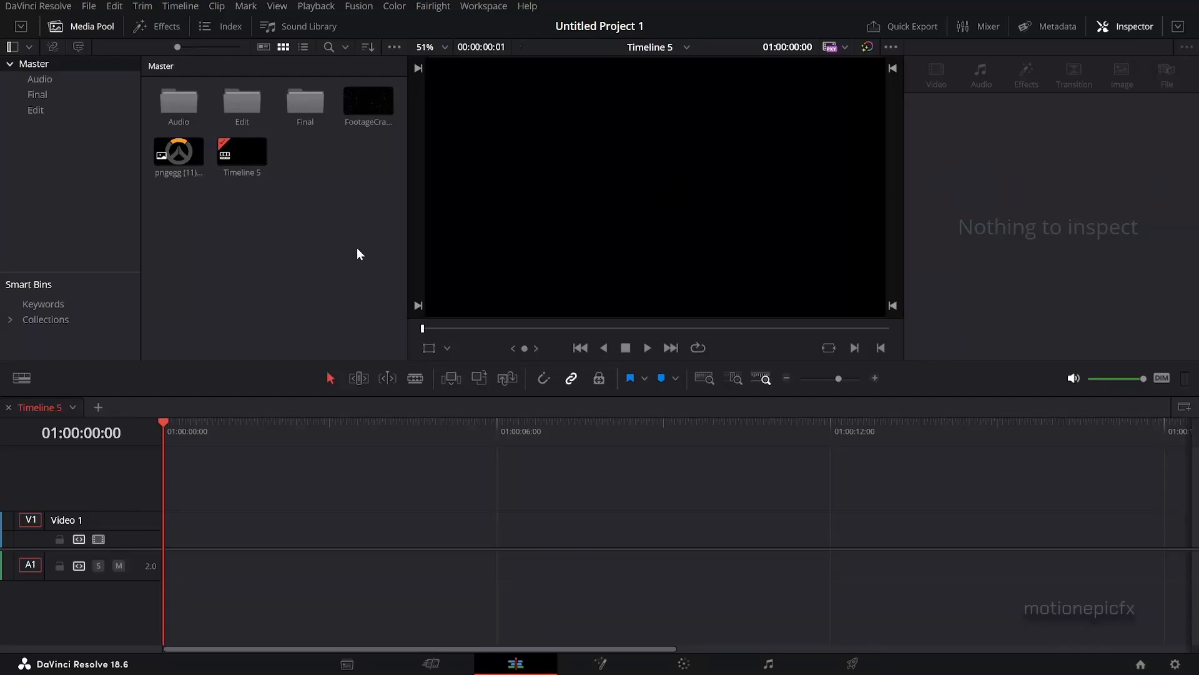
pyautogui.moveTo(267, 286)
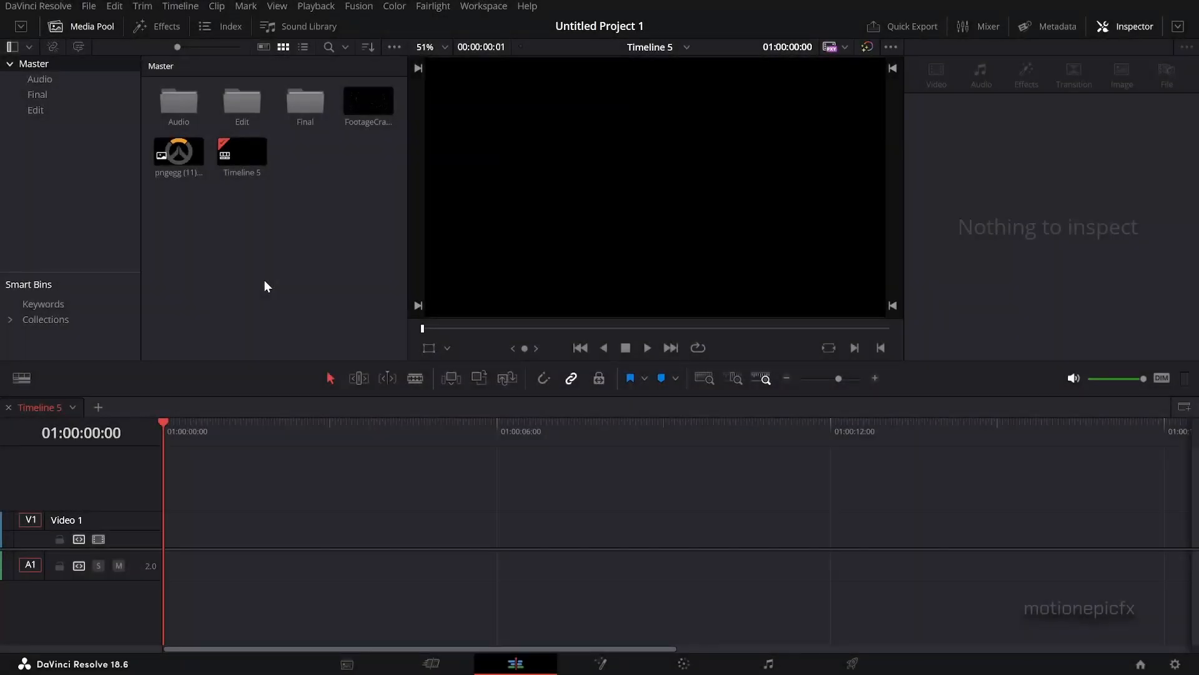
pyautogui.moveTo(234, 299)
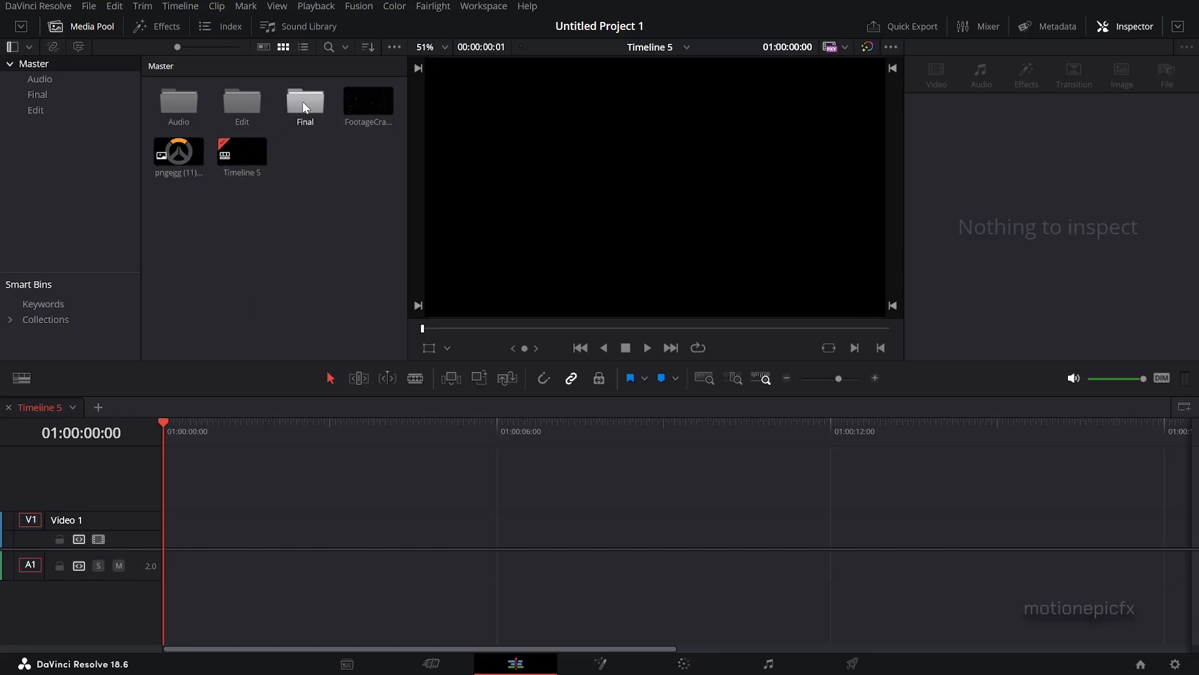
# Step: Open the Final(LOGO), Final(TEXT), Edit (LOGO) and Edit (TEXT) timelines from their bins
pyautogui.doubleClick(304, 100)
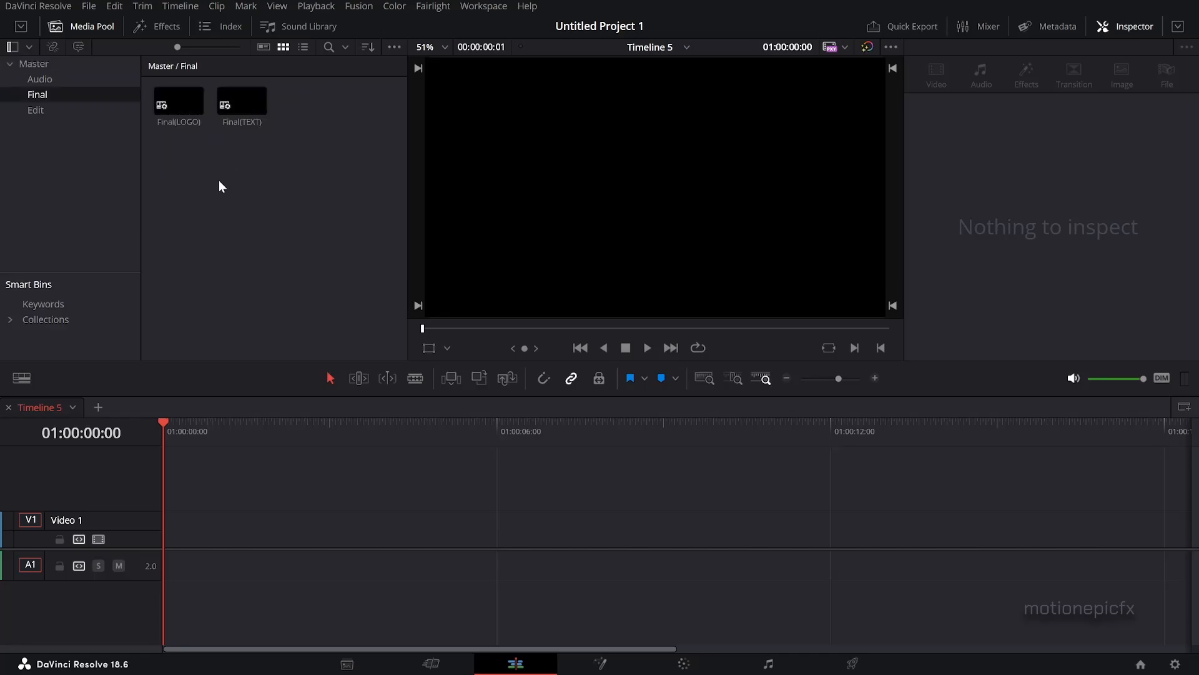
pyautogui.click(177, 100)
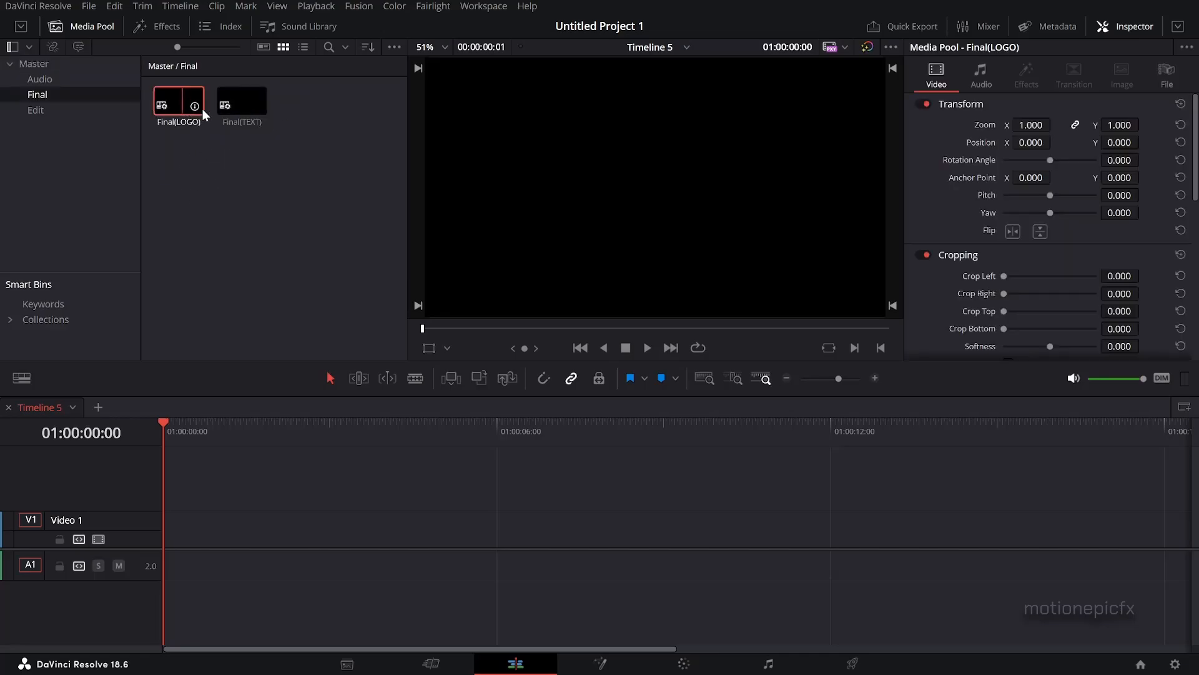
pyautogui.doubleClick(242, 100)
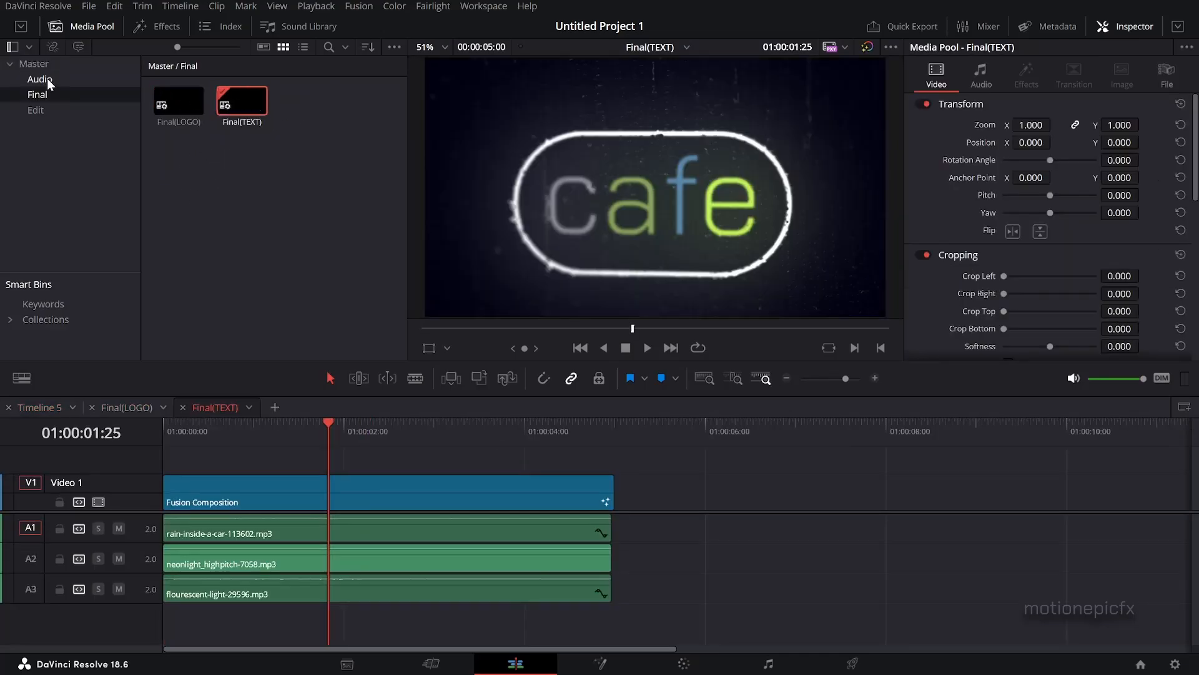
pyautogui.moveTo(41, 112)
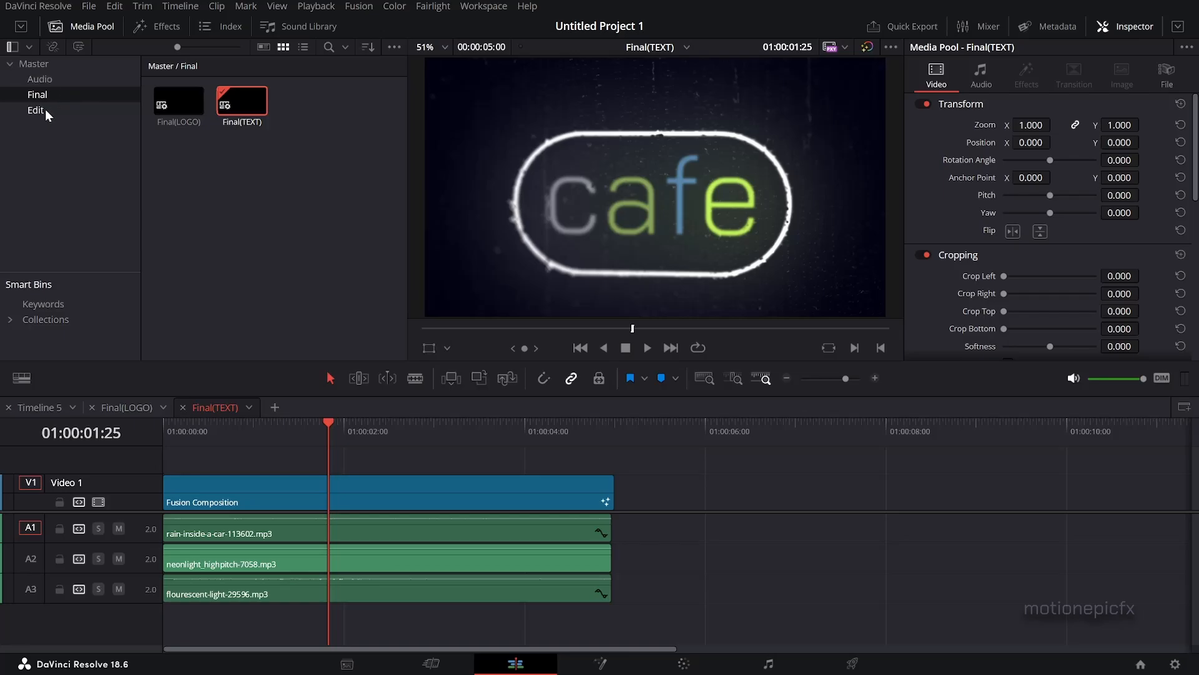
pyautogui.click(34, 110)
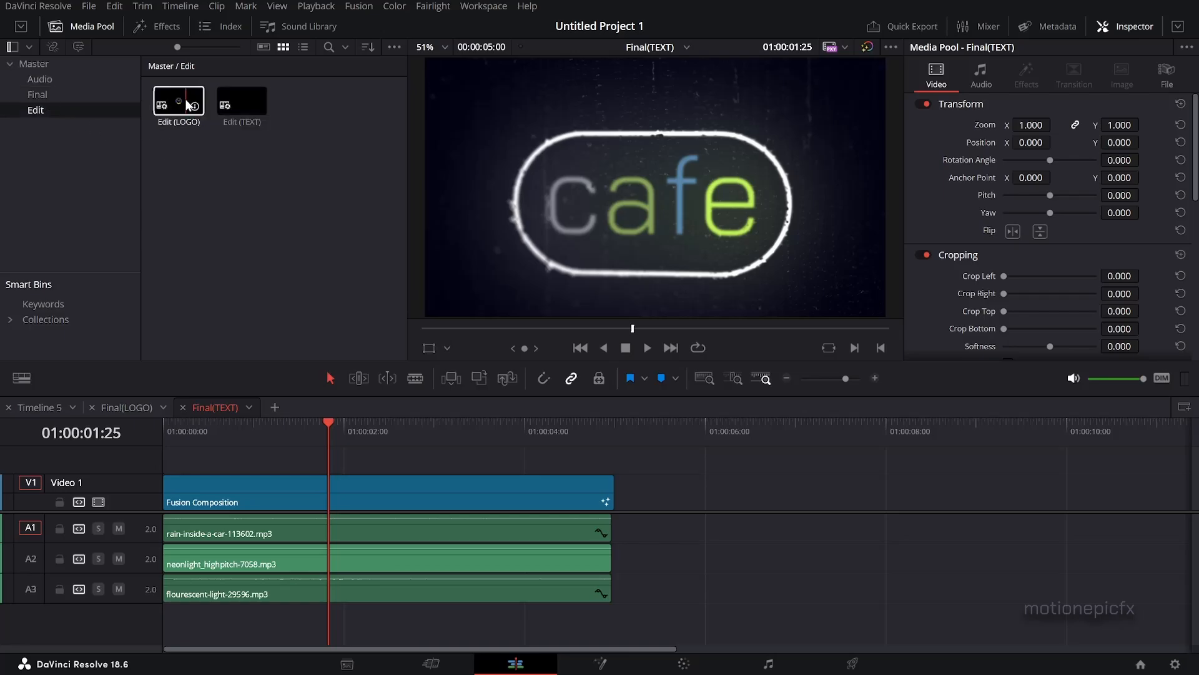
pyautogui.doubleClick(178, 100)
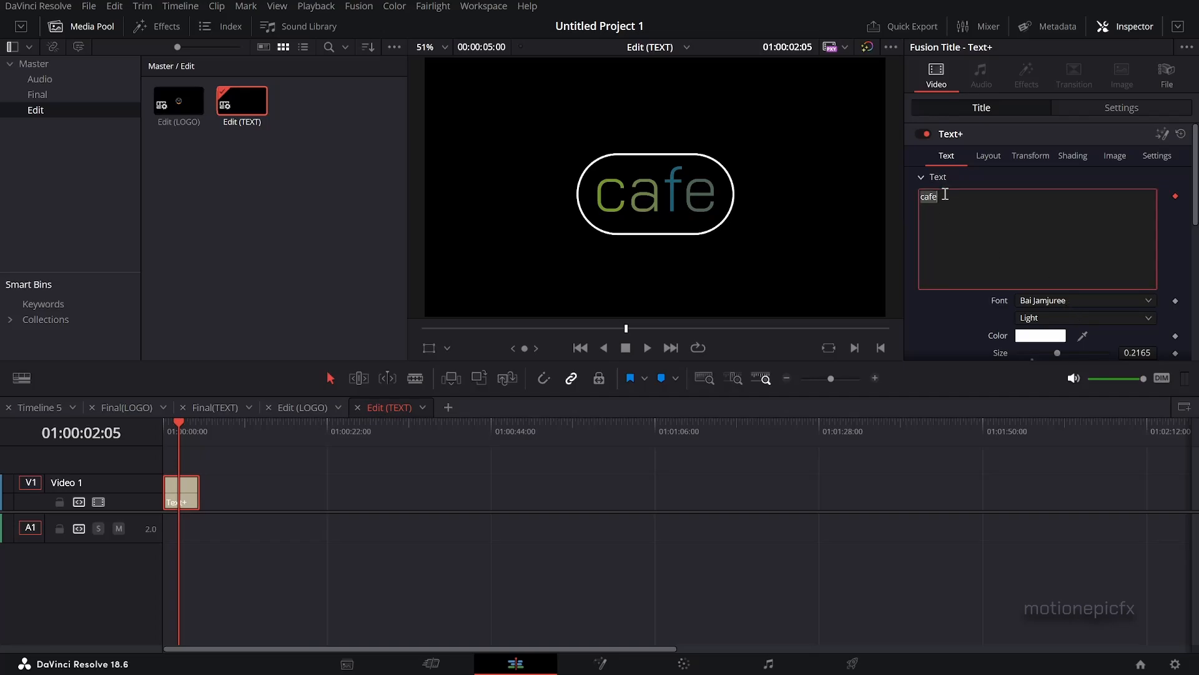
# Step: Retype the sample title as XZXZX and compare the Edit and finished logo timelines
pyautogui.write('XZXZX')
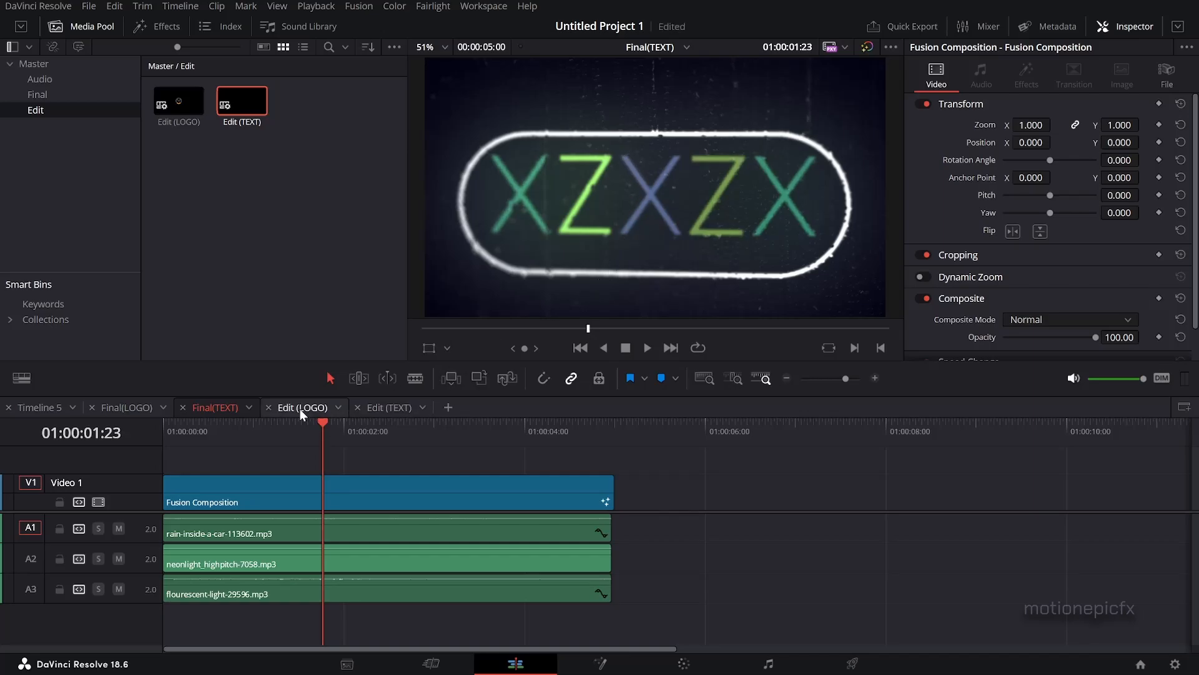
pyautogui.click(302, 407)
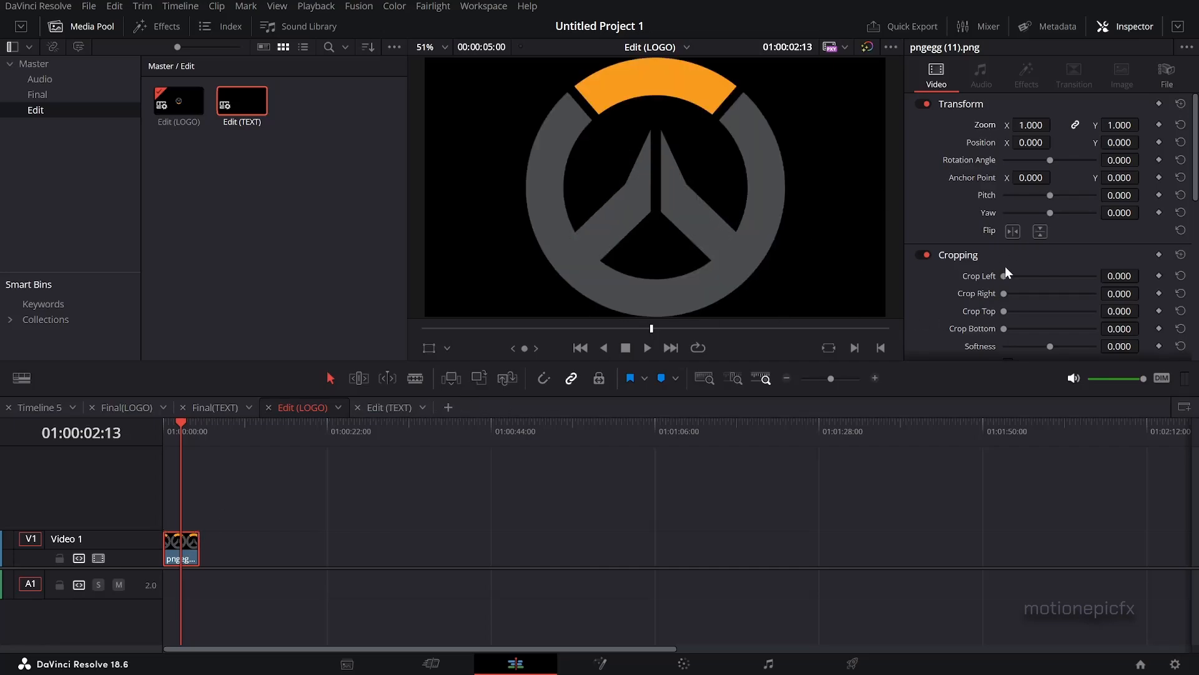
pyautogui.moveTo(215, 412)
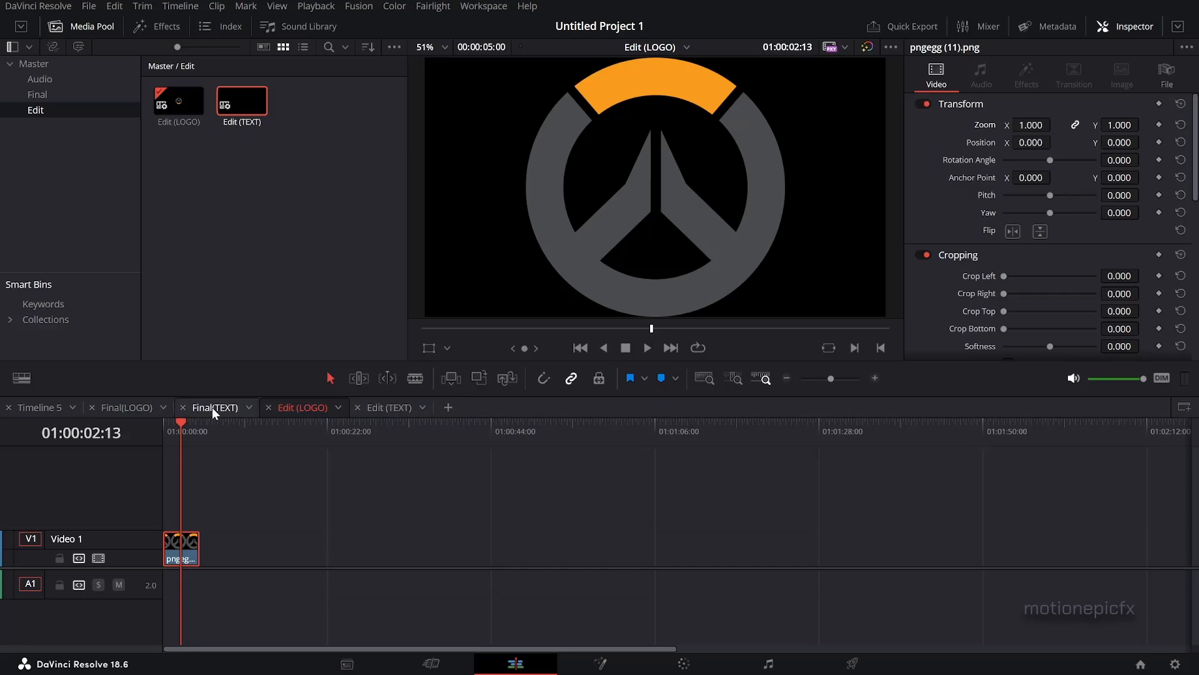
pyautogui.click(125, 408)
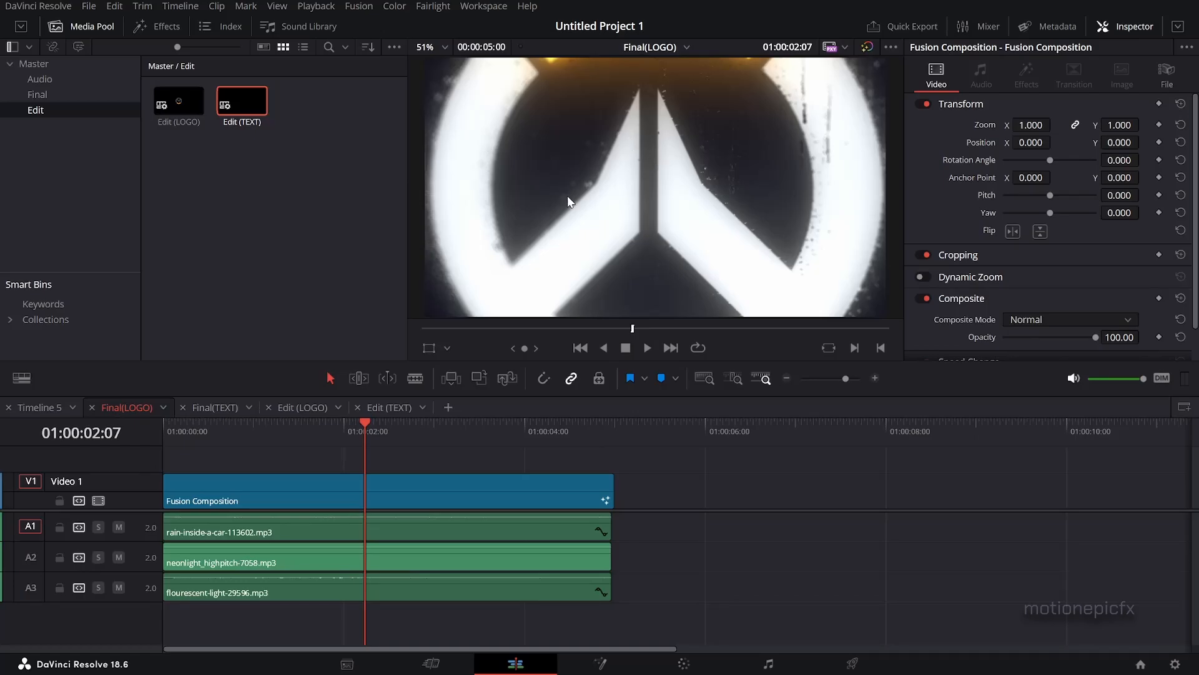
pyautogui.moveTo(464, 475)
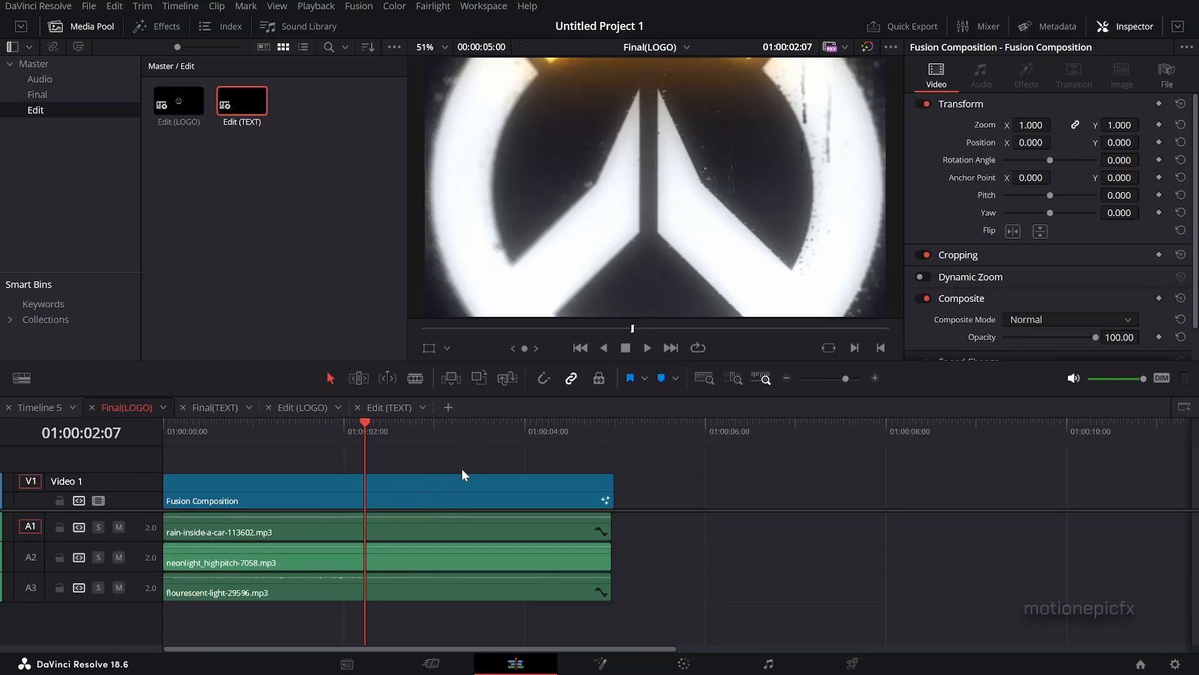
pyautogui.click(303, 407)
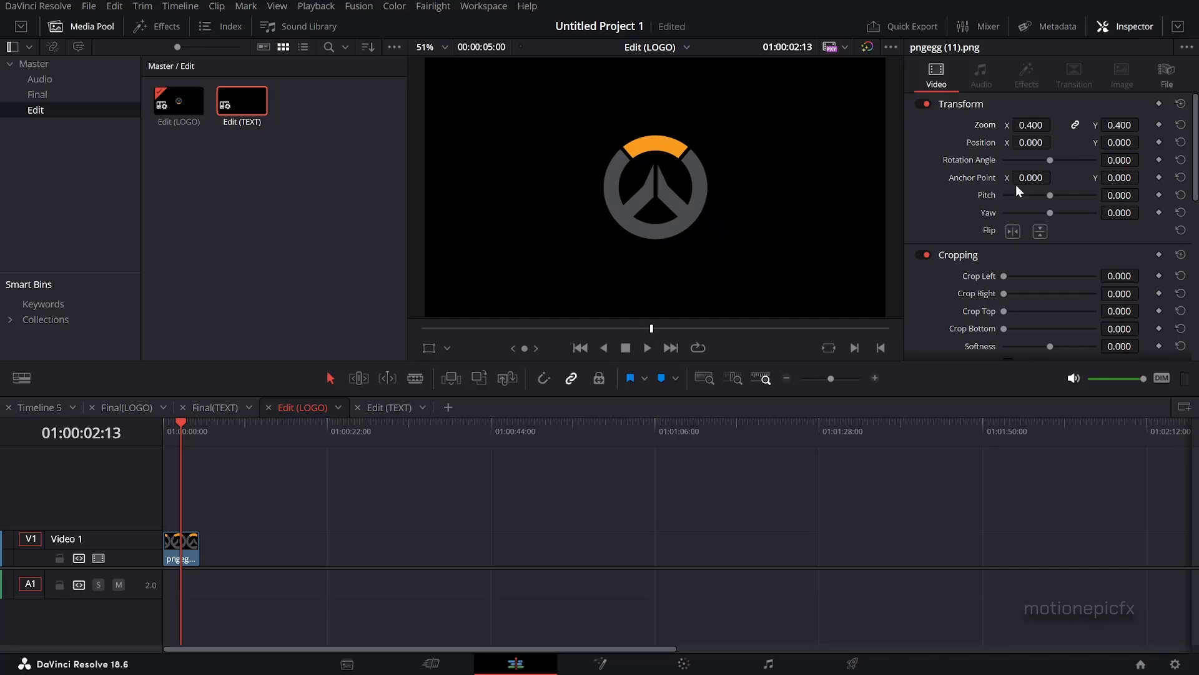
pyautogui.click(127, 407)
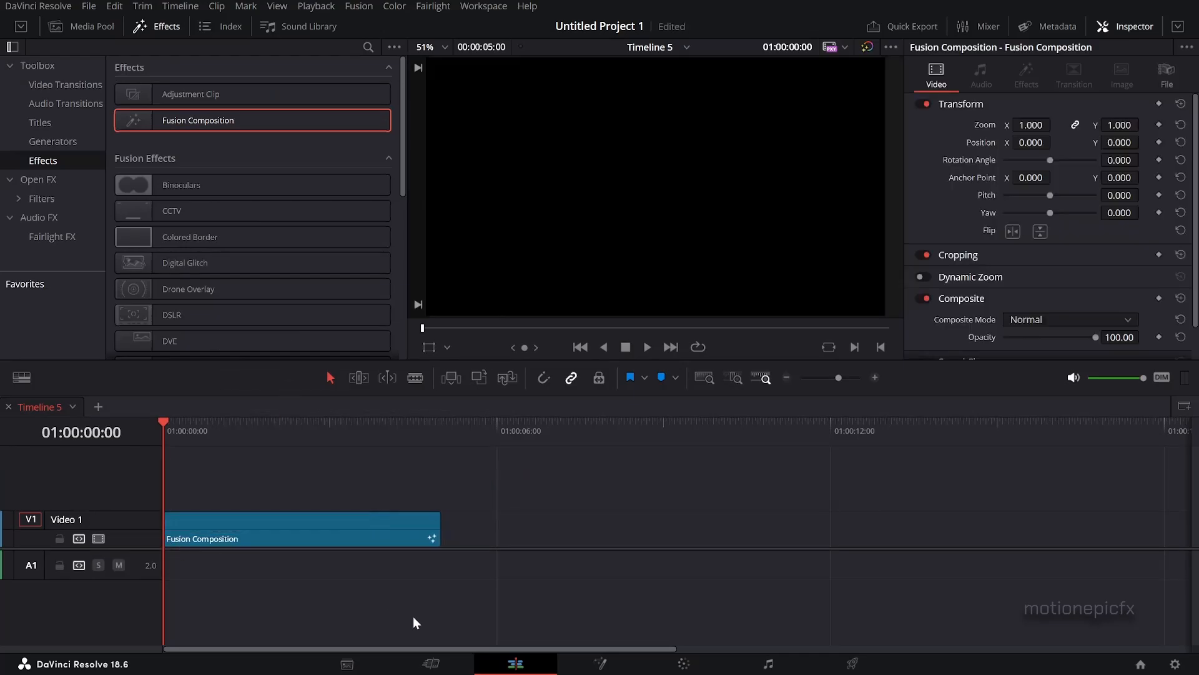
# Step: Open the composition in Fusion and add a Text+ node reading 'neon'
pyautogui.click(605, 664)
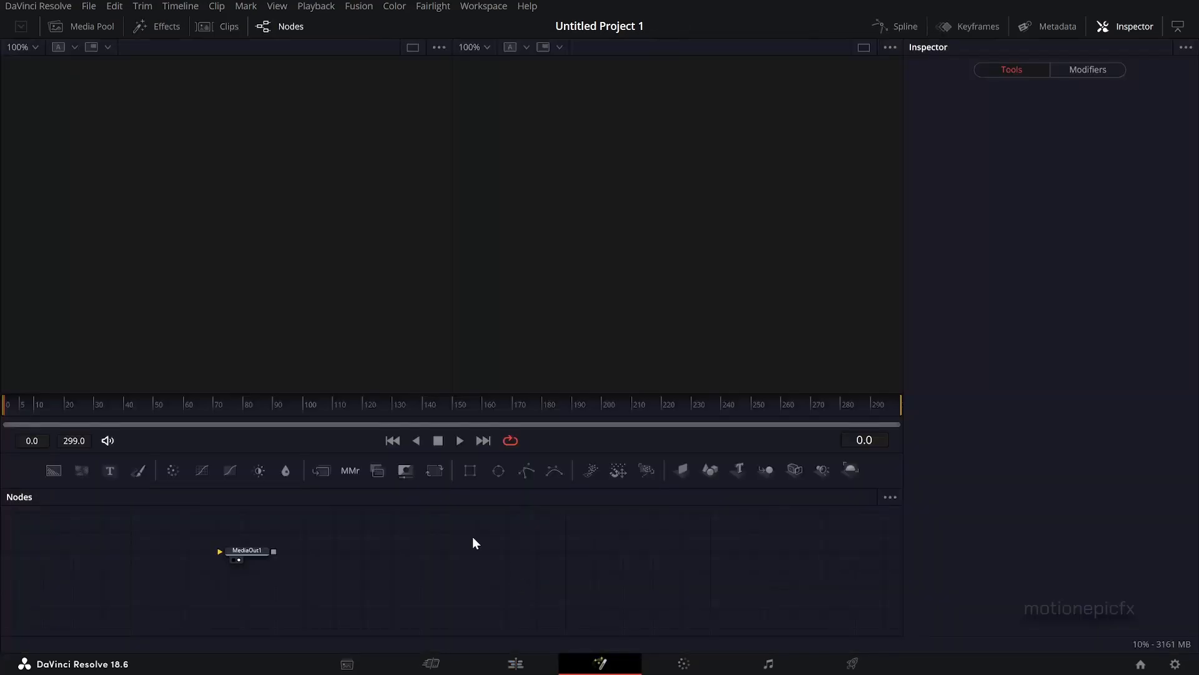
pyautogui.moveTo(246, 551); pyautogui.dragTo(634, 561)
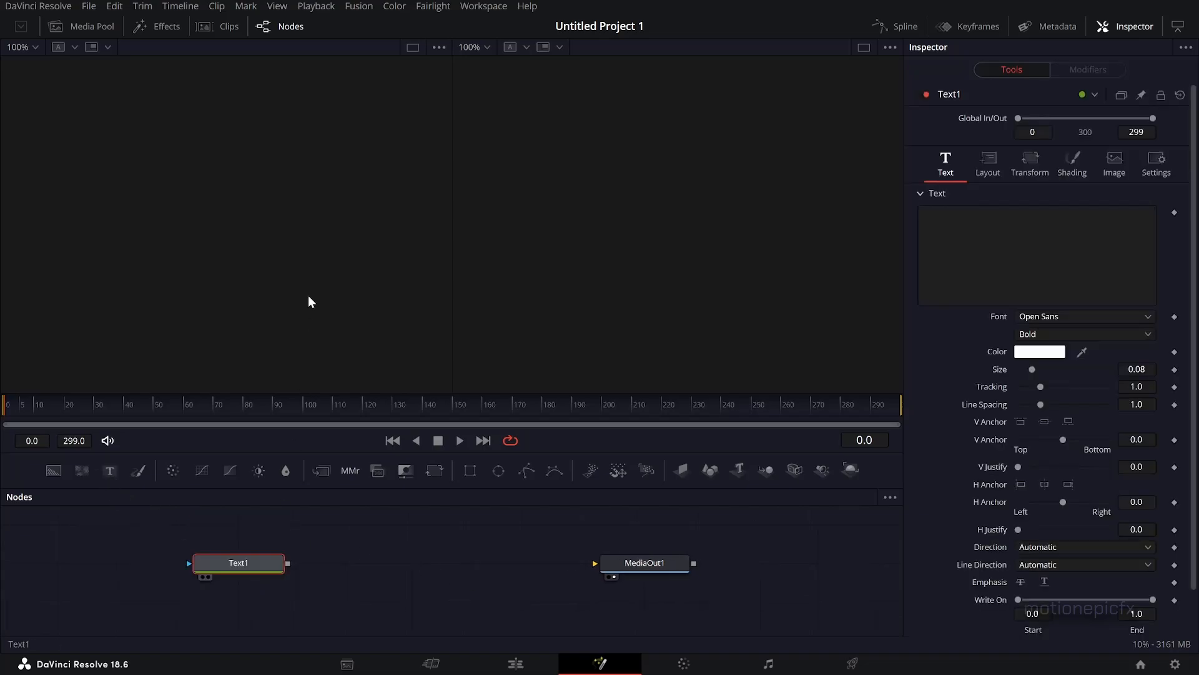
pyautogui.click(1037, 255)
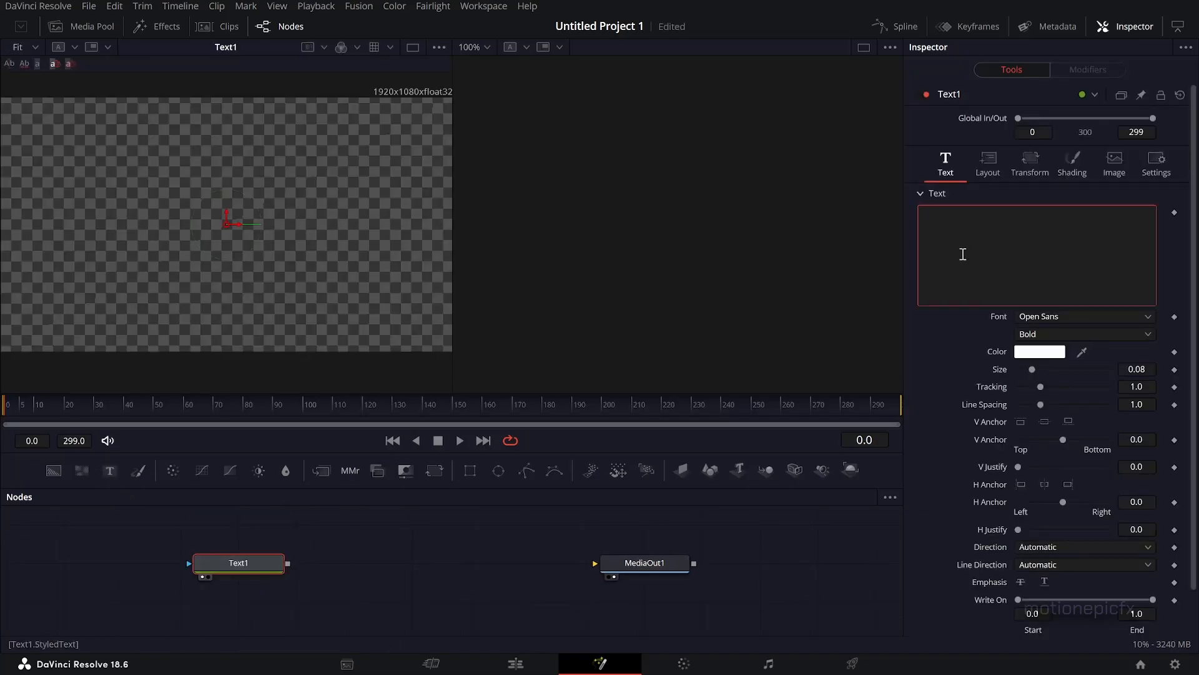
pyautogui.write('neon')
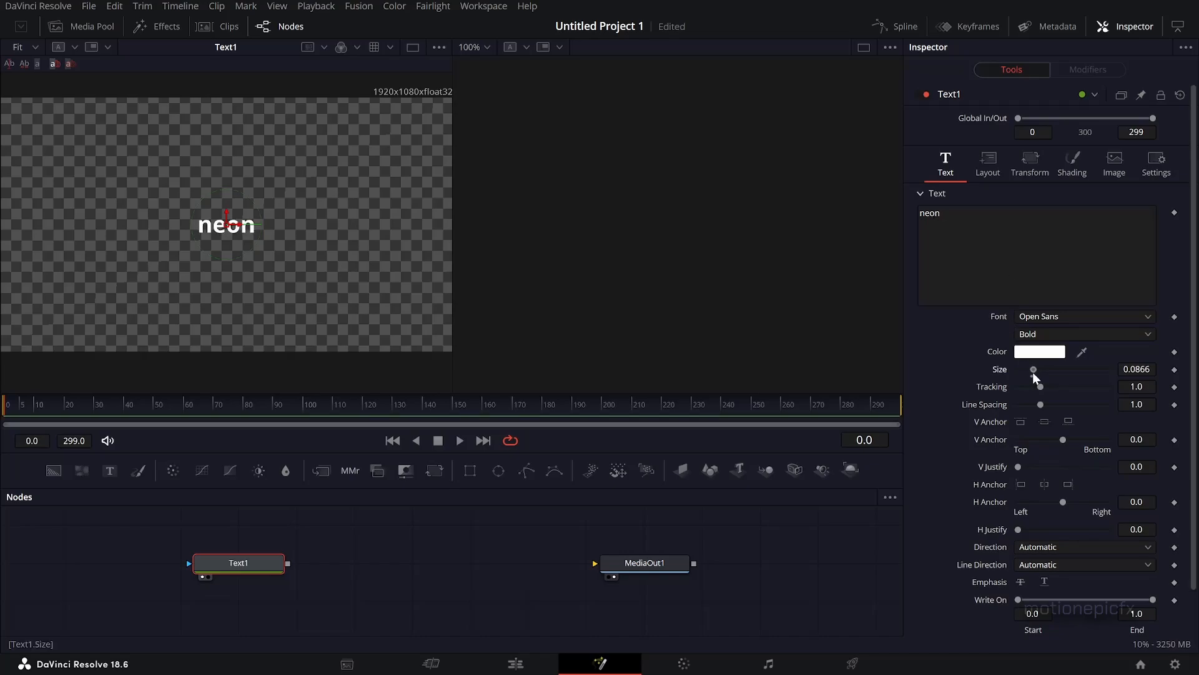
# Step: Enlarge the neon text to about 0.29 and set its weight to Open Sans Light
pyautogui.moveTo(1034, 370); pyautogui.dragTo(1070, 370)
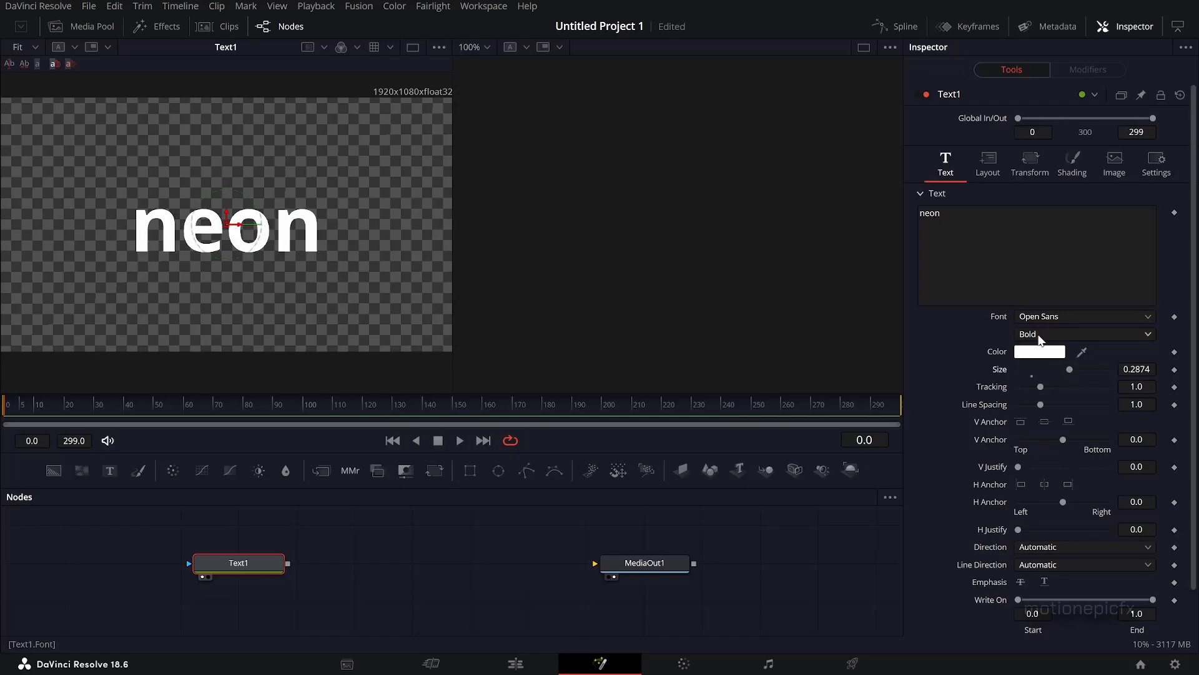
pyautogui.click(1084, 333)
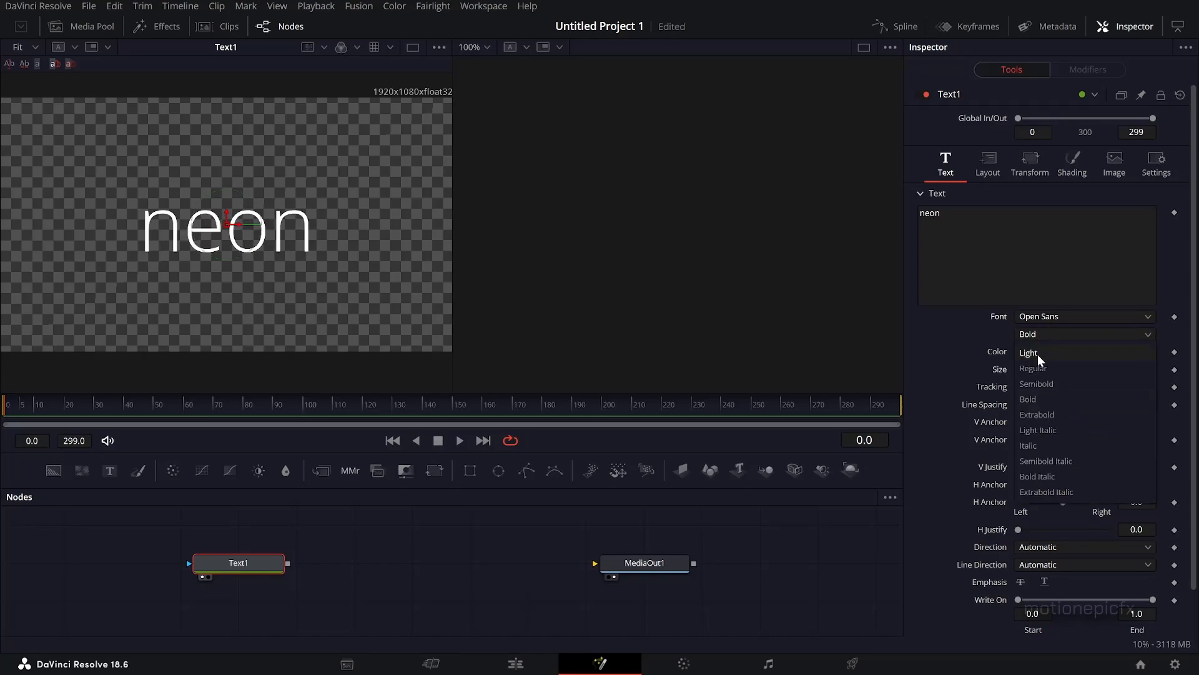
pyautogui.click(1029, 352)
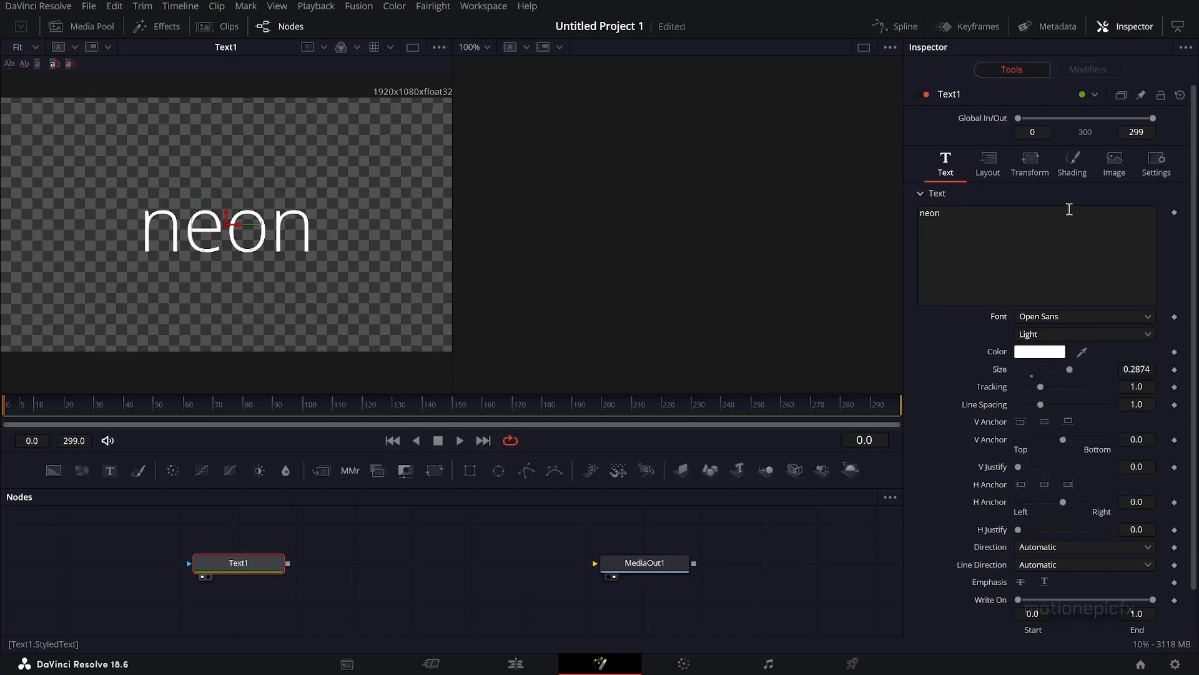
# Step: Enable the Red Outline shading element and round its corners fully (Round 1.0)
pyautogui.click(1072, 160)
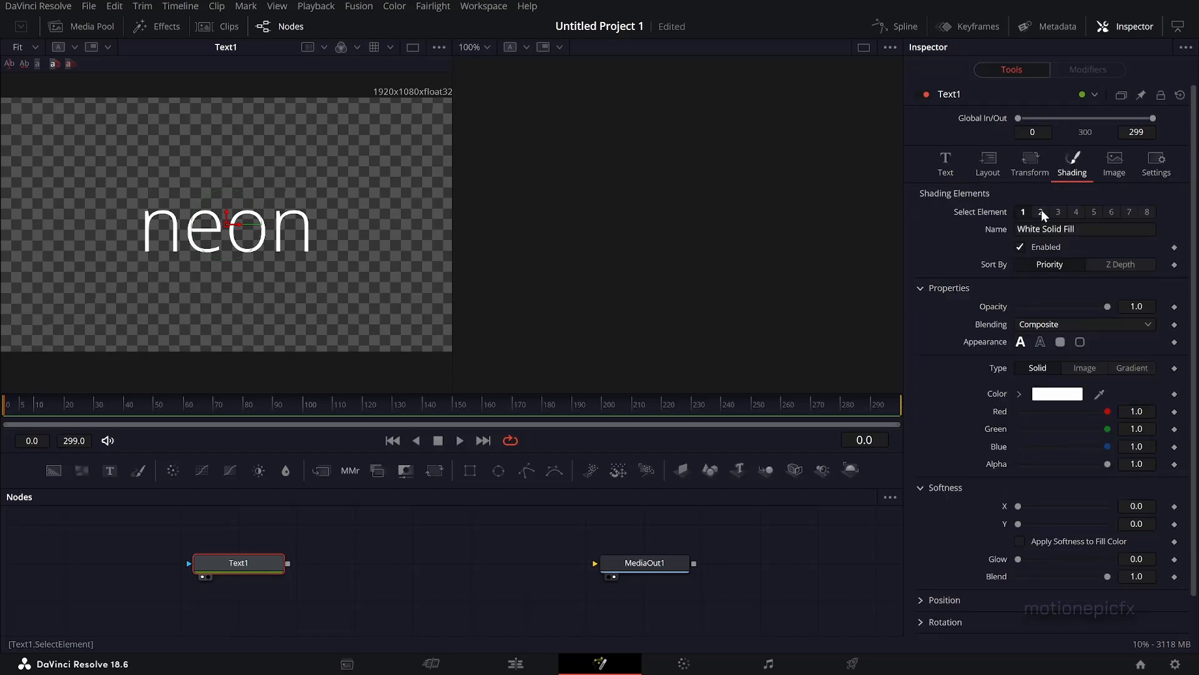
pyautogui.click(1040, 211)
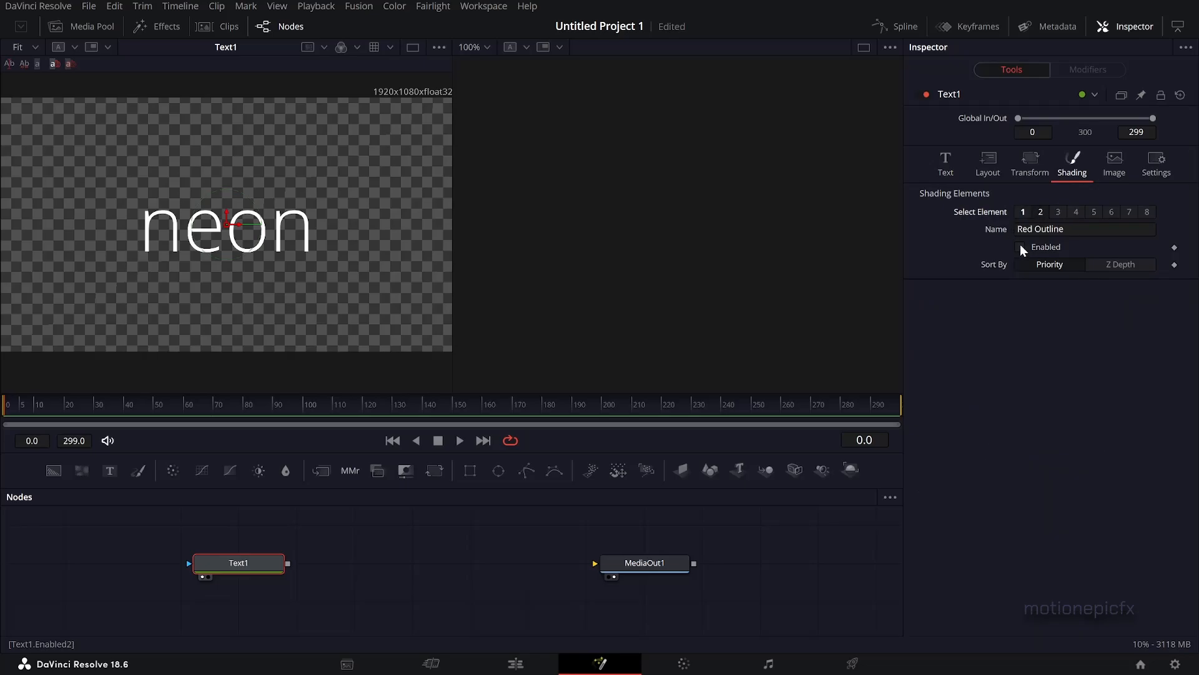
pyautogui.click(1022, 246)
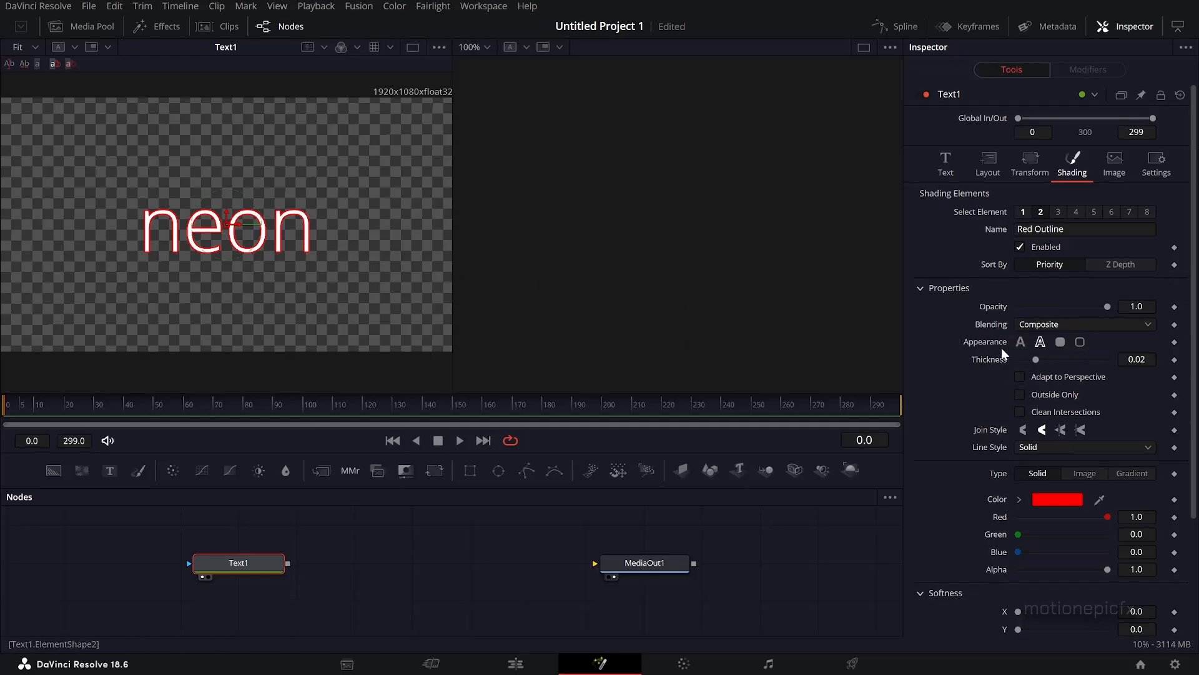
pyautogui.click(1079, 341)
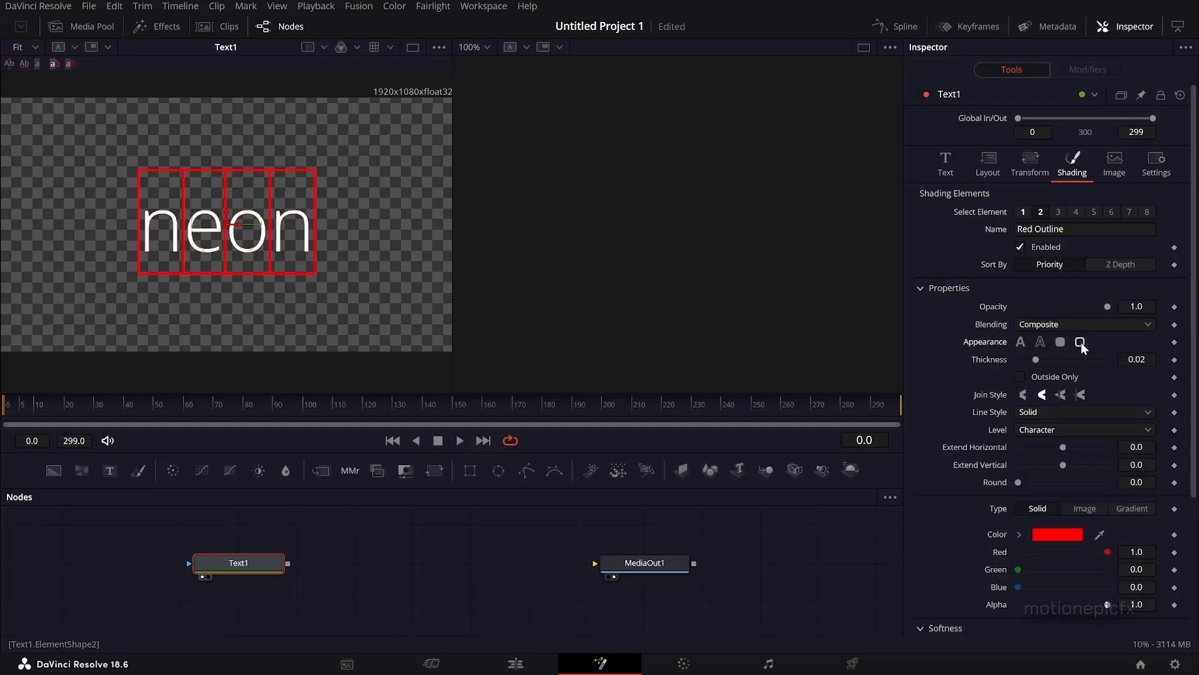
pyautogui.click(1079, 341)
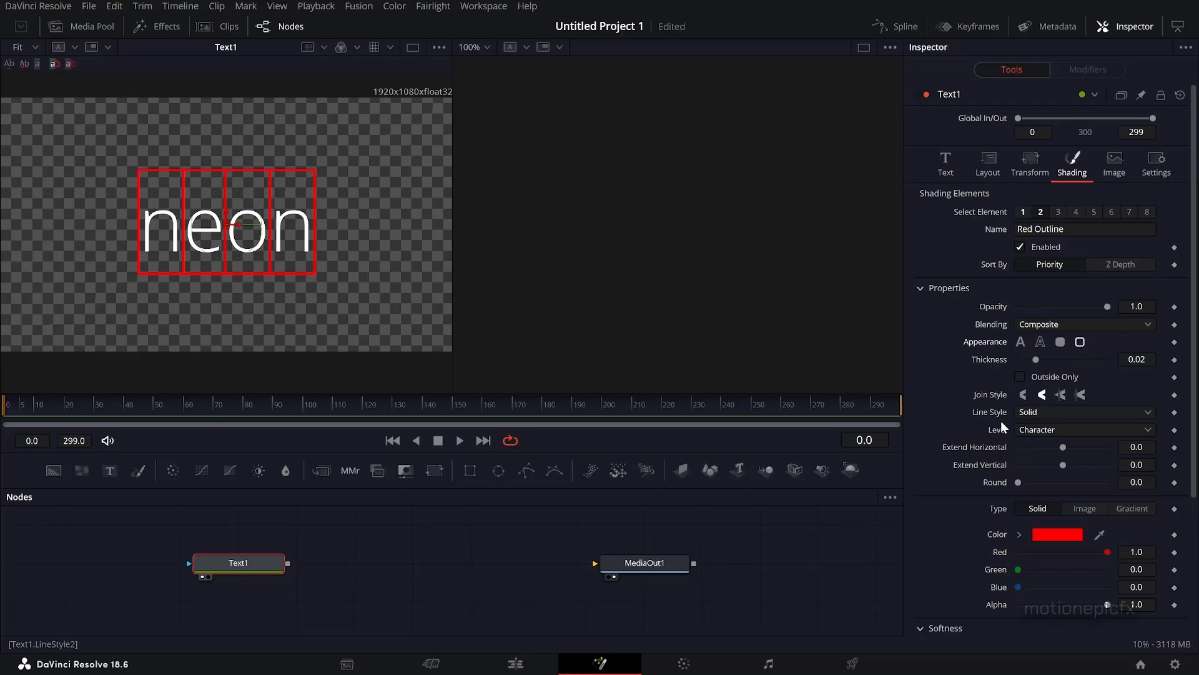
pyautogui.click(1084, 430)
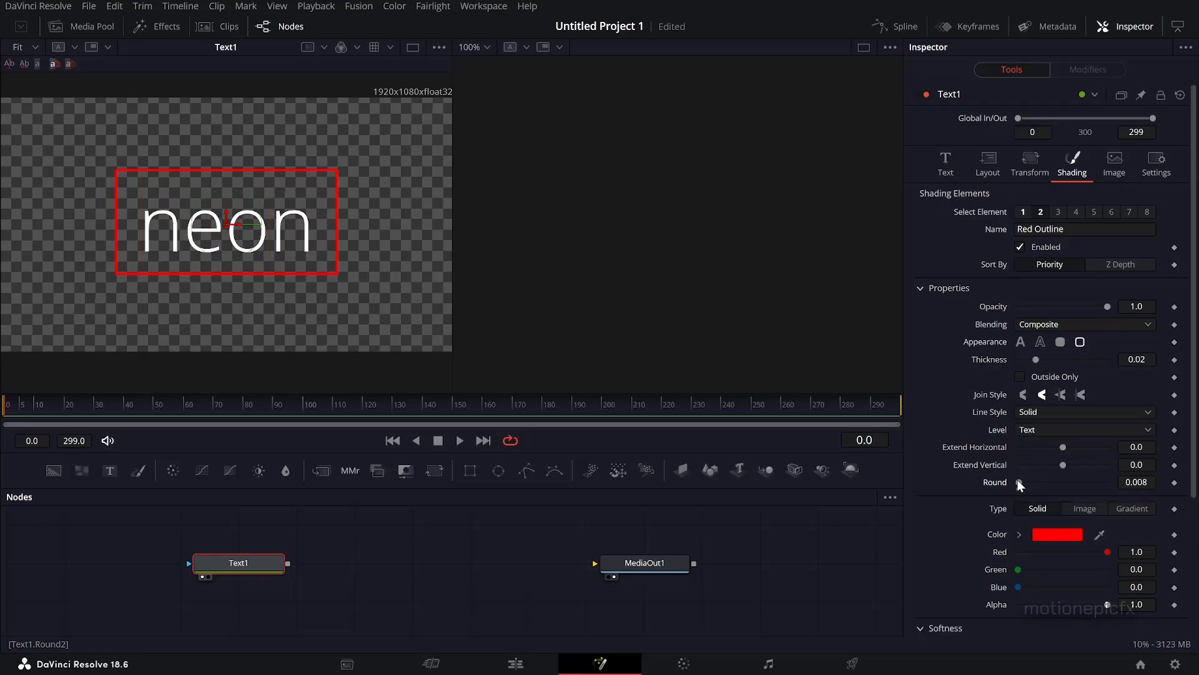
pyautogui.moveTo(1062, 483); pyautogui.dragTo(1110, 482)
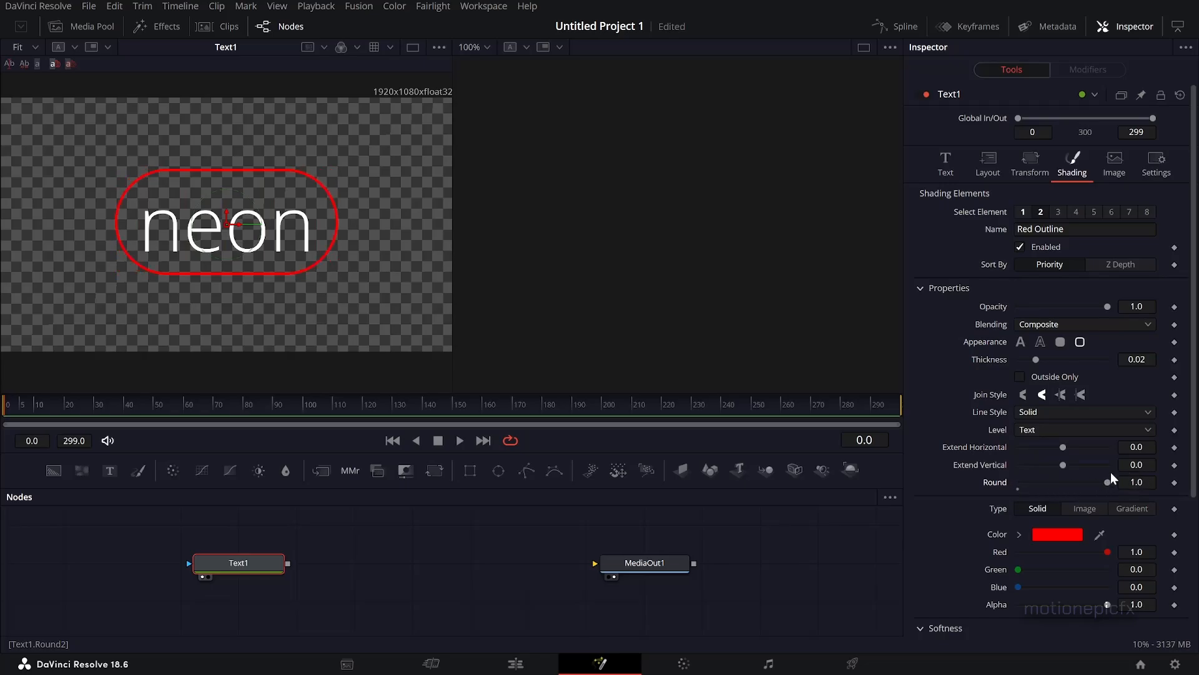
# Step: Turn off the viewer's Checker Underlay and set the outline Level to Character
pyautogui.rightClick(388, 163)
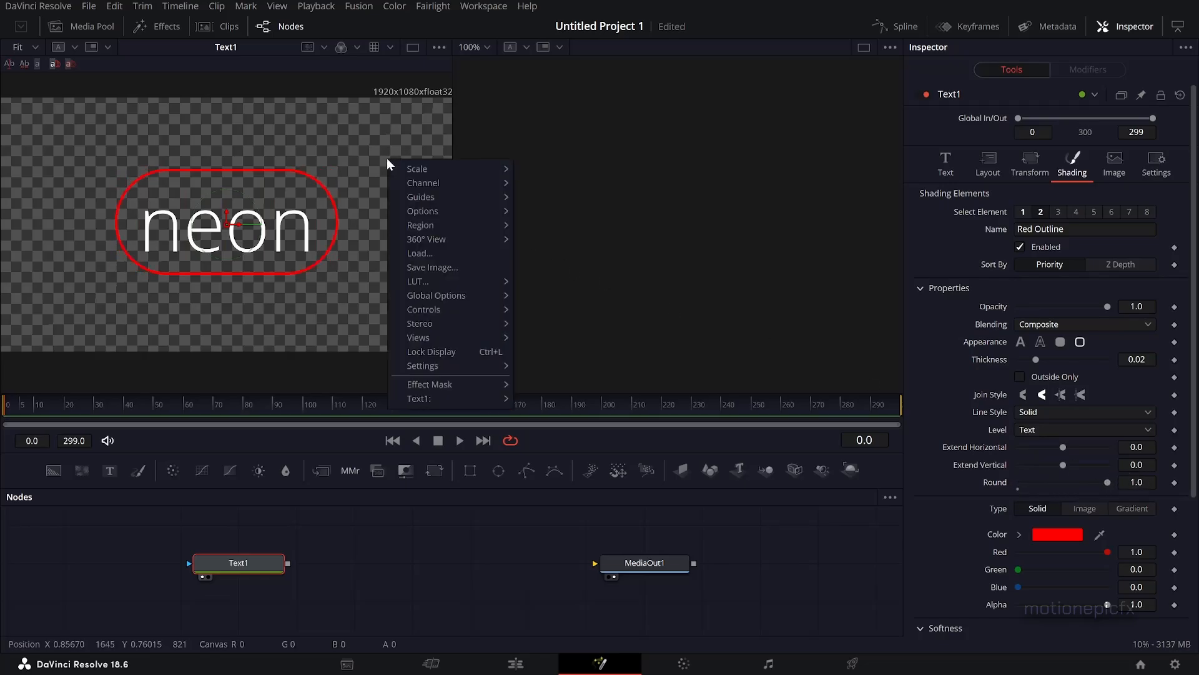
pyautogui.moveTo(444, 197)
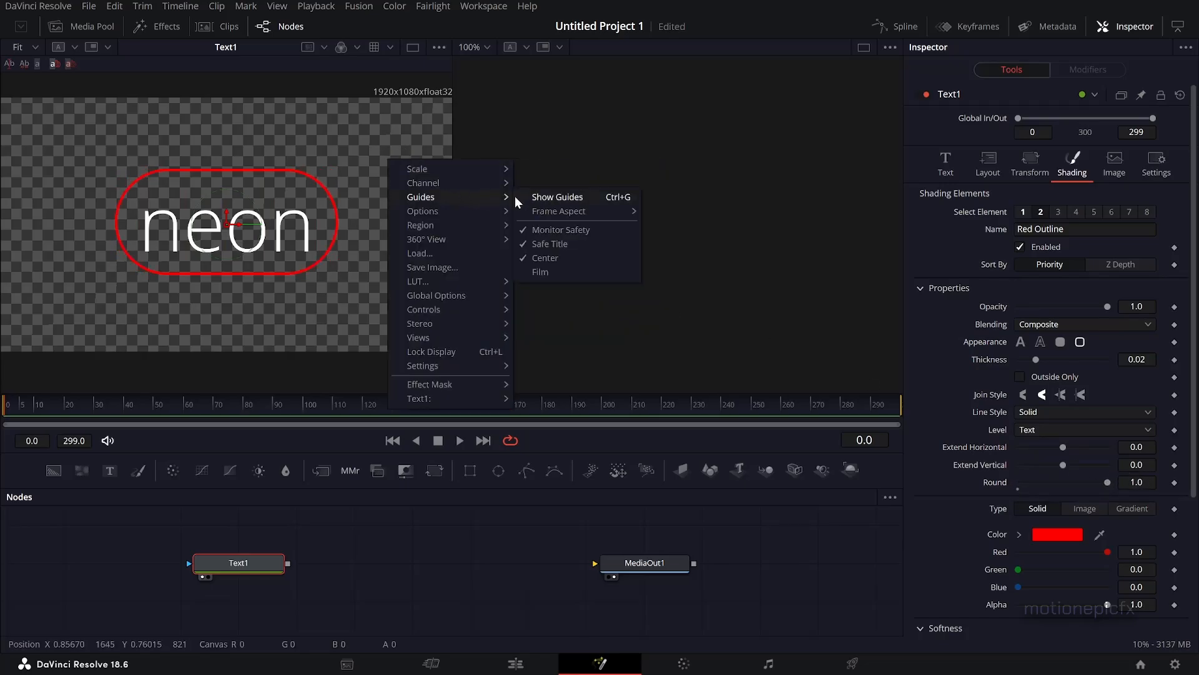
pyautogui.moveTo(447, 210)
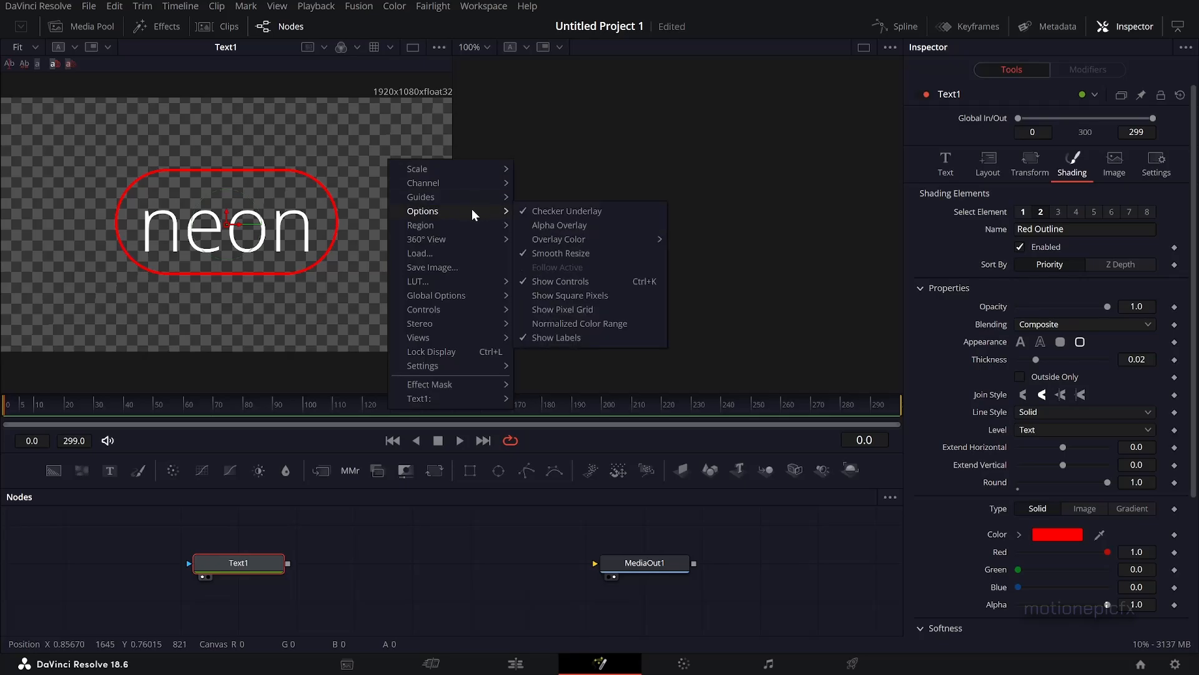
pyautogui.moveTo(537, 215)
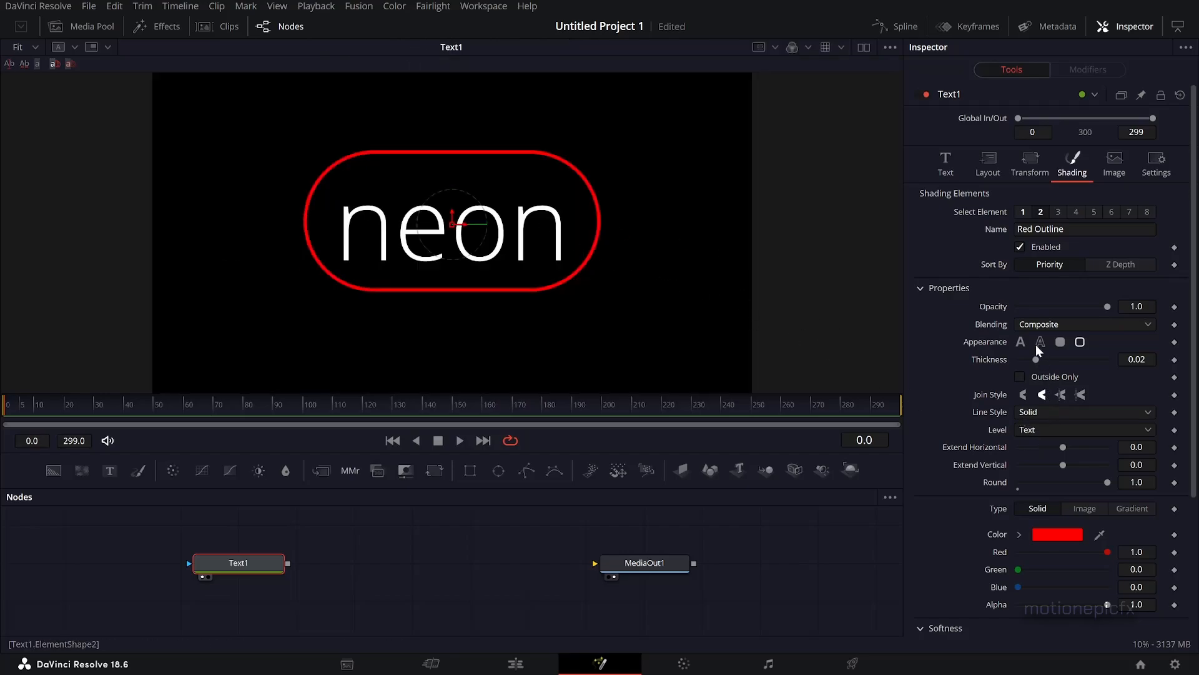
pyautogui.click(1085, 430)
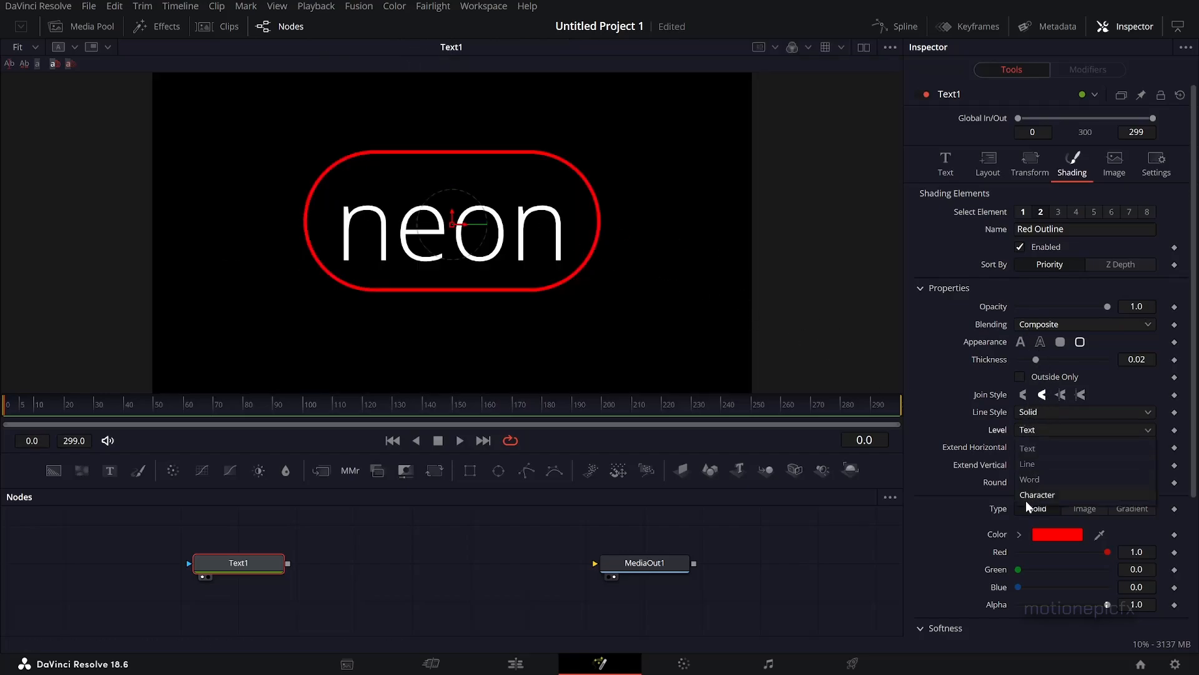
pyautogui.click(1036, 494)
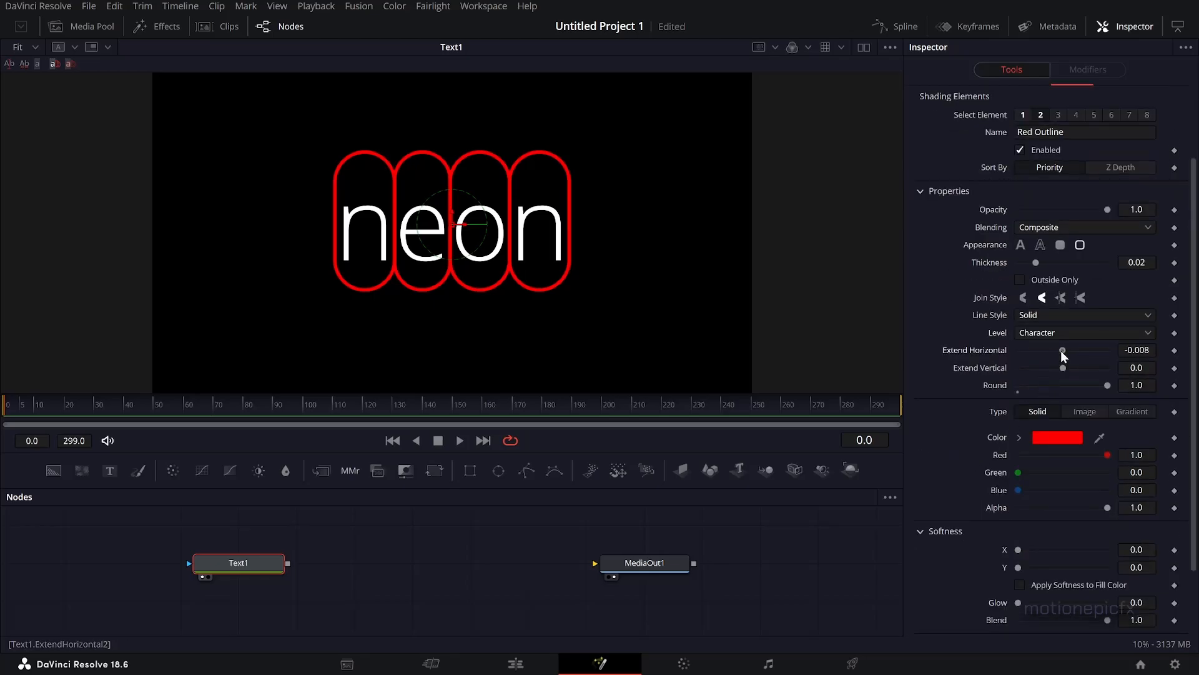
# Step: Set Extend Horizontal to 0.44 and Extend Vertical to -0.367 so each letter gets a circle
pyautogui.moveTo(1036, 350); pyautogui.dragTo(1070, 350)
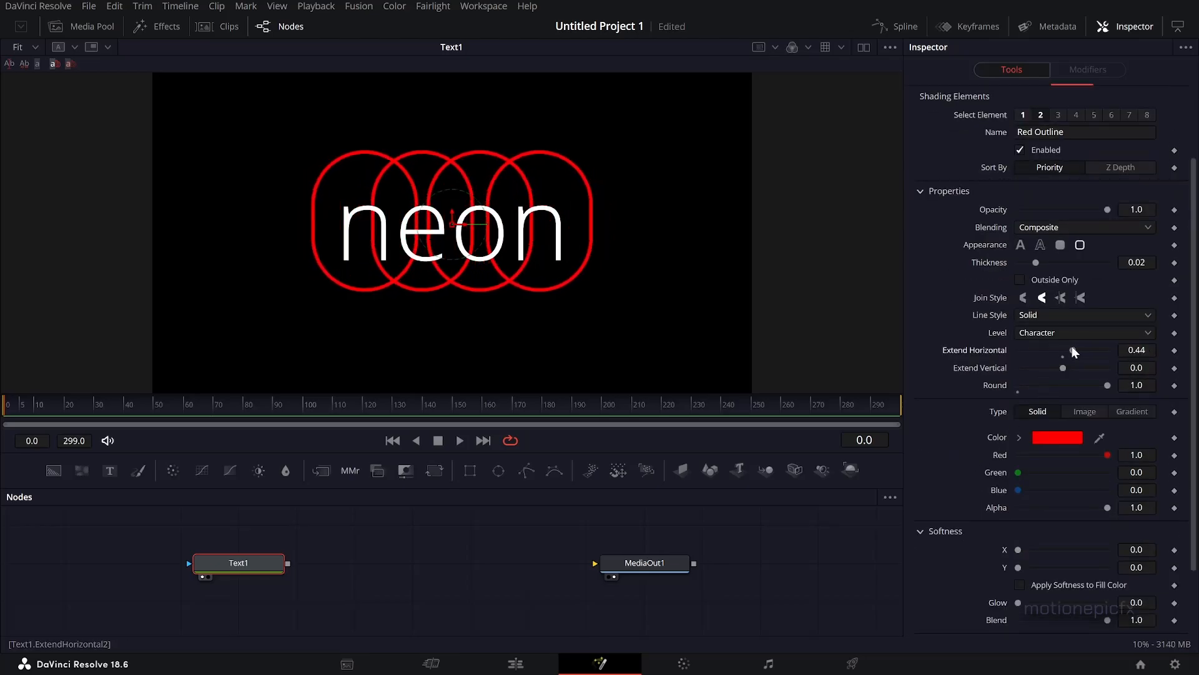
pyautogui.moveTo(1062, 368); pyautogui.dragTo(1049, 367)
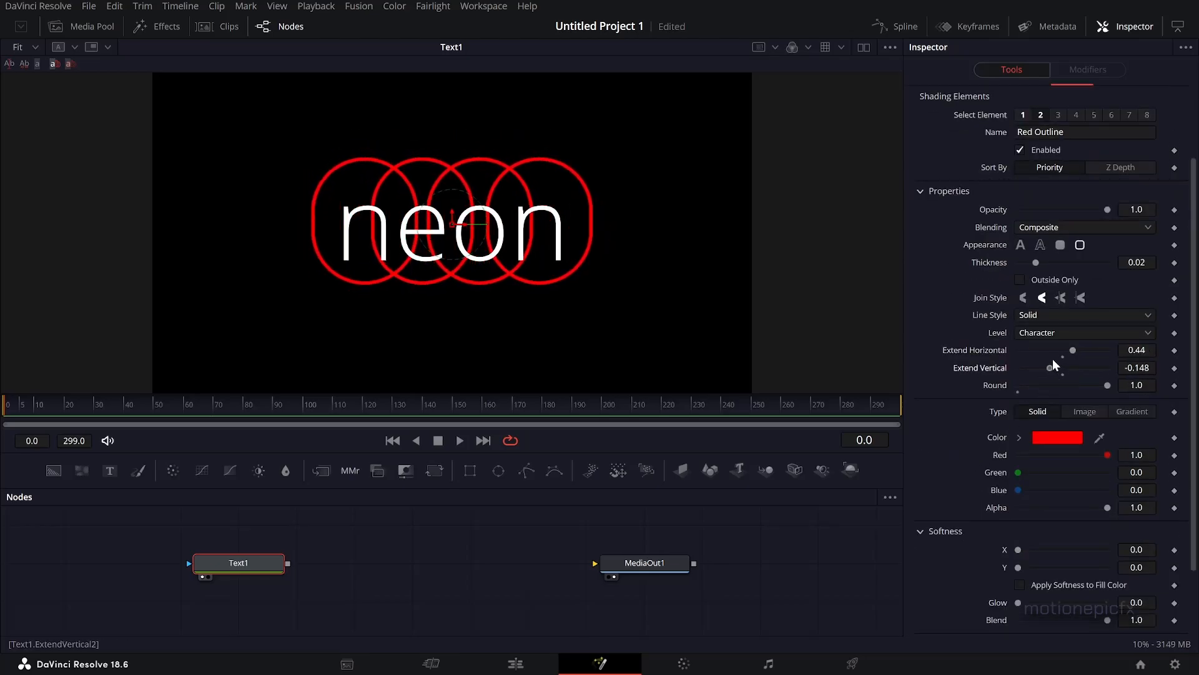
pyautogui.moveTo(1049, 367); pyautogui.dragTo(1038, 367)
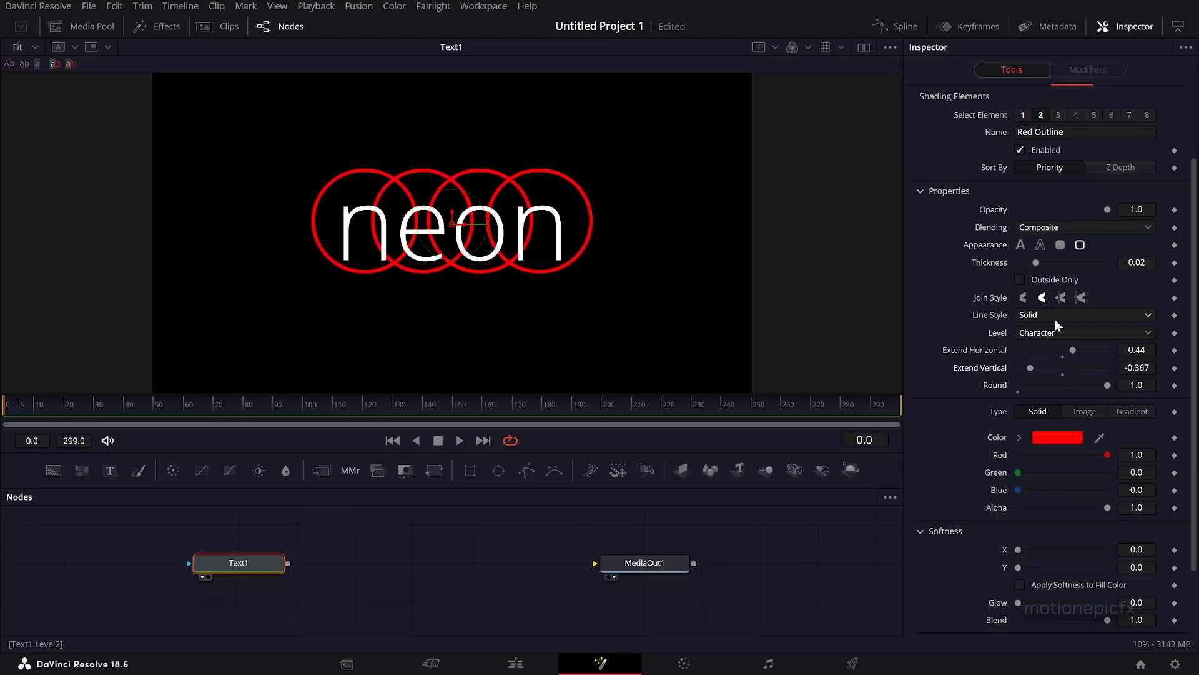
# Step: Raise Tracking to 1.386 so each letter sits in its own separate circle
pyautogui.click(945, 161)
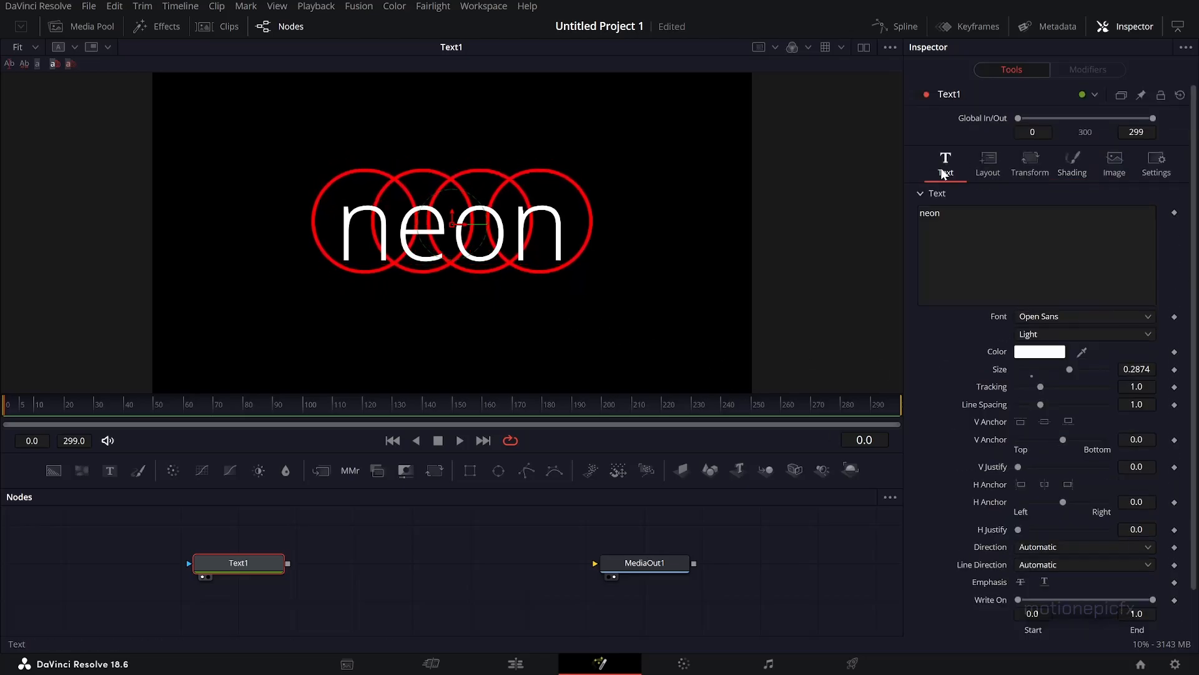
pyautogui.moveTo(1041, 386); pyautogui.dragTo(1048, 386)
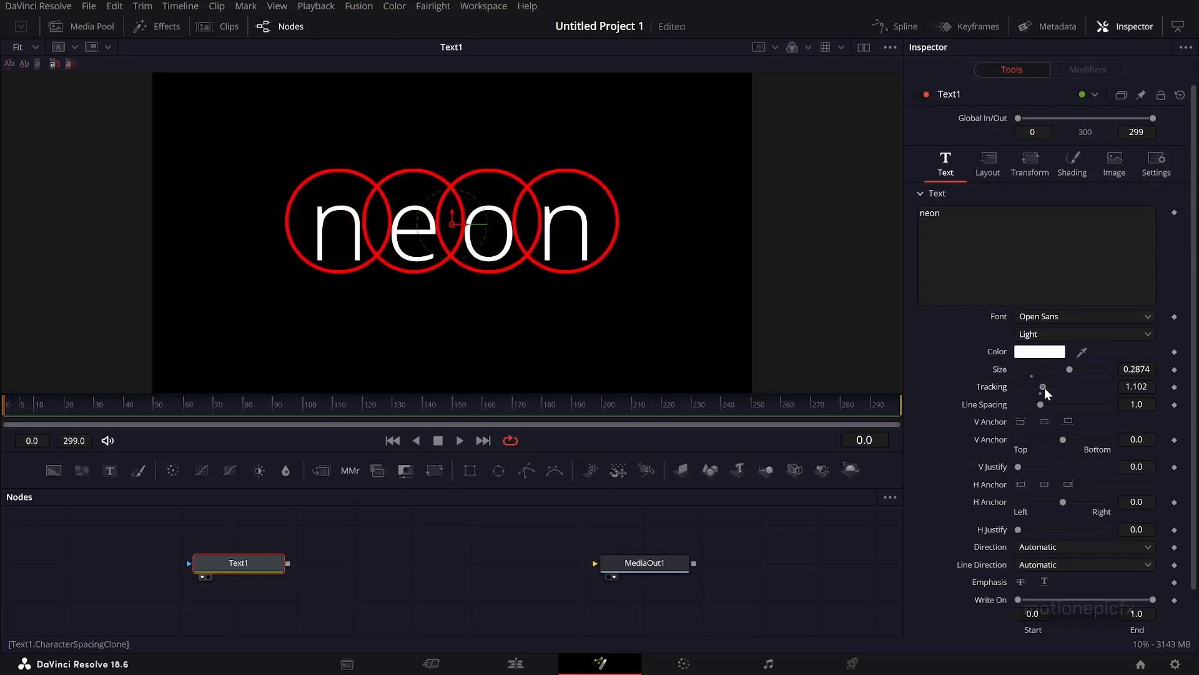
pyautogui.moveTo(1042, 386); pyautogui.dragTo(1049, 386)
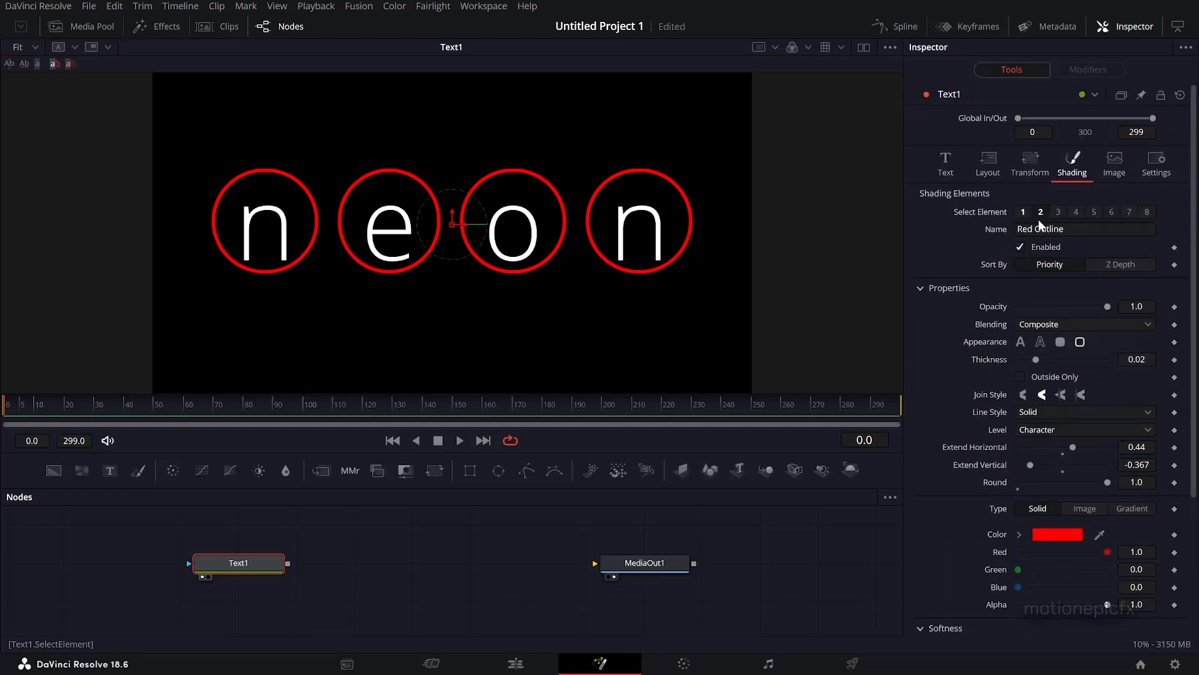
pyautogui.scroll(-3)
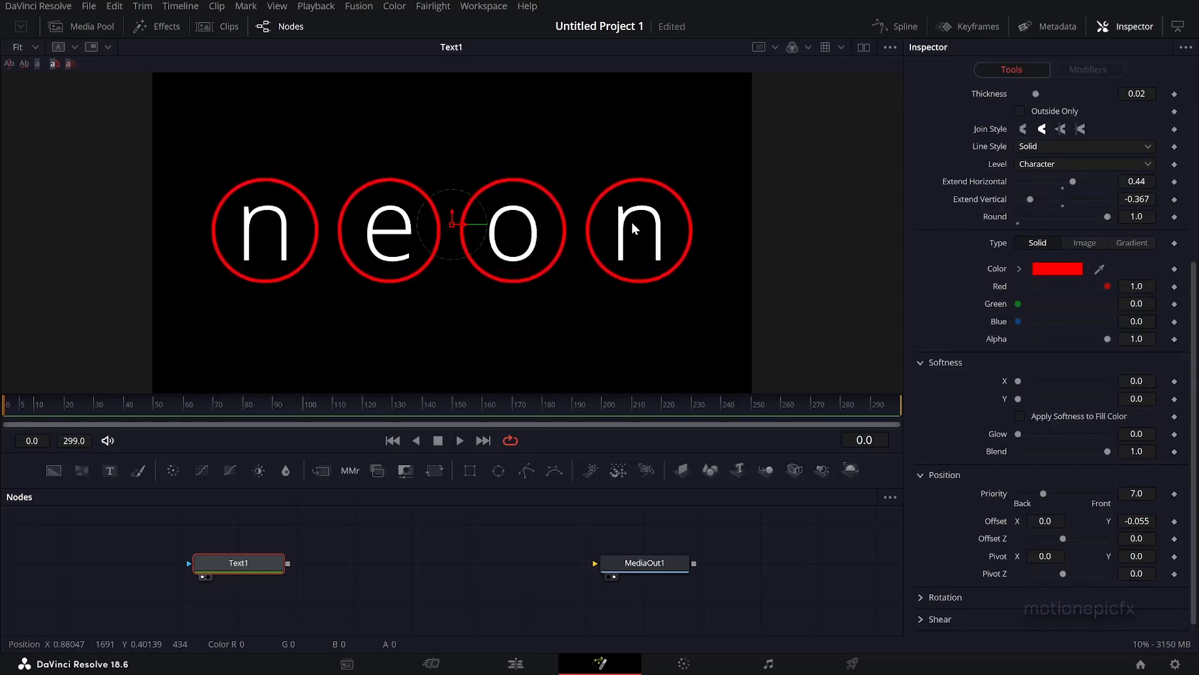
pyautogui.moveTo(978, 382)
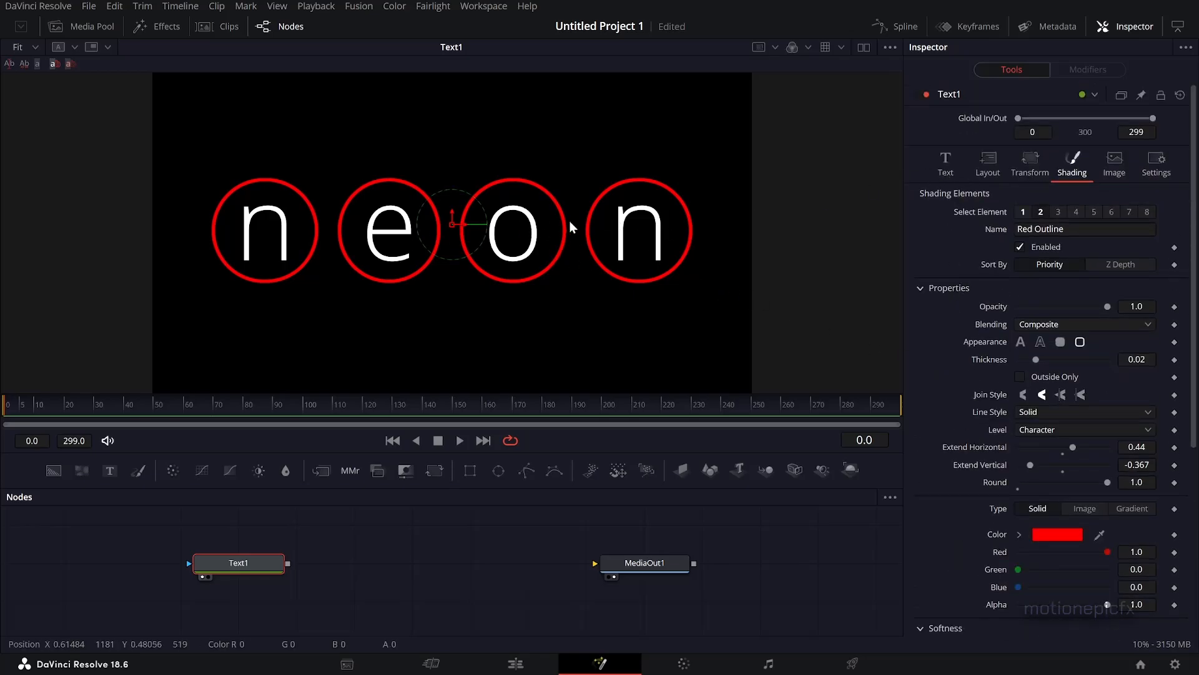
pyautogui.click(944, 160)
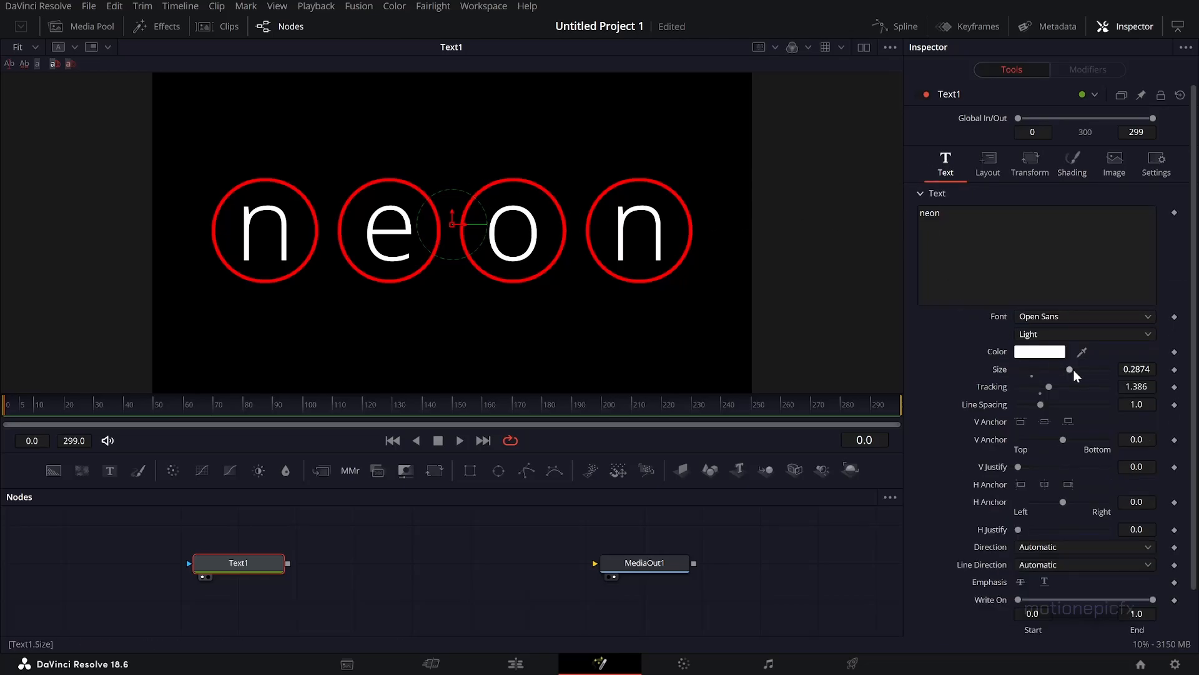
# Step: Reduce the text's Layout Size to about 0.567 after testing the text size
pyautogui.moveTo(1071, 370); pyautogui.dragTo(1054, 370)
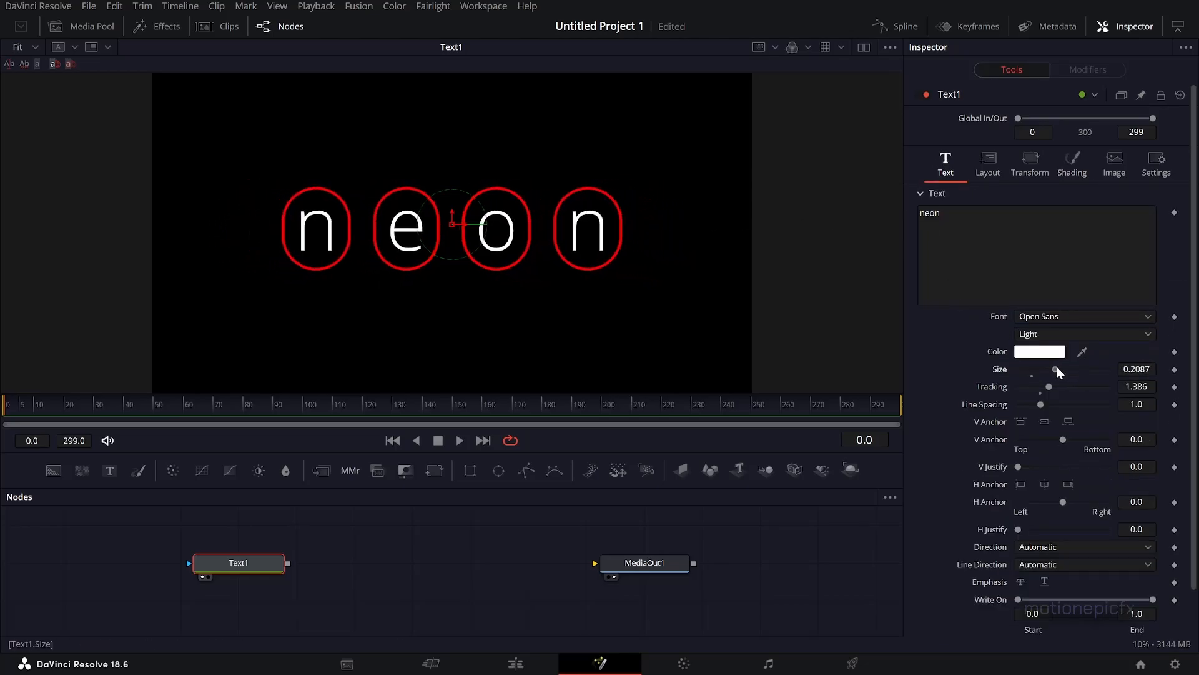
pyautogui.moveTo(1058, 370); pyautogui.dragTo(1051, 370)
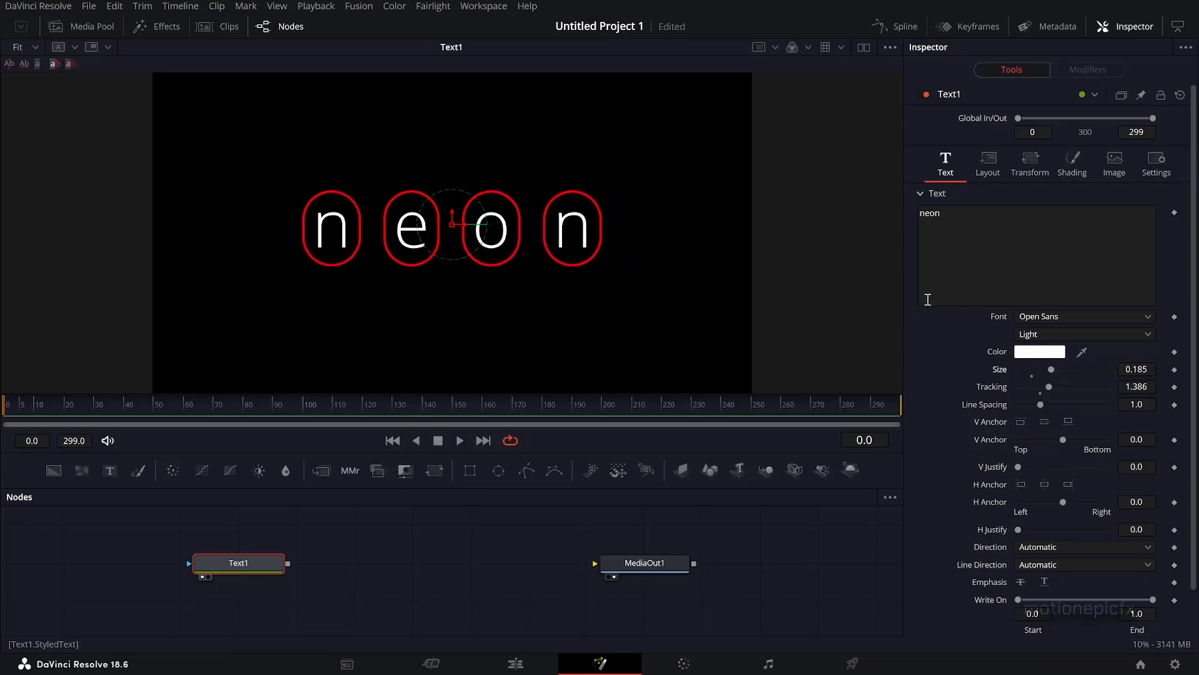
pyautogui.moveTo(1050, 370); pyautogui.dragTo(1071, 370)
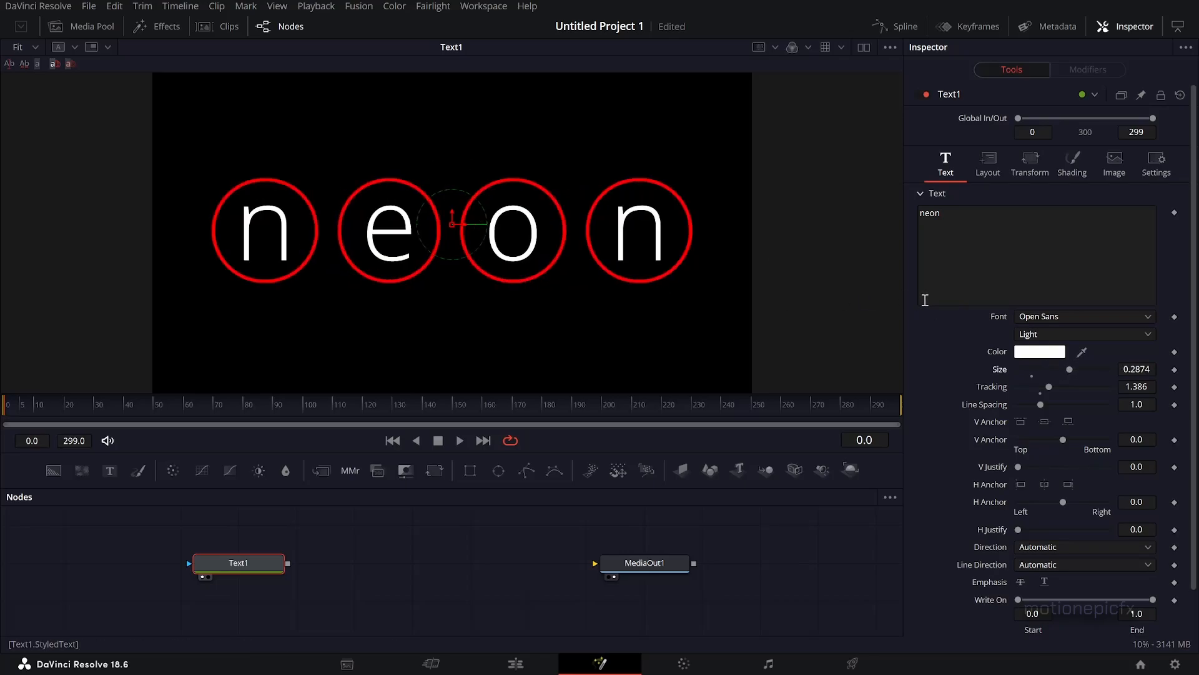
pyautogui.click(987, 160)
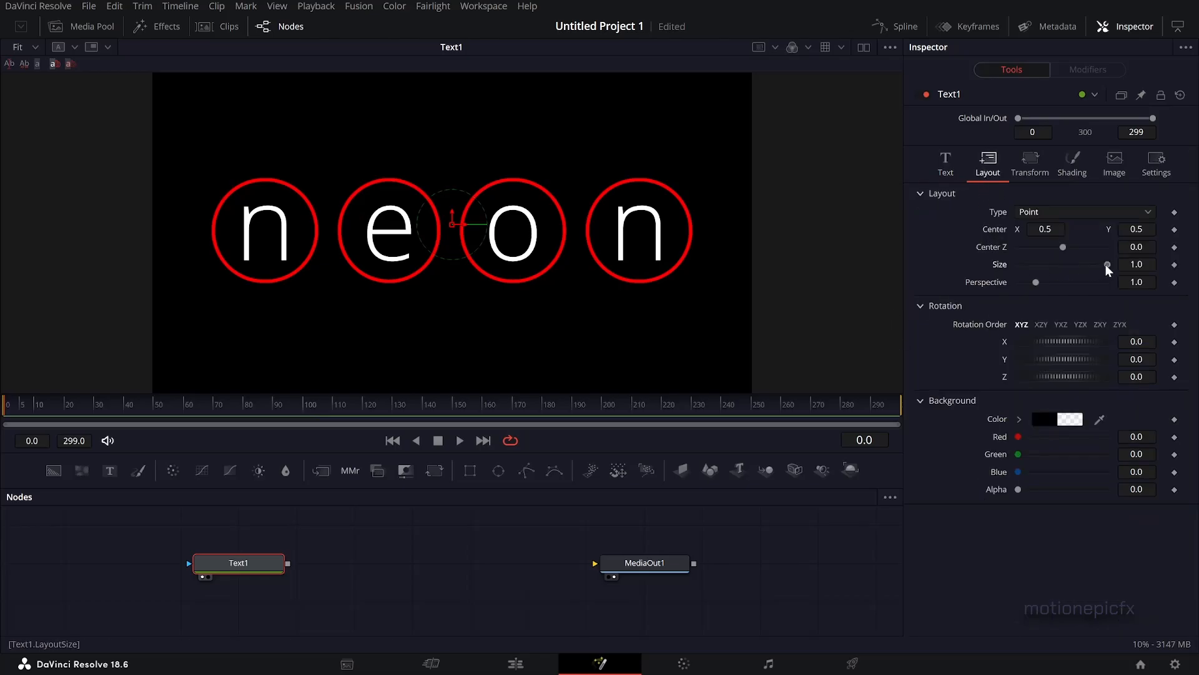
pyautogui.moveTo(1107, 270); pyautogui.dragTo(1071, 266)
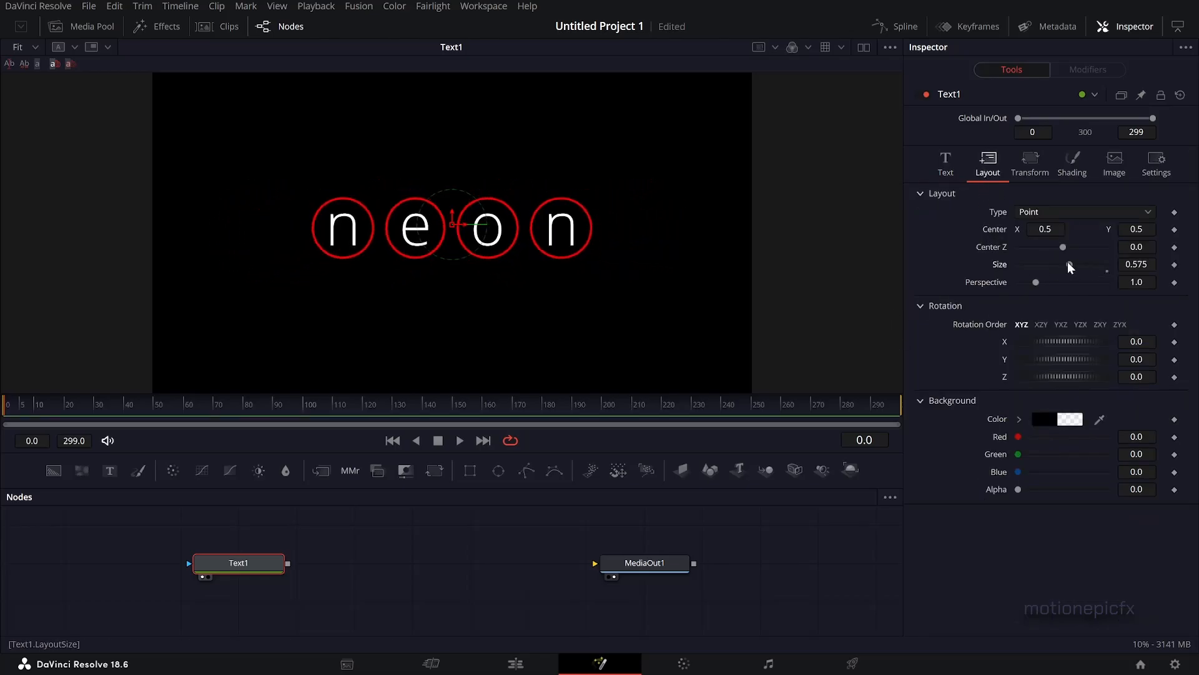
pyautogui.moveTo(1102, 264); pyautogui.dragTo(1082, 264)
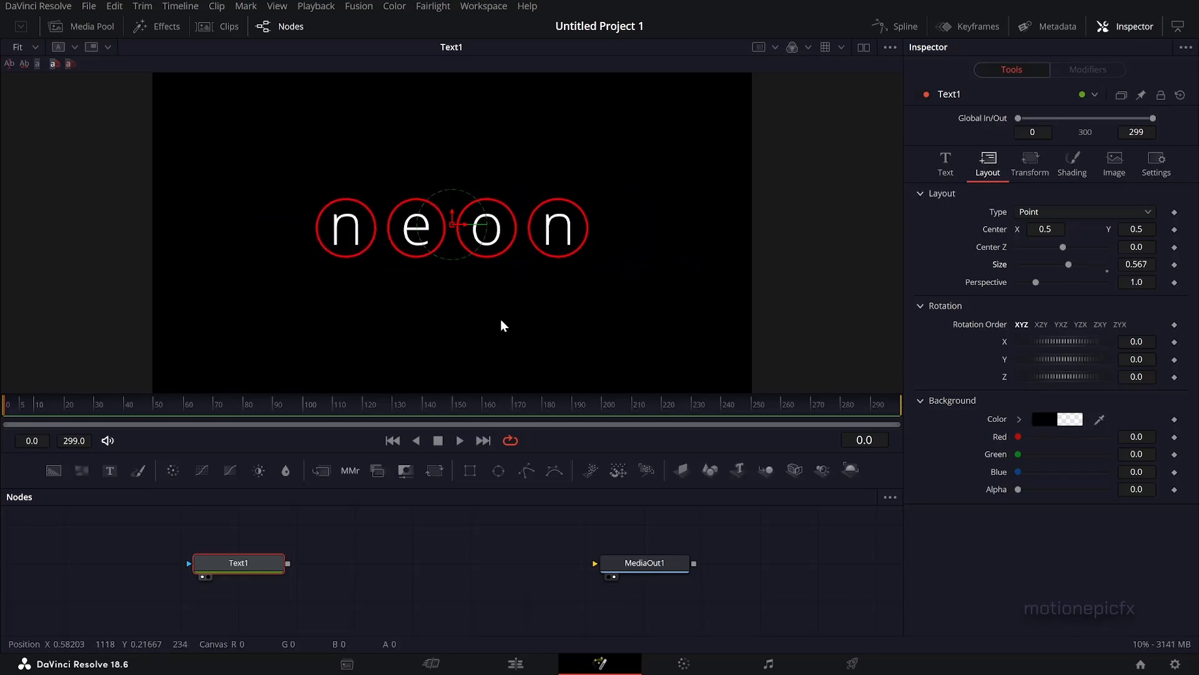
# Step: Add a character Follower to the text with random one-by-one order
pyautogui.click(944, 162)
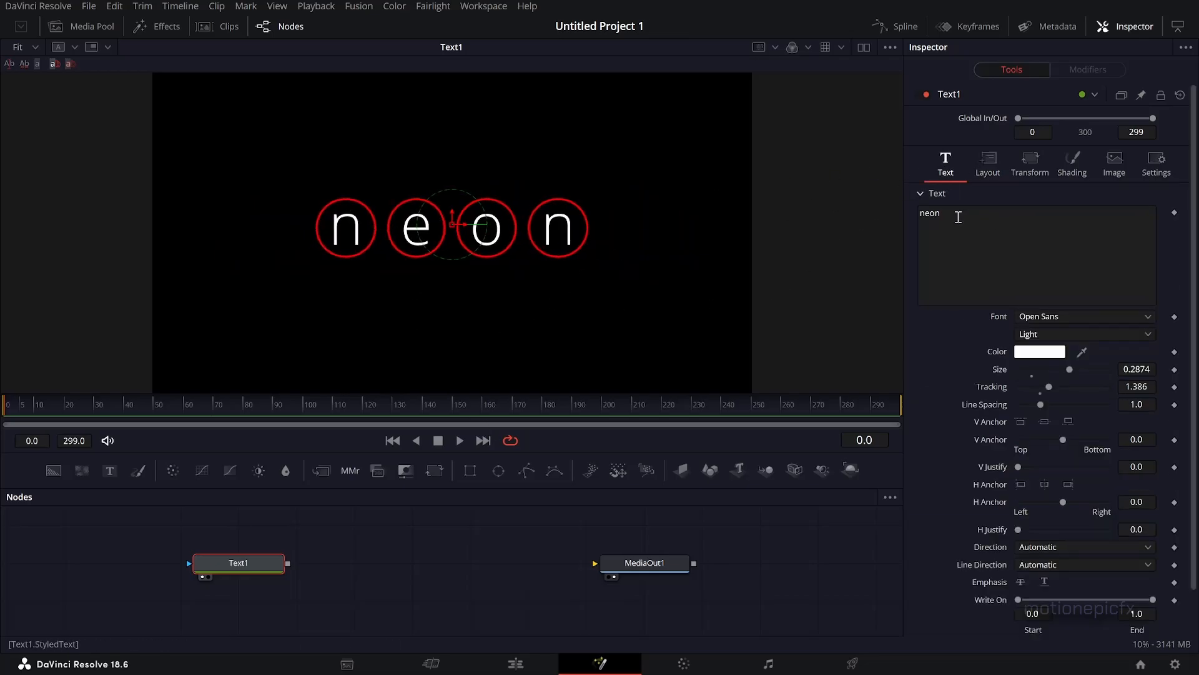
pyautogui.rightClick(958, 217)
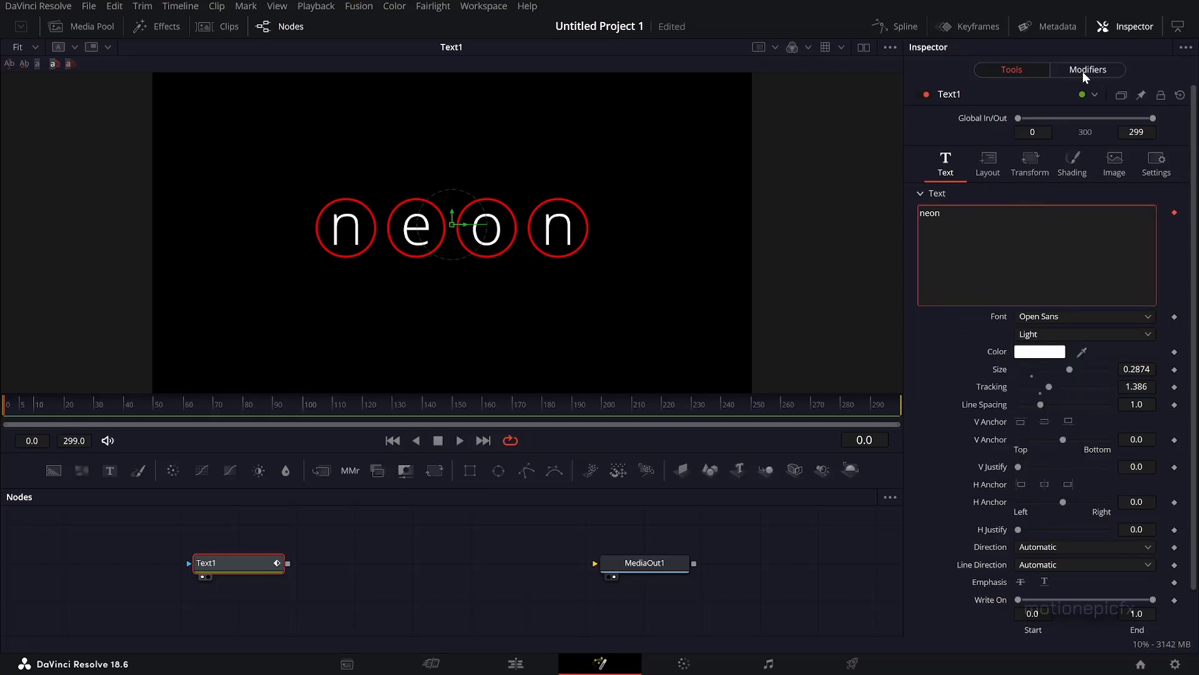
pyautogui.click(1088, 70)
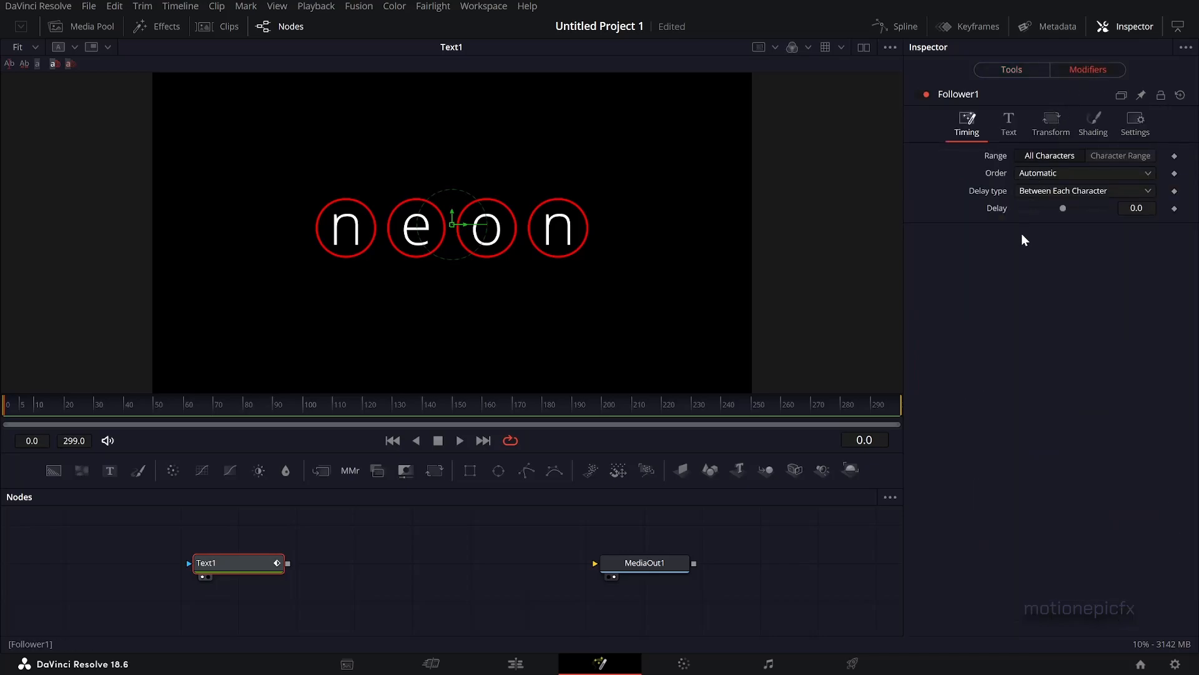
pyautogui.moveTo(1054, 272)
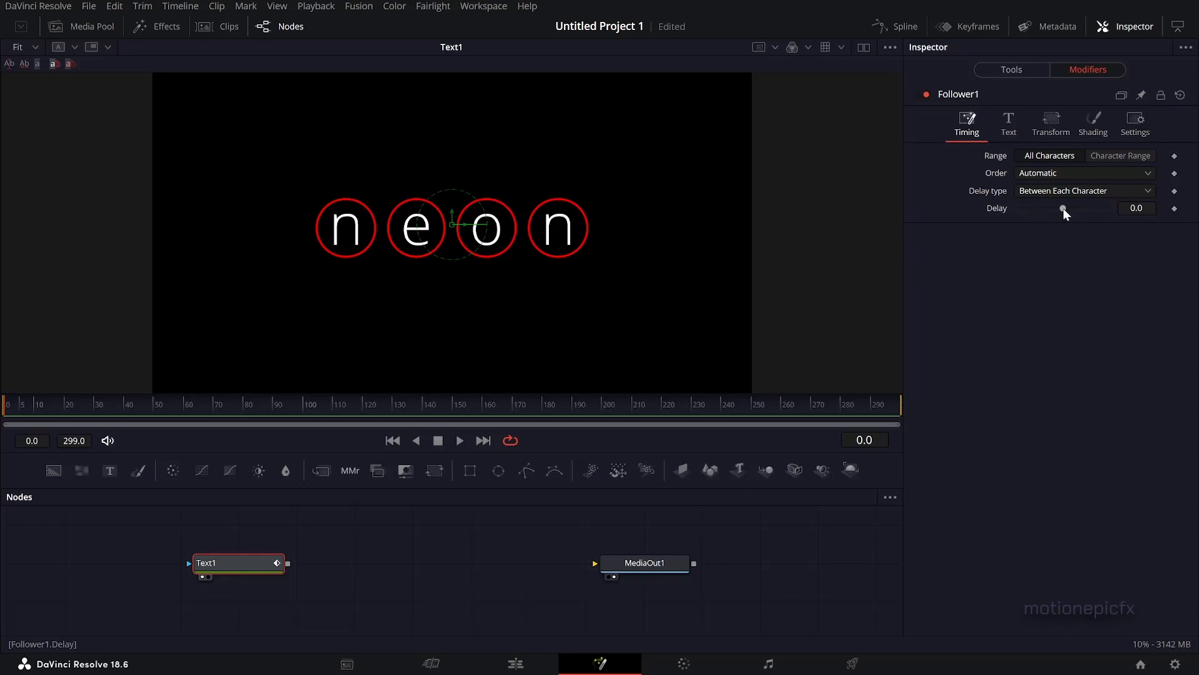
pyautogui.click(1085, 172)
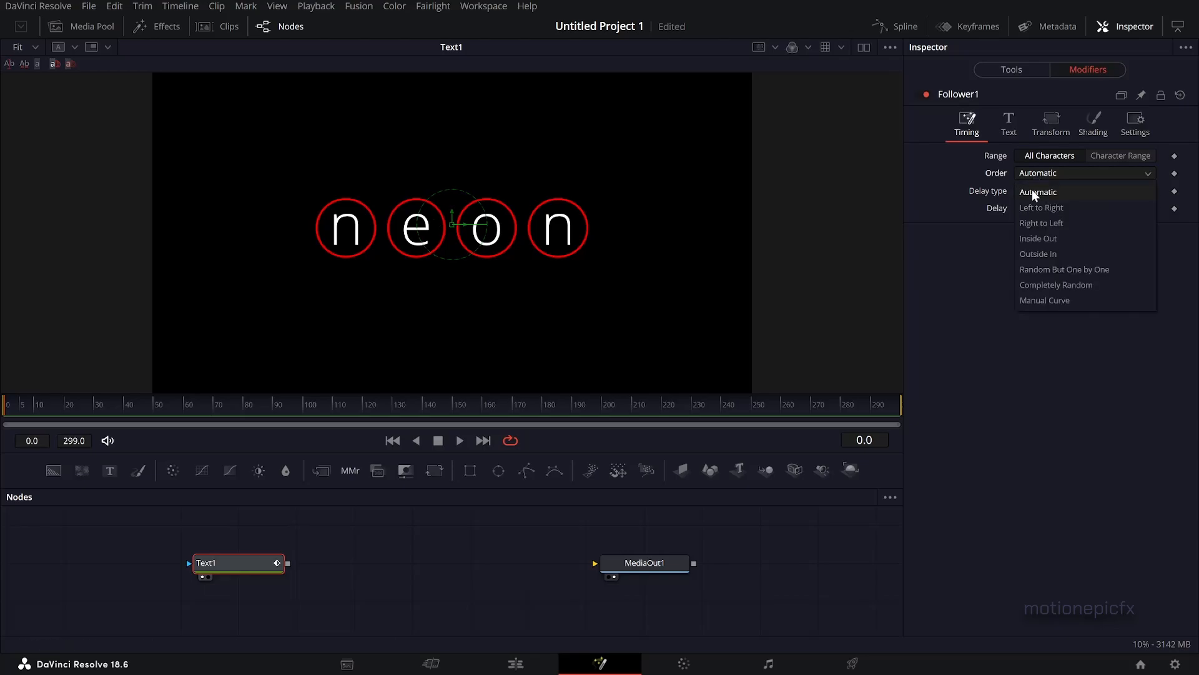
pyautogui.click(1064, 270)
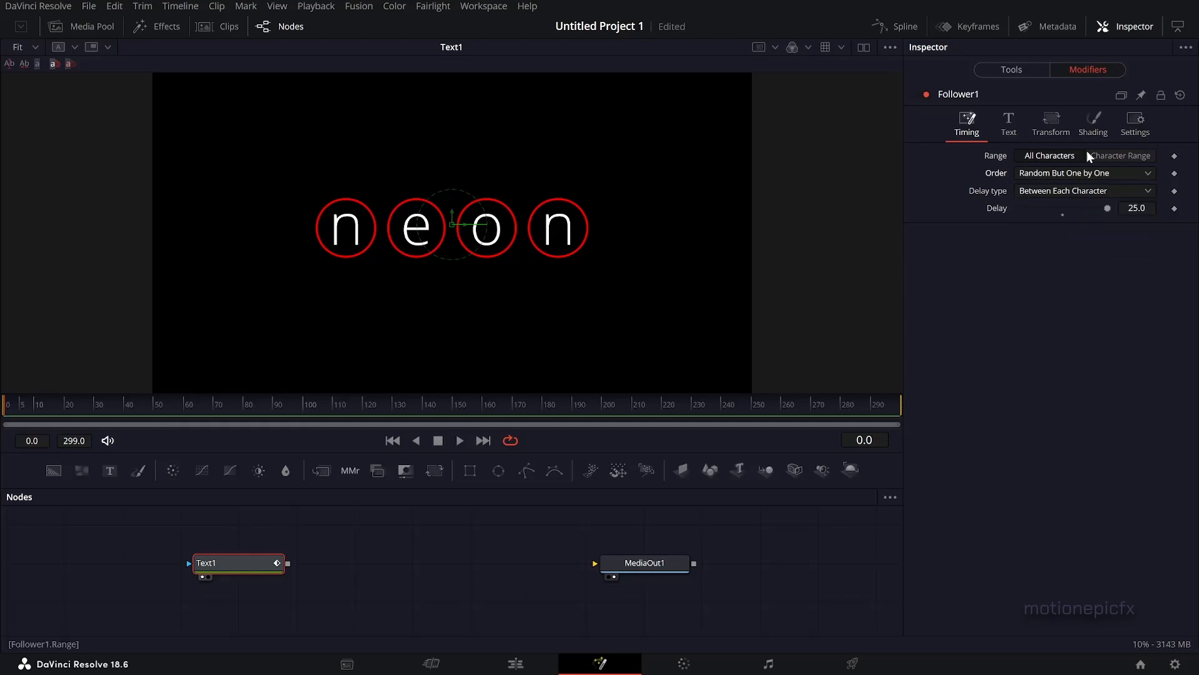
# Step: Drive the Follower fill opacity with a Shake of smoothness 3.74 and play the flicker
pyautogui.click(1093, 122)
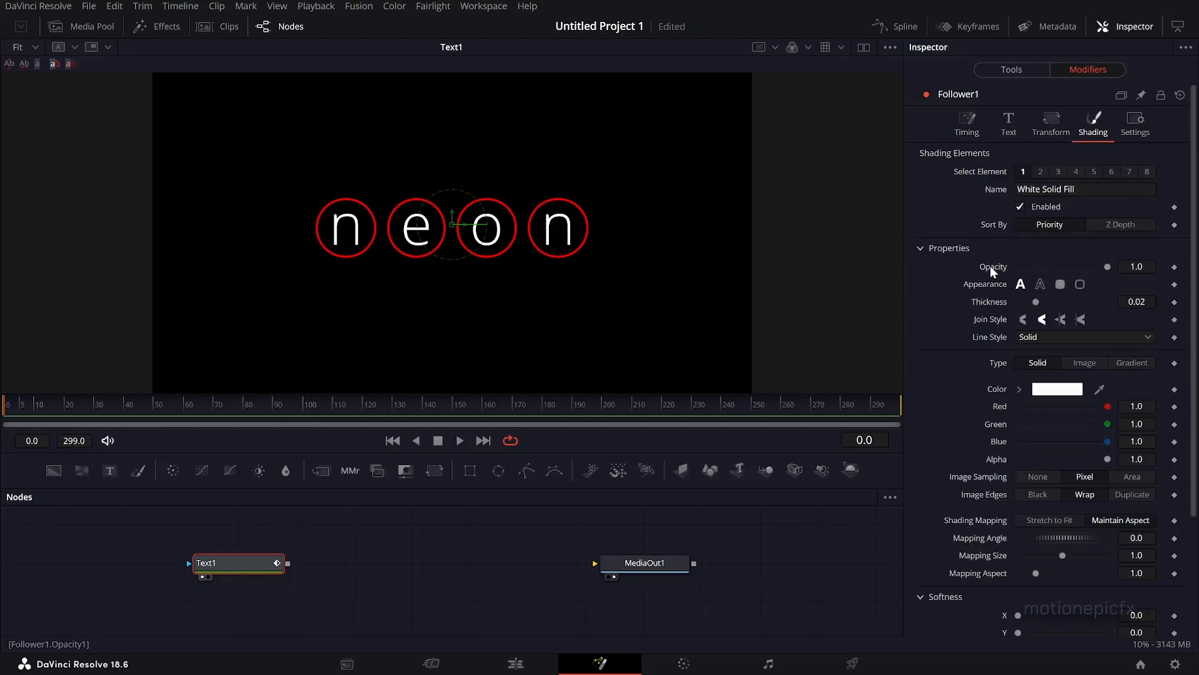
pyautogui.rightClick(992, 266)
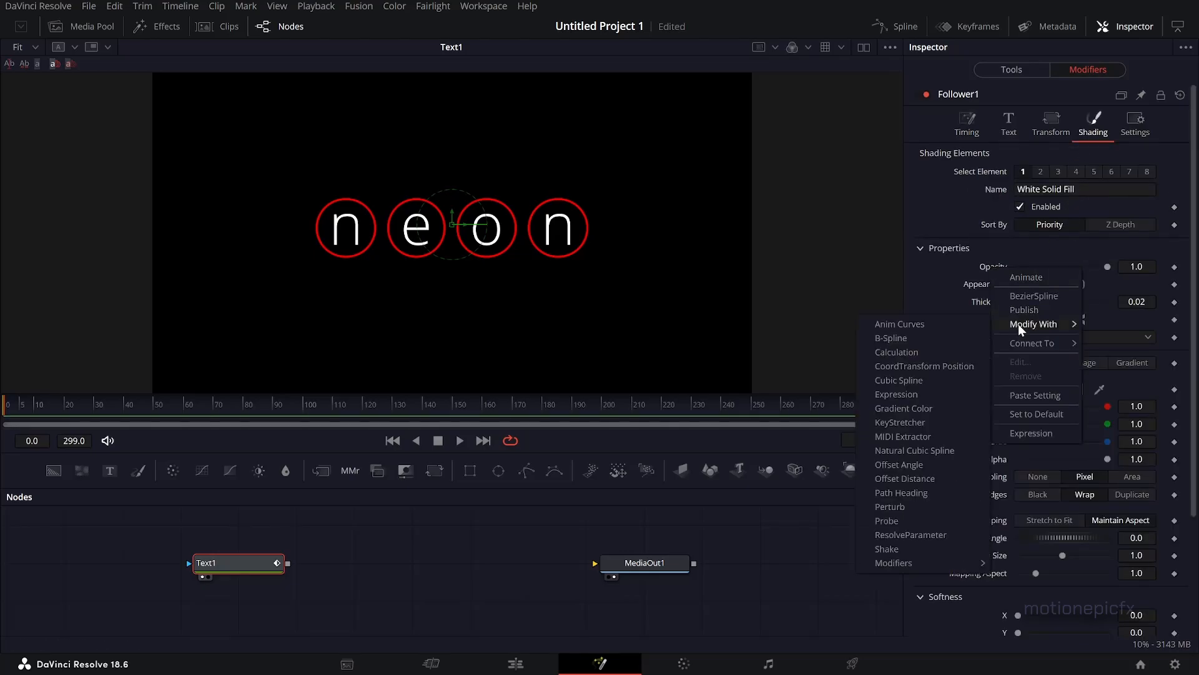
pyautogui.moveTo(924, 502)
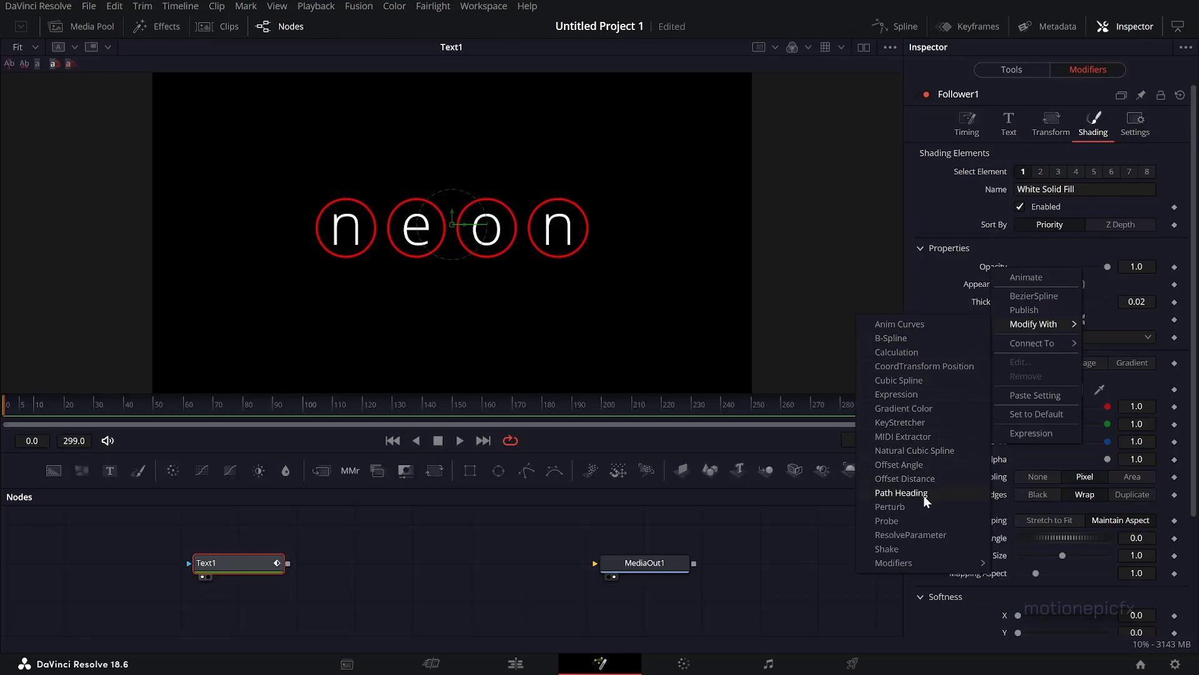
pyautogui.moveTo(917, 552)
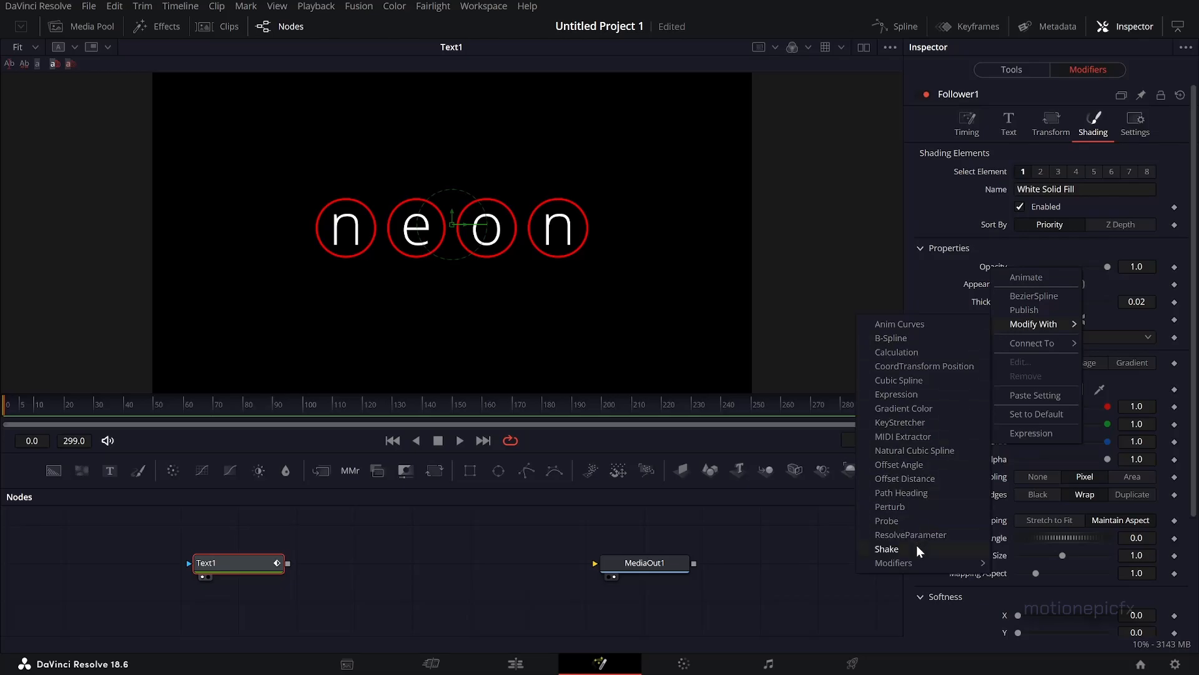
pyautogui.click(887, 549)
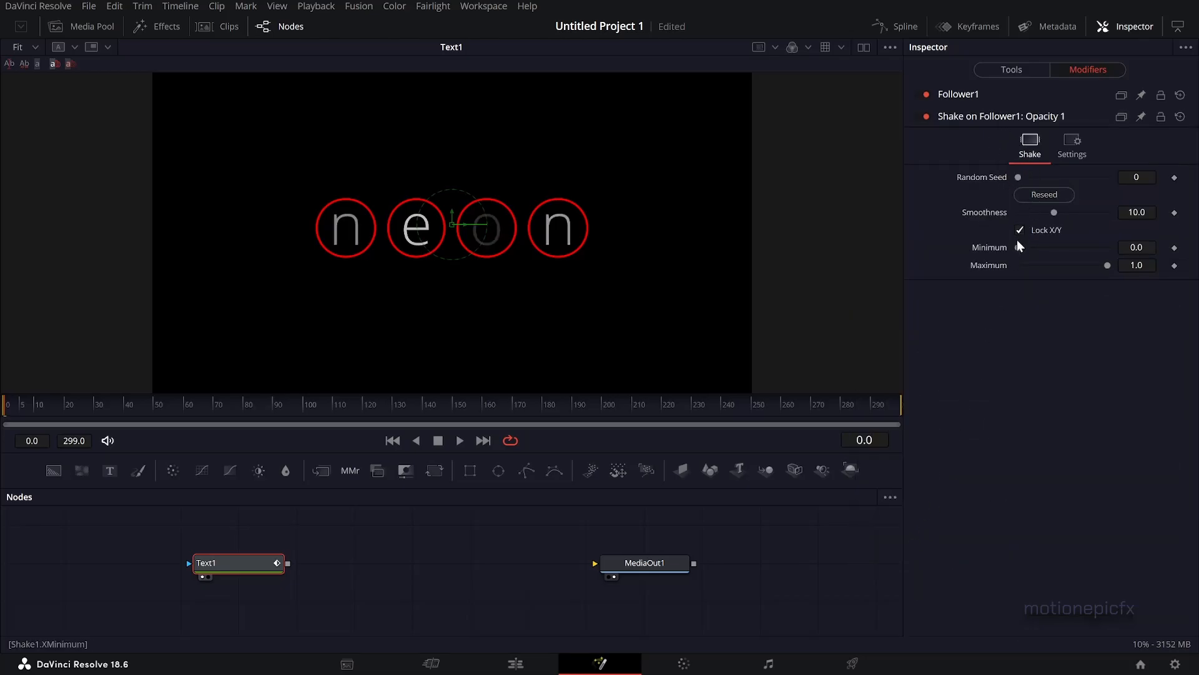
pyautogui.moveTo(1054, 213); pyautogui.dragTo(1031, 212)
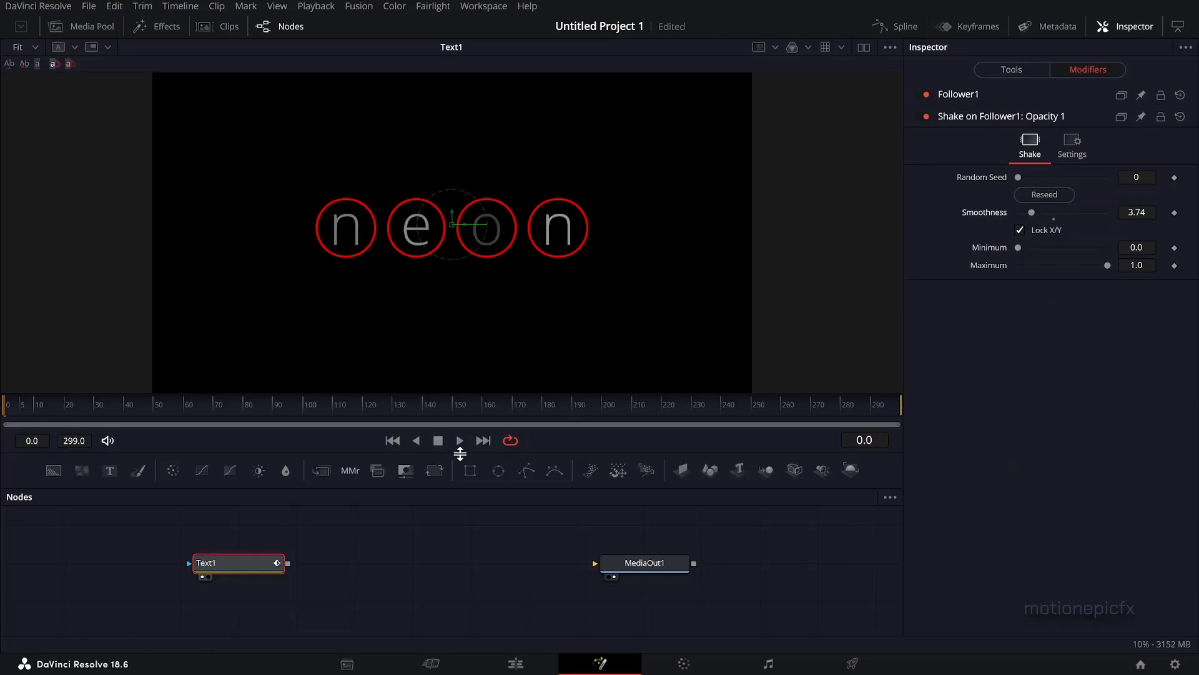
pyautogui.click(459, 440)
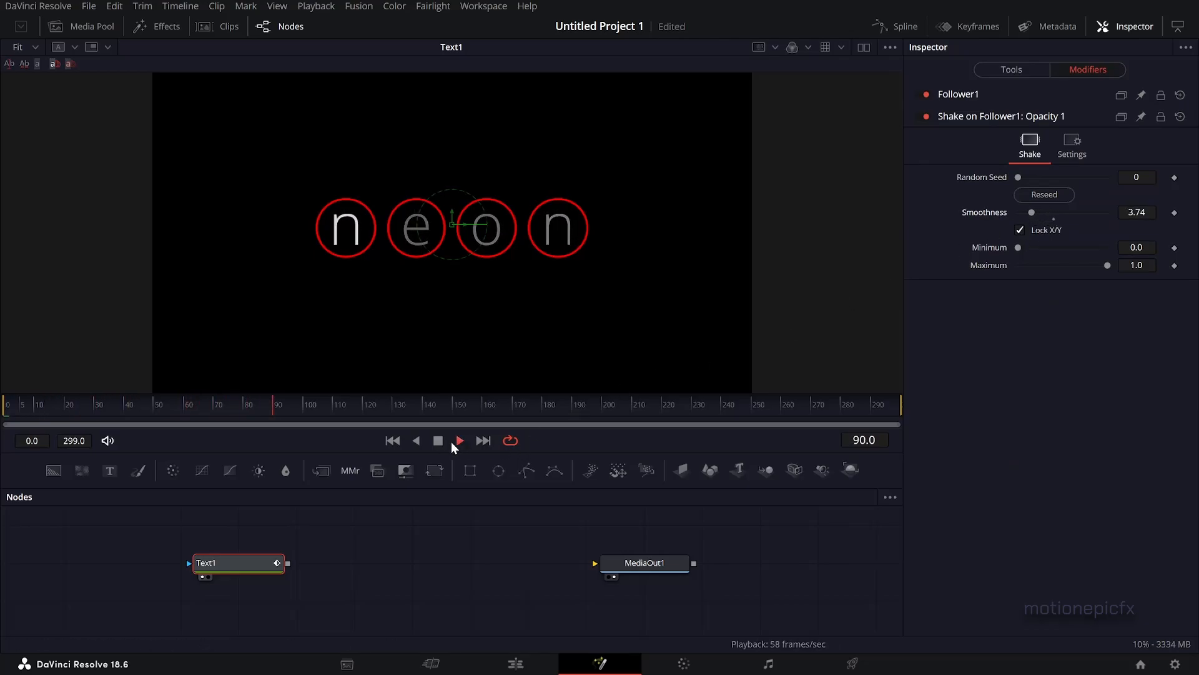
pyautogui.click(1012, 70)
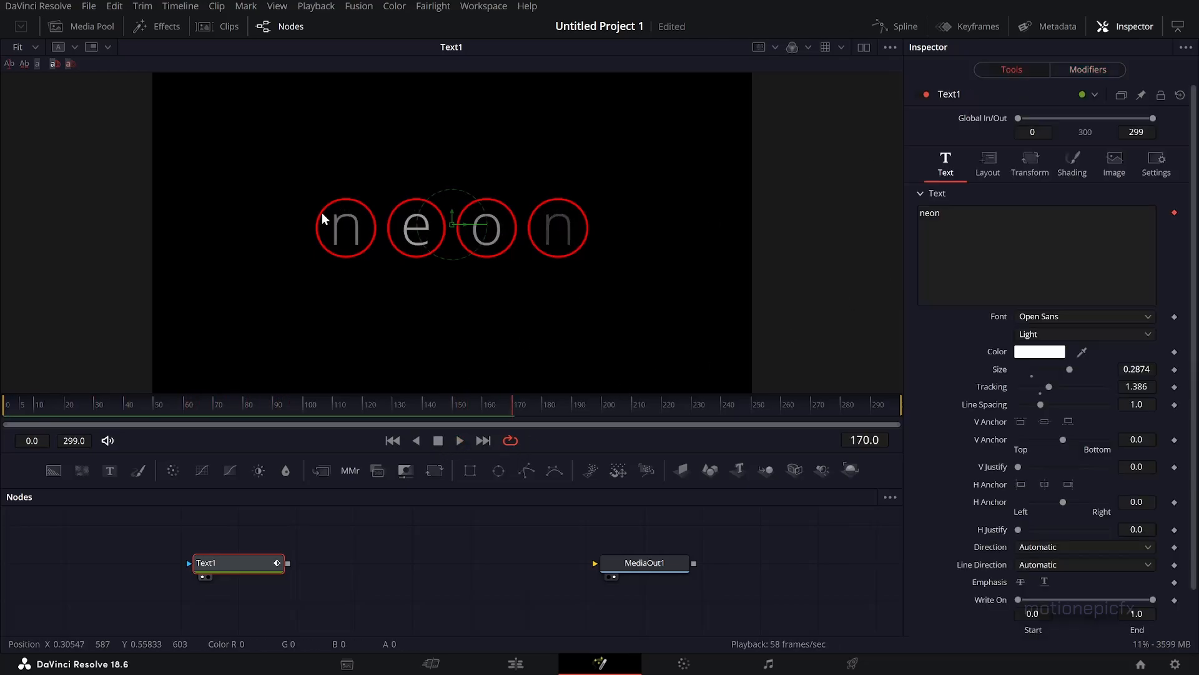
pyautogui.moveTo(878, 288)
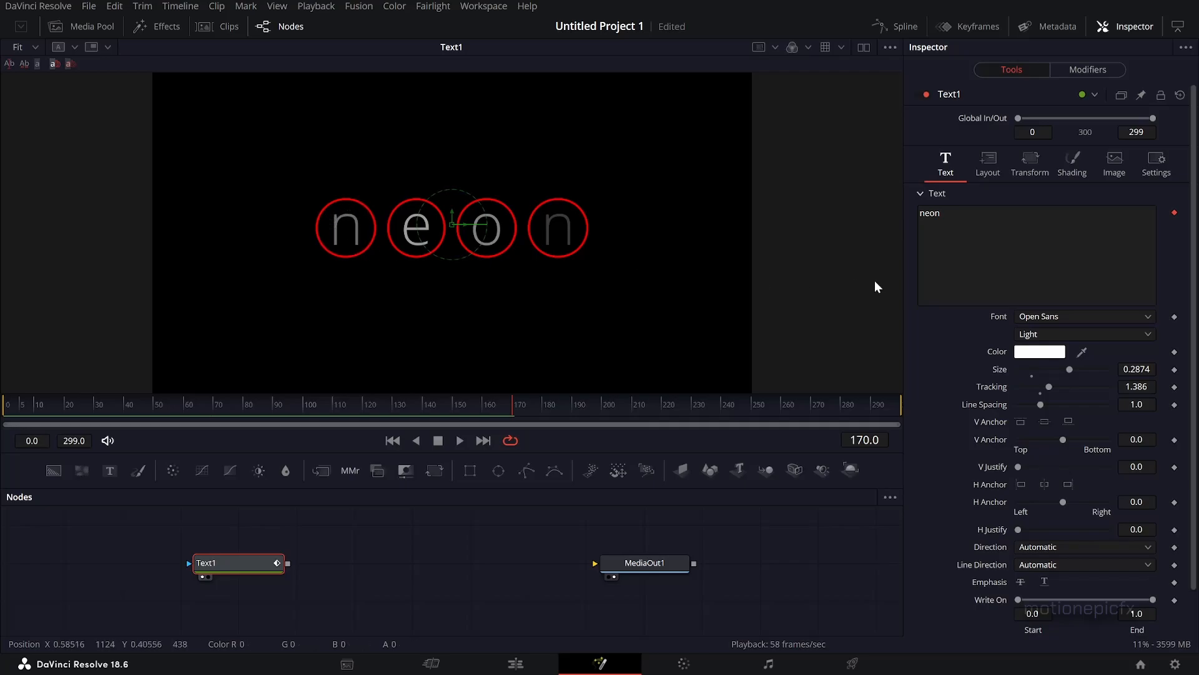
pyautogui.click(1088, 70)
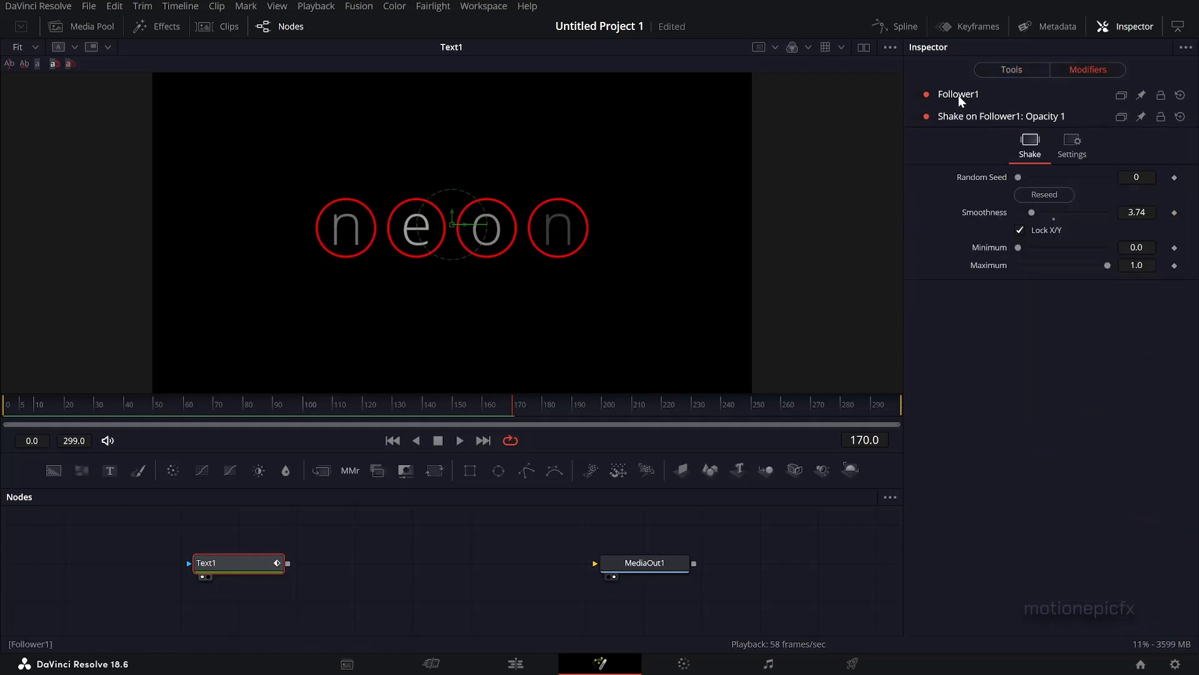
pyautogui.moveTo(960, 100)
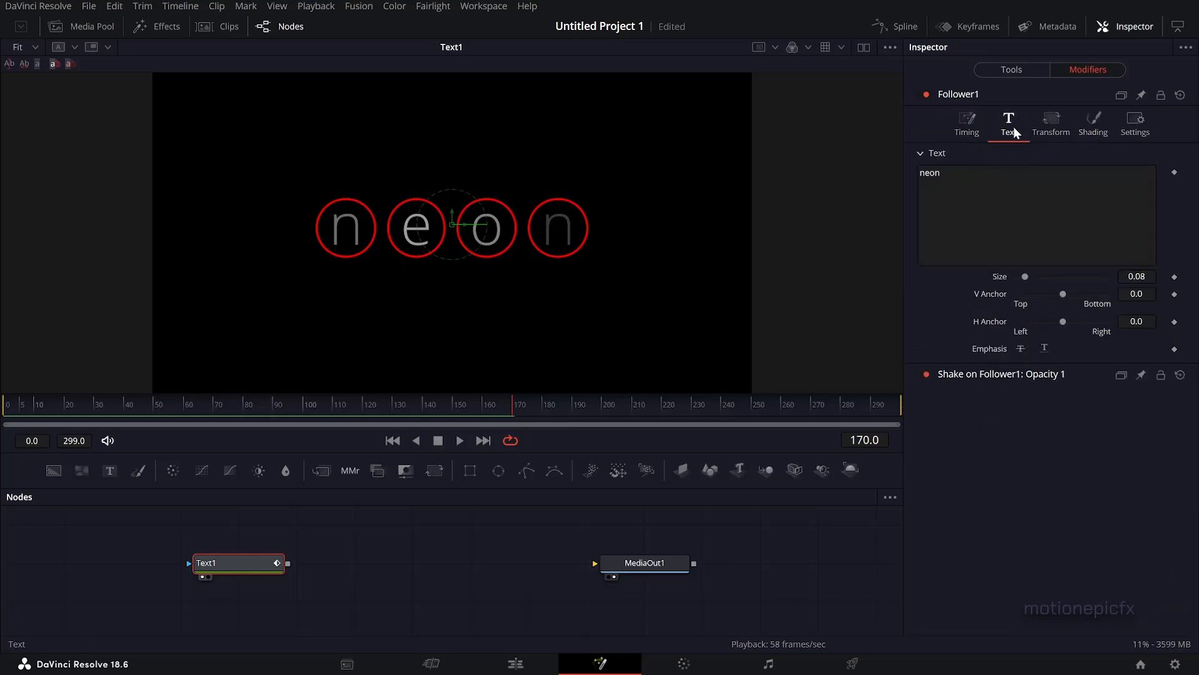
pyautogui.moveTo(1004, 94)
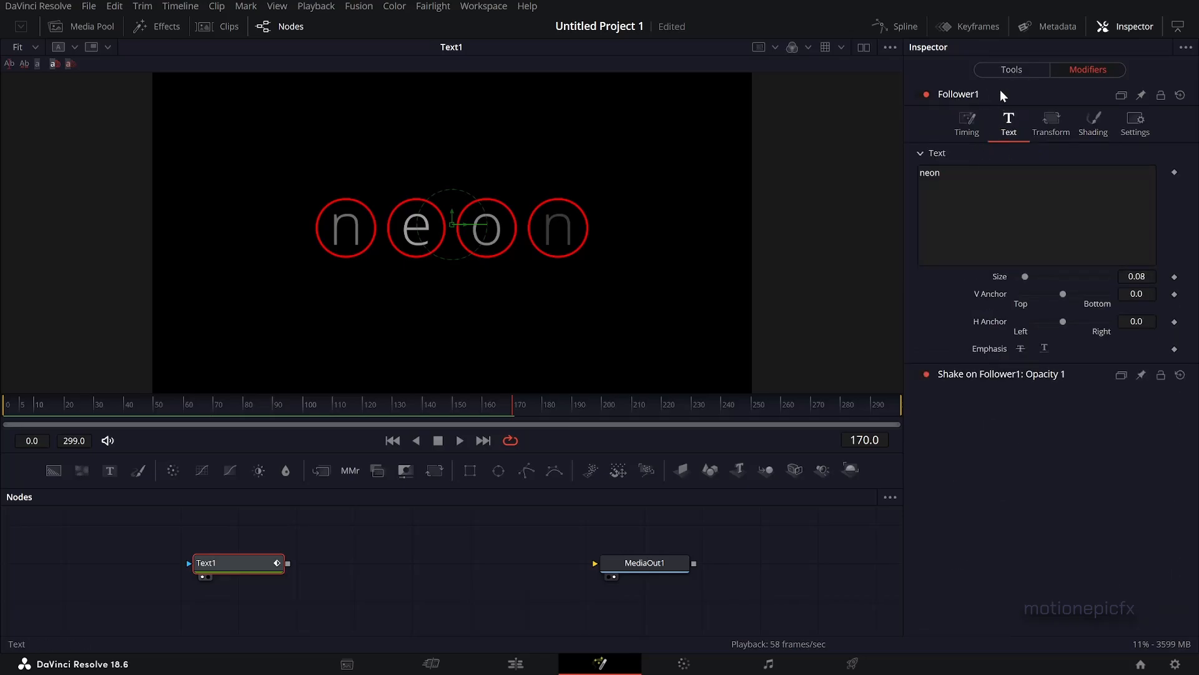
pyautogui.rightClick(959, 210)
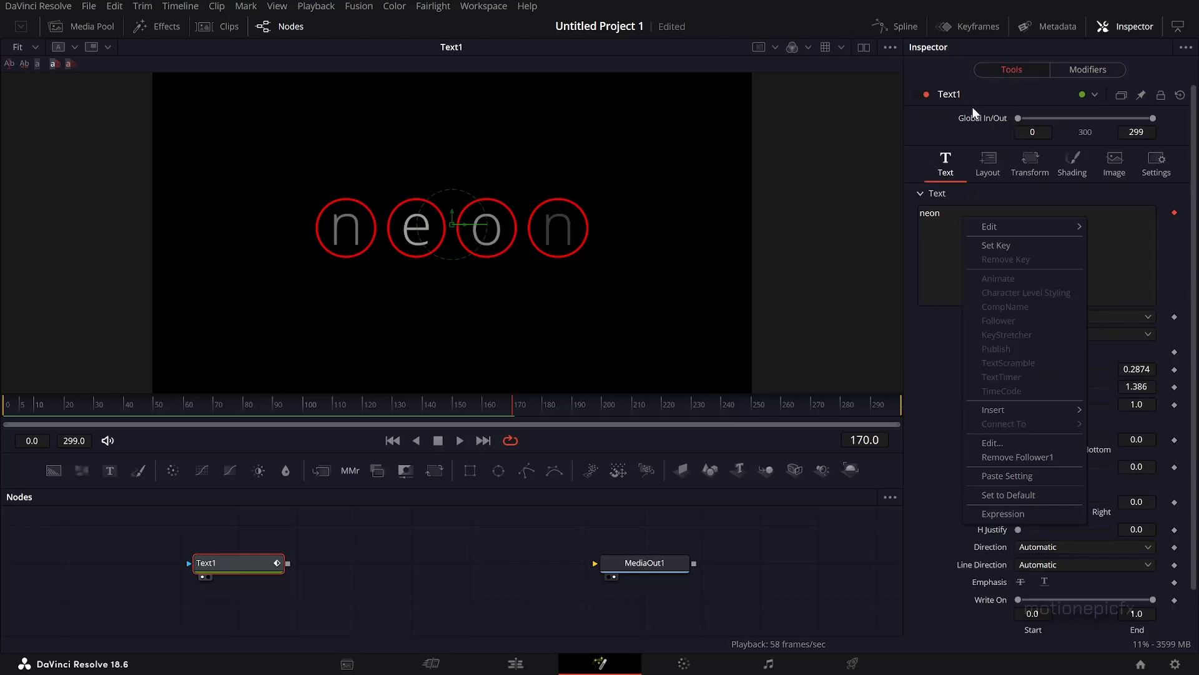
pyautogui.moveTo(1026, 242)
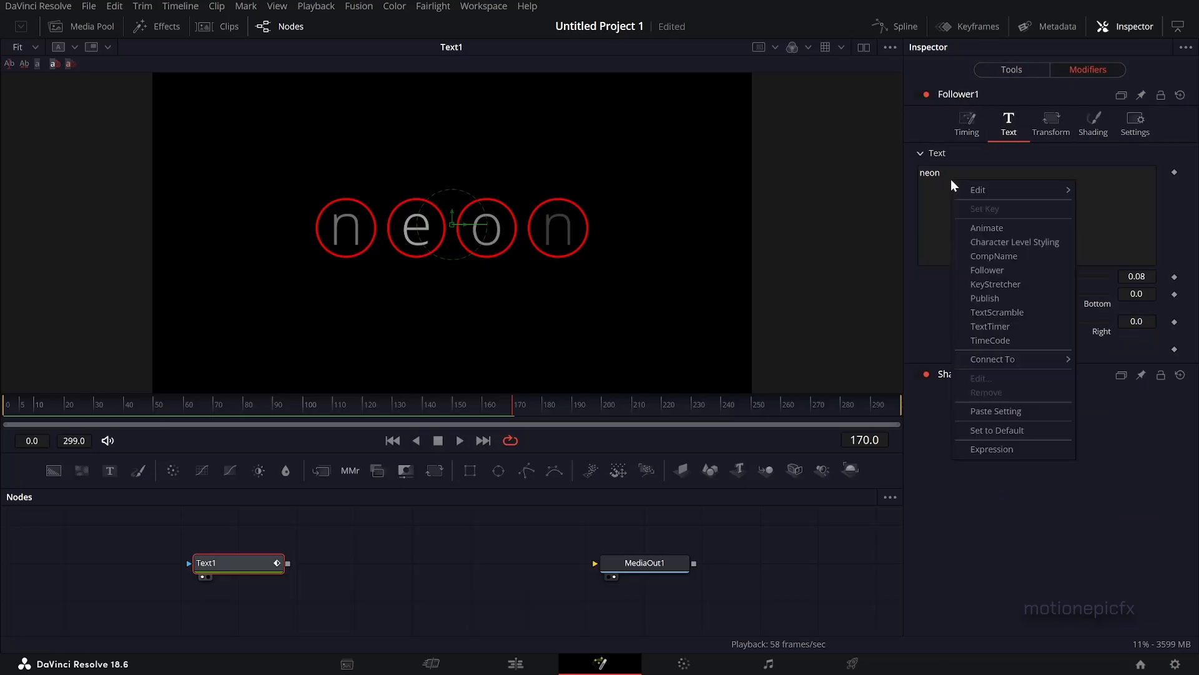
pyautogui.moveTo(988, 245)
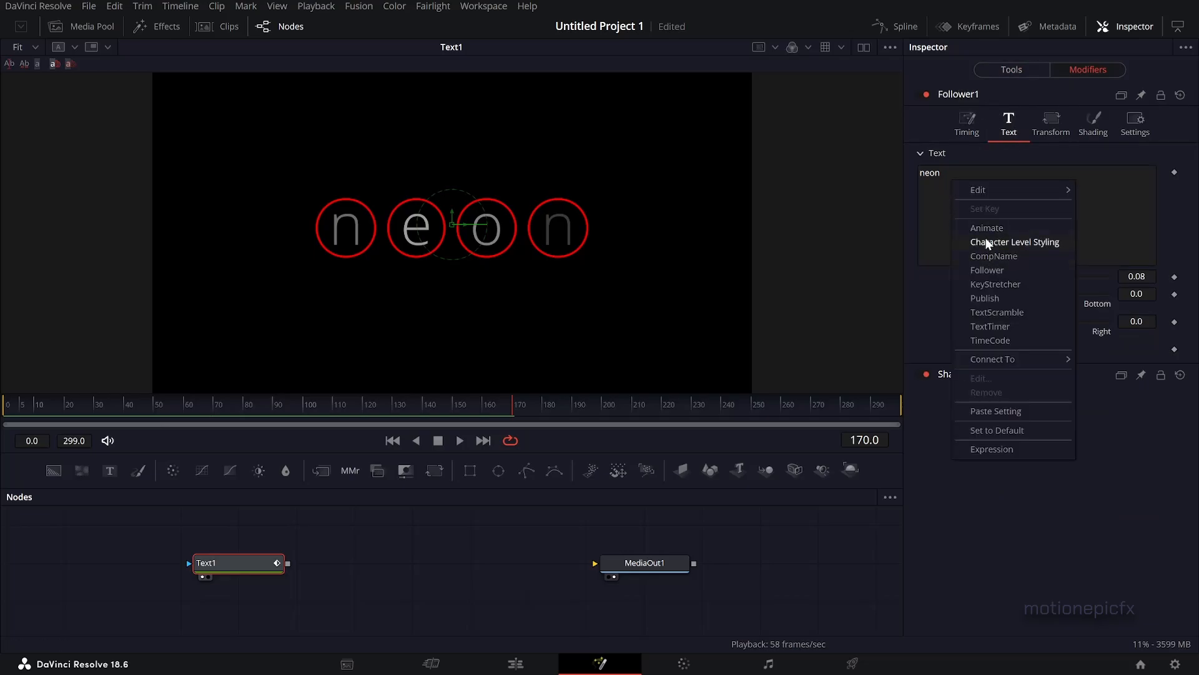
pyautogui.moveTo(989, 251)
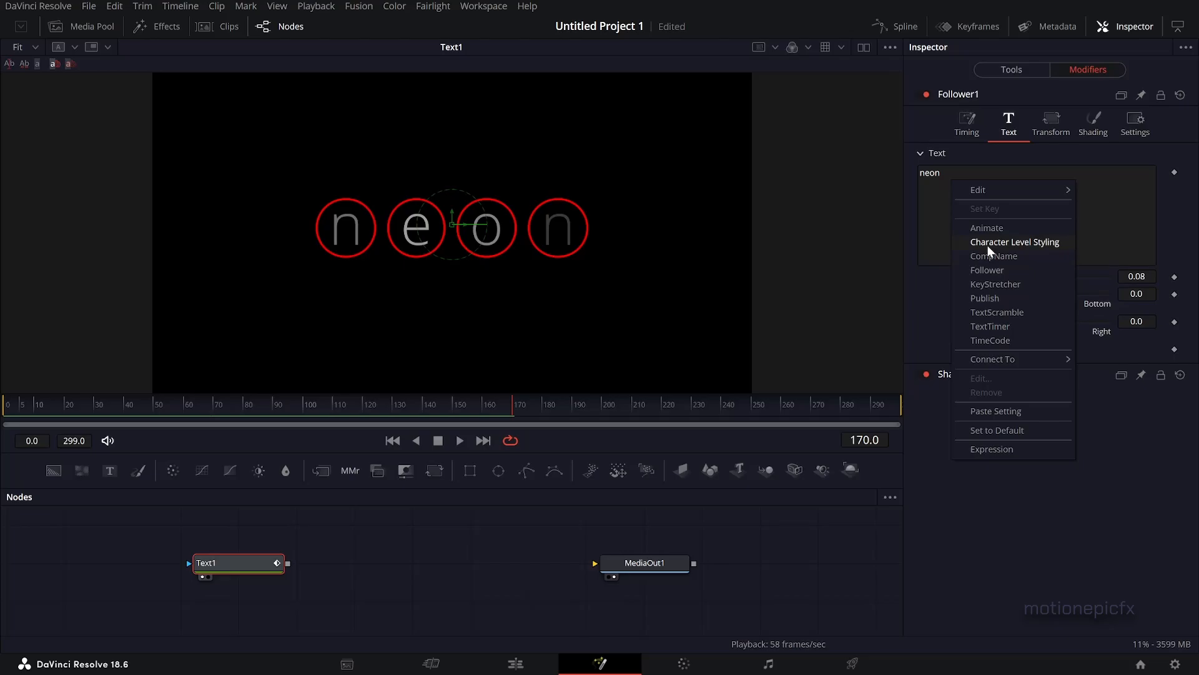
pyautogui.moveTo(1000, 245)
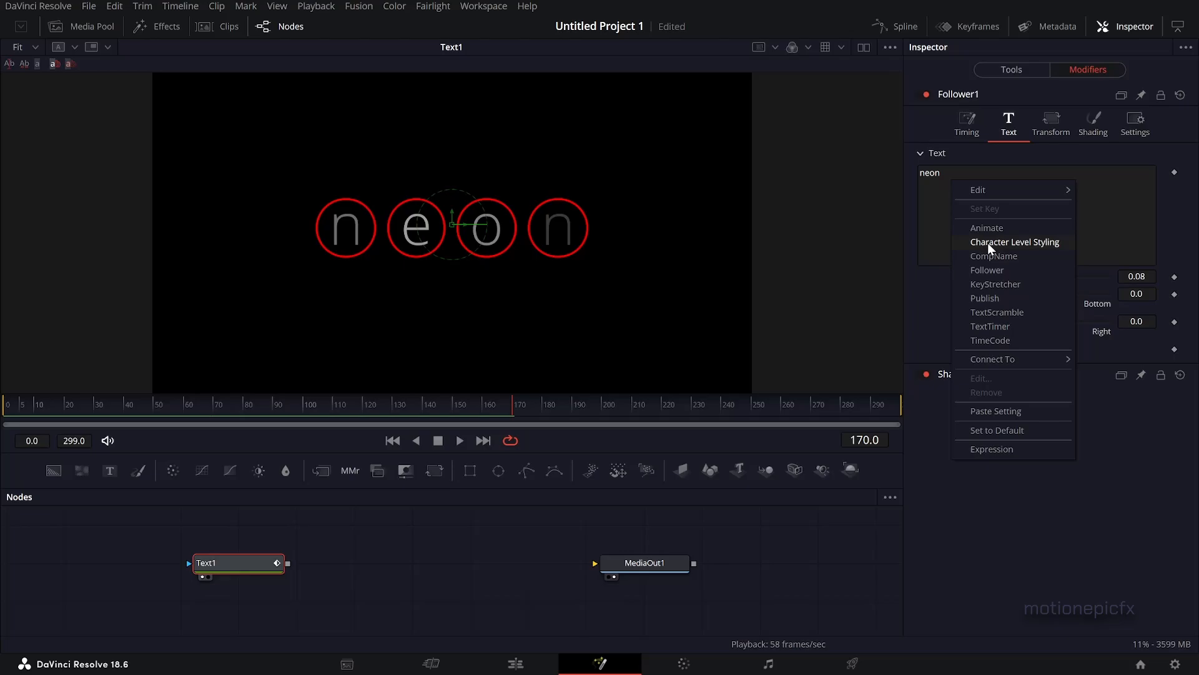
pyautogui.moveTo(998, 247)
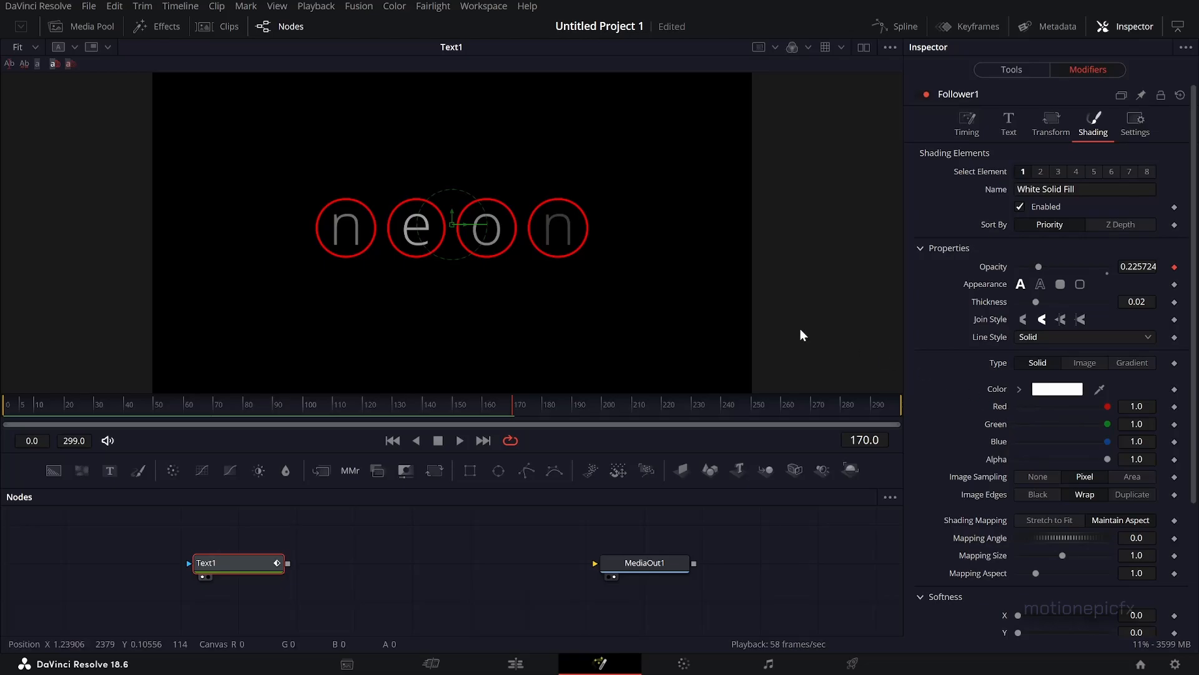
pyautogui.moveTo(369, 229)
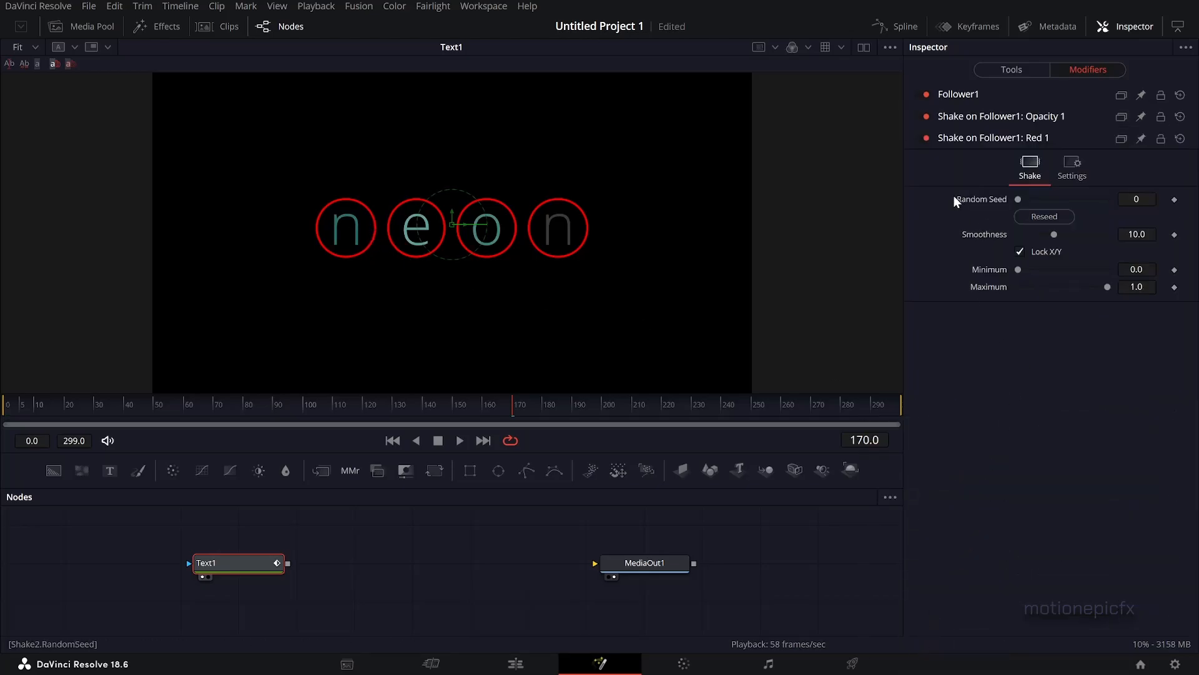
# Step: Add Shake modifiers to the Follower fill red, green and blue values and preview the colour flicker
pyautogui.click(958, 94)
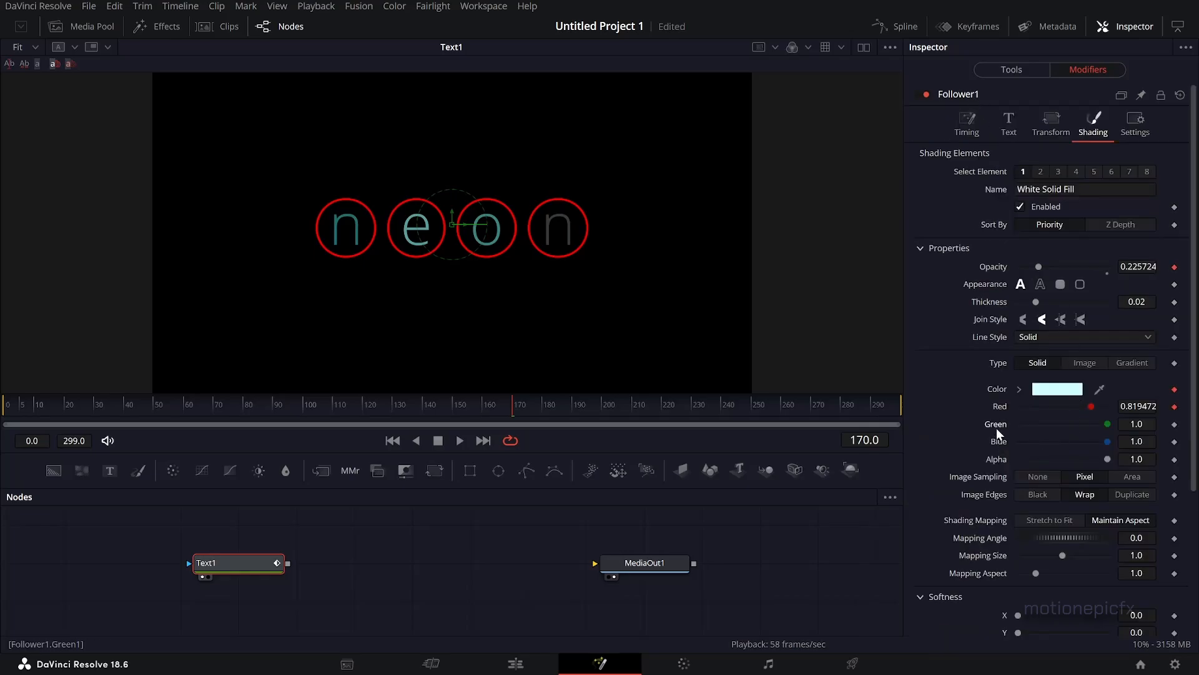
pyautogui.rightClick(997, 424)
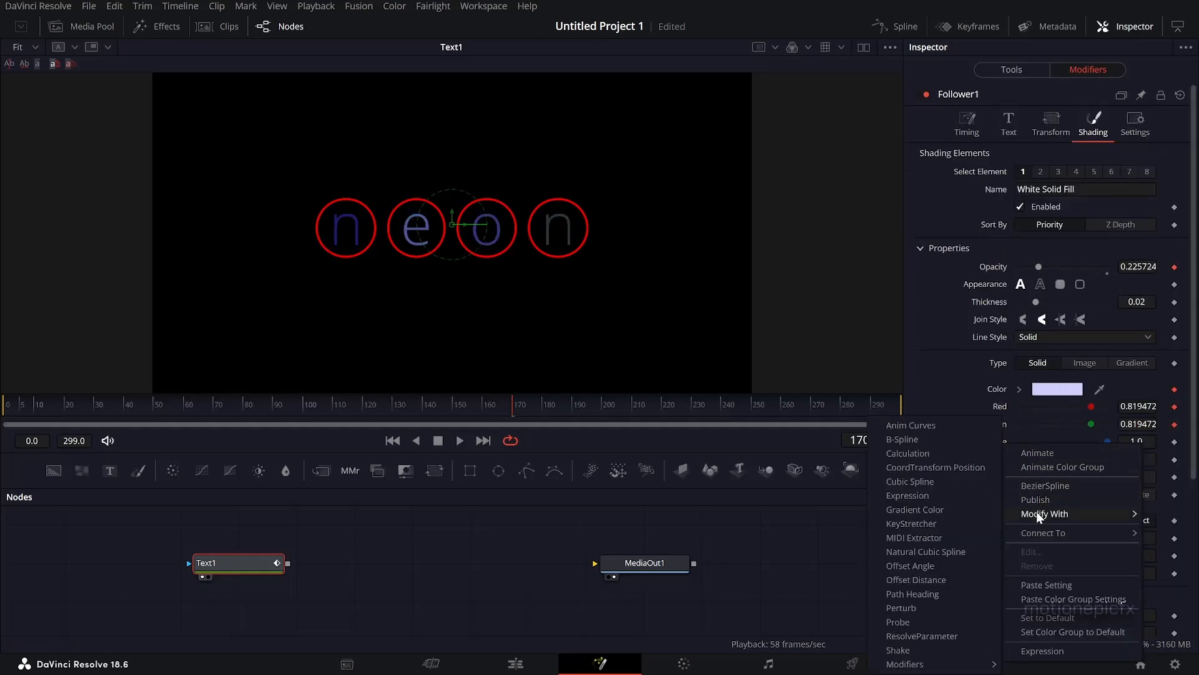
pyautogui.click(897, 649)
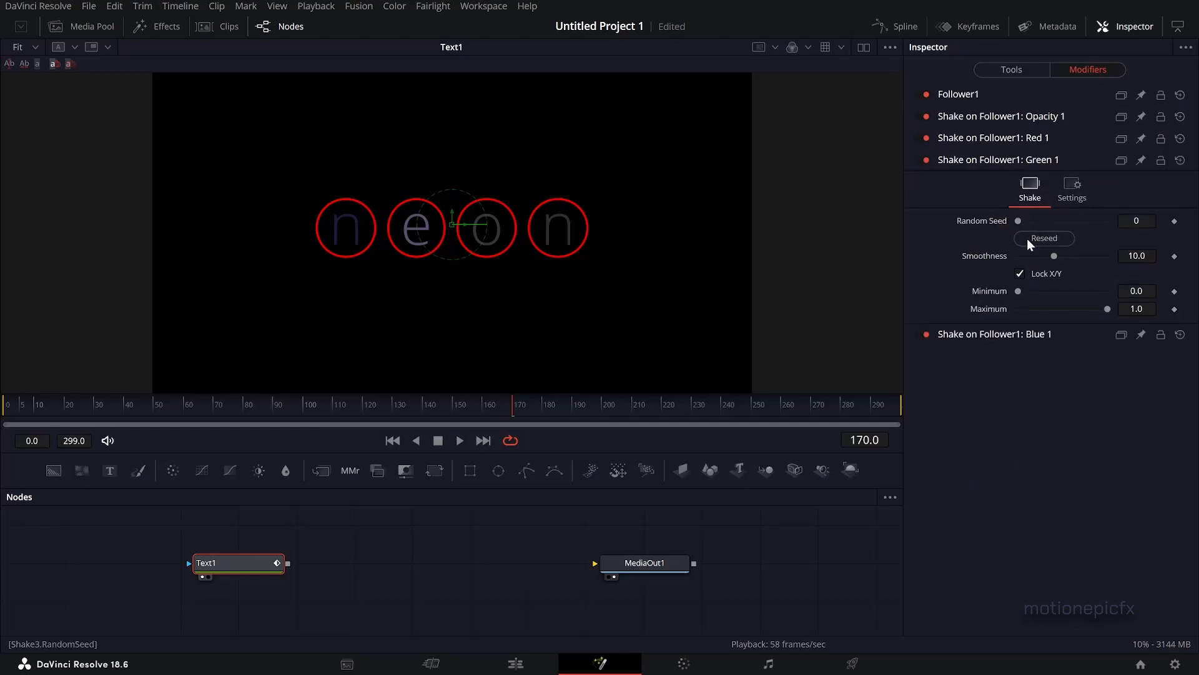
pyautogui.click(1043, 237)
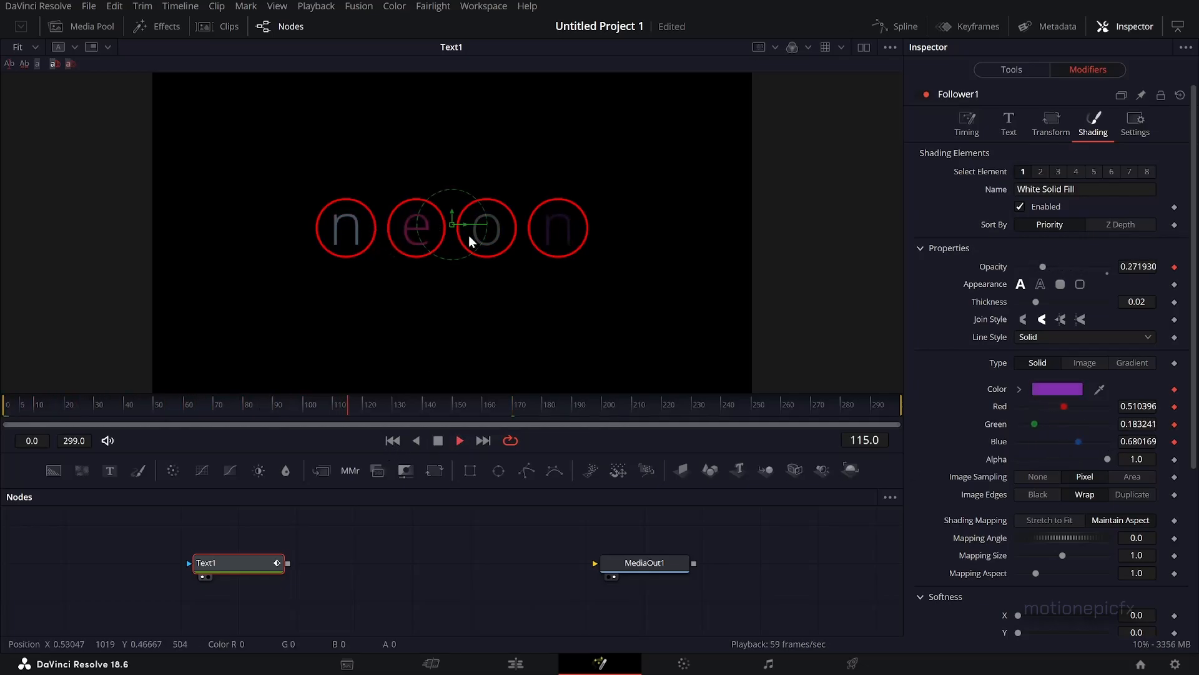
pyautogui.click(460, 439)
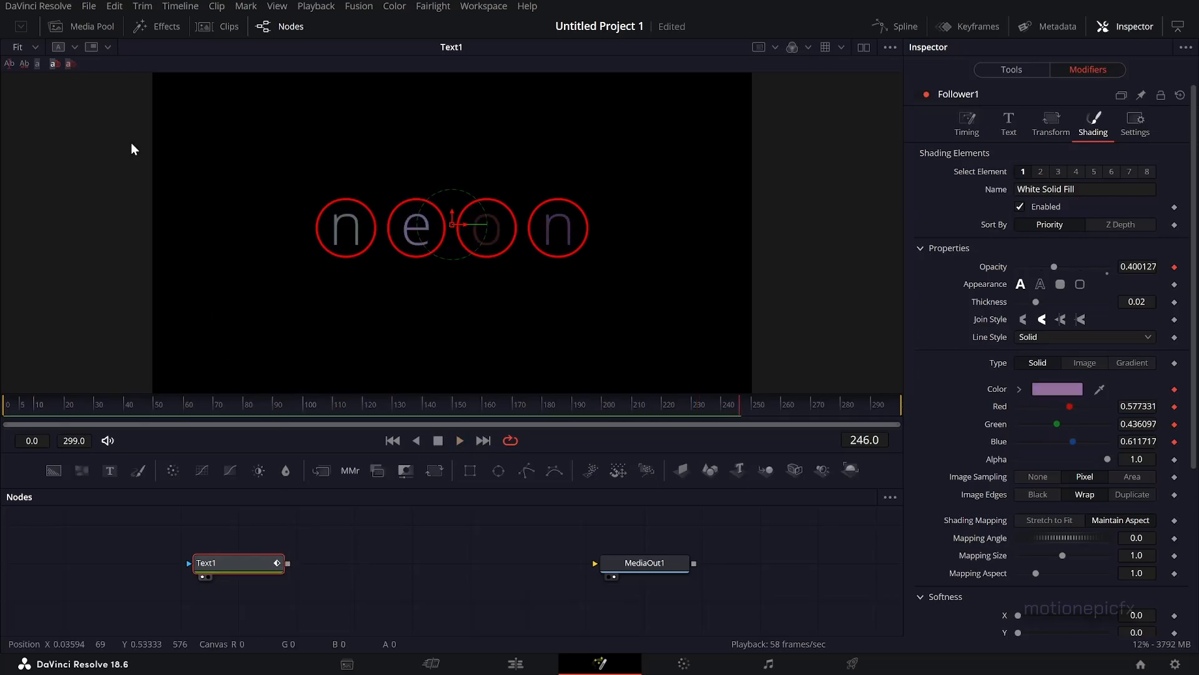
pyautogui.click(90, 27)
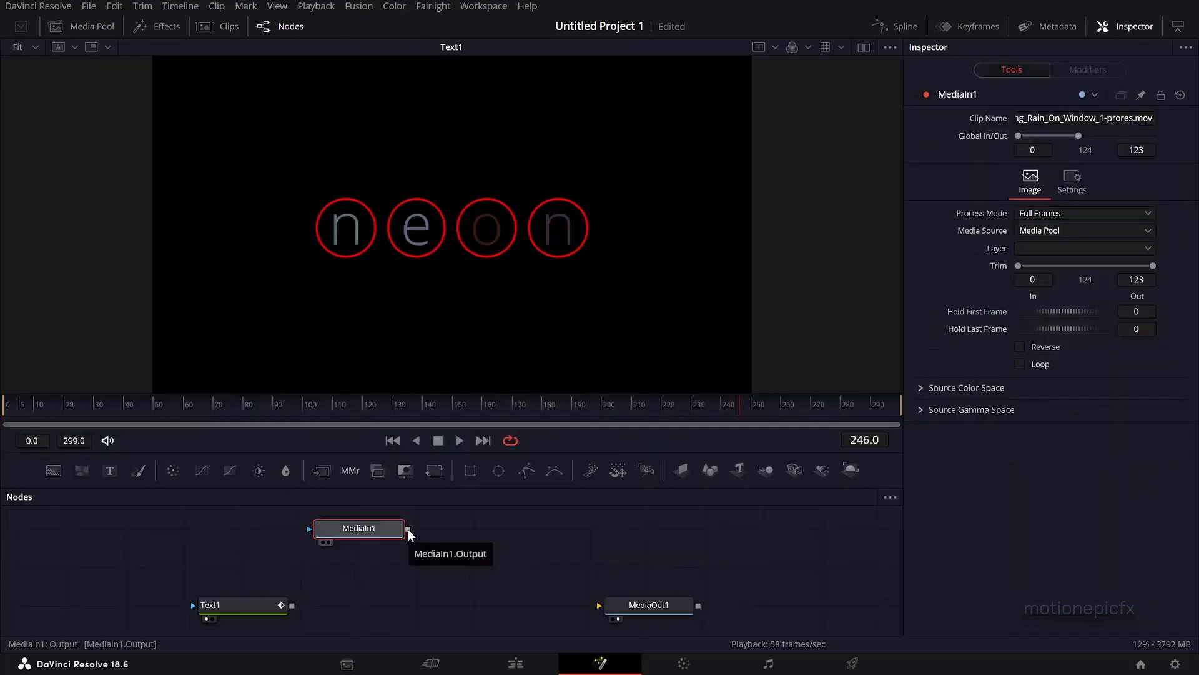
# Step: Merge the rain MediaIn1 clip as background under the neon text
pyautogui.moveTo(407, 527); pyautogui.dragTo(291, 612)
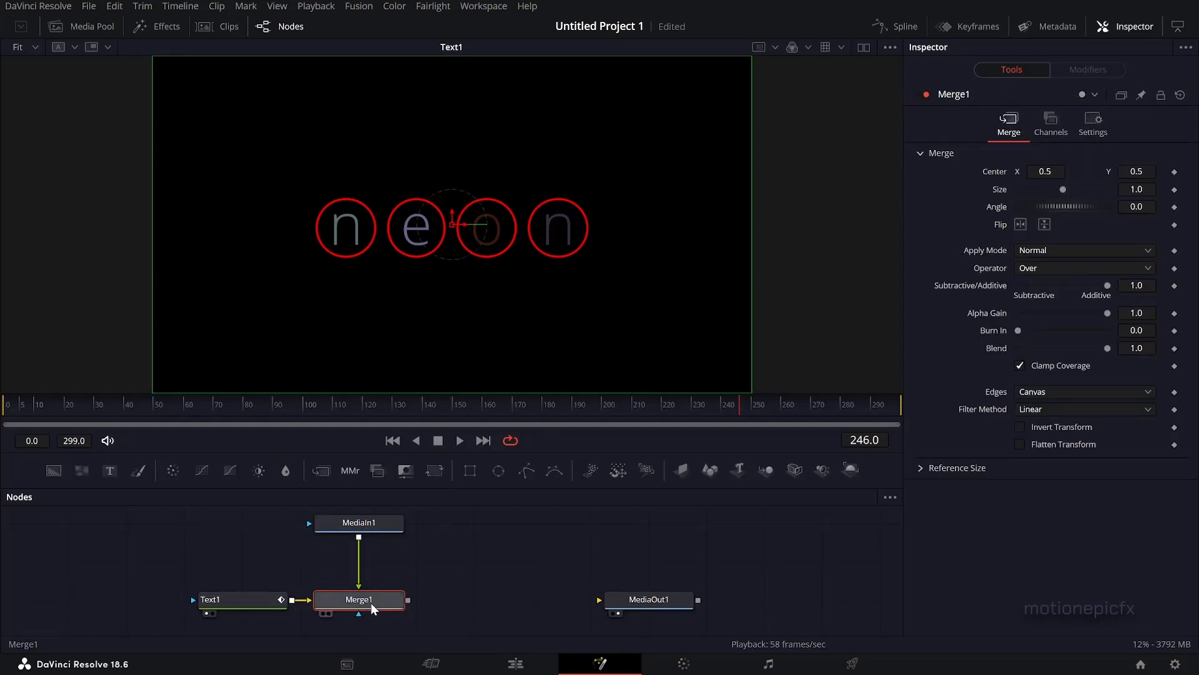
pyautogui.click(358, 600)
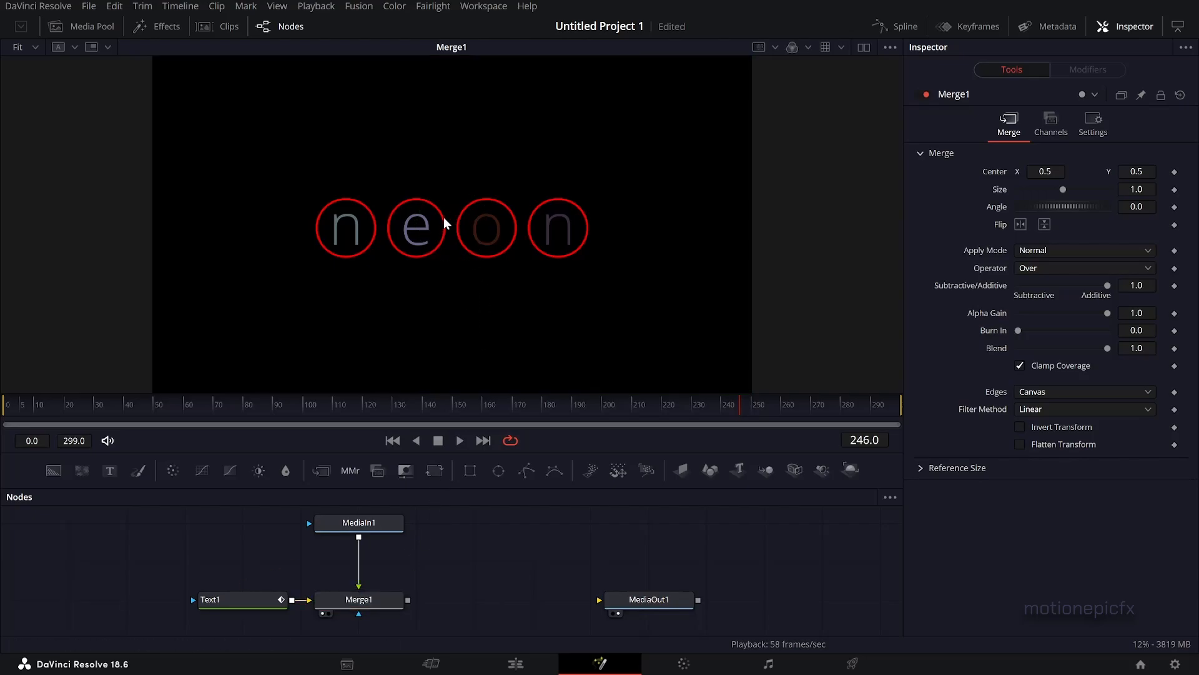
pyautogui.moveTo(384, 519)
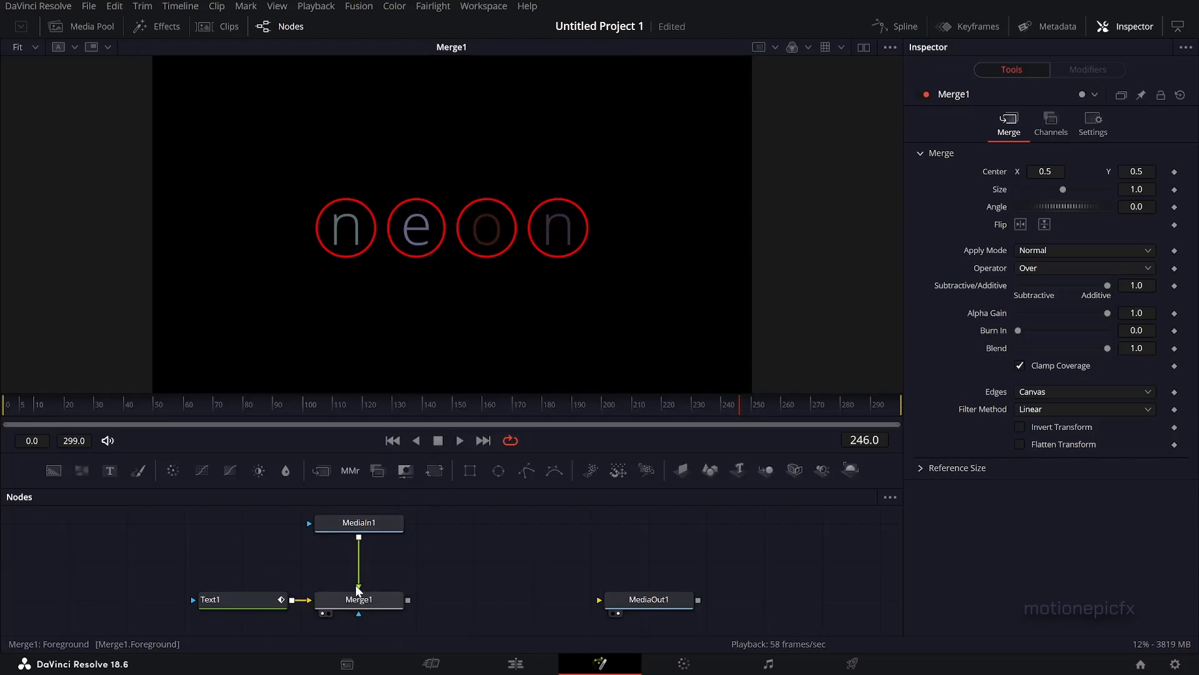
pyautogui.rightClick(358, 600)
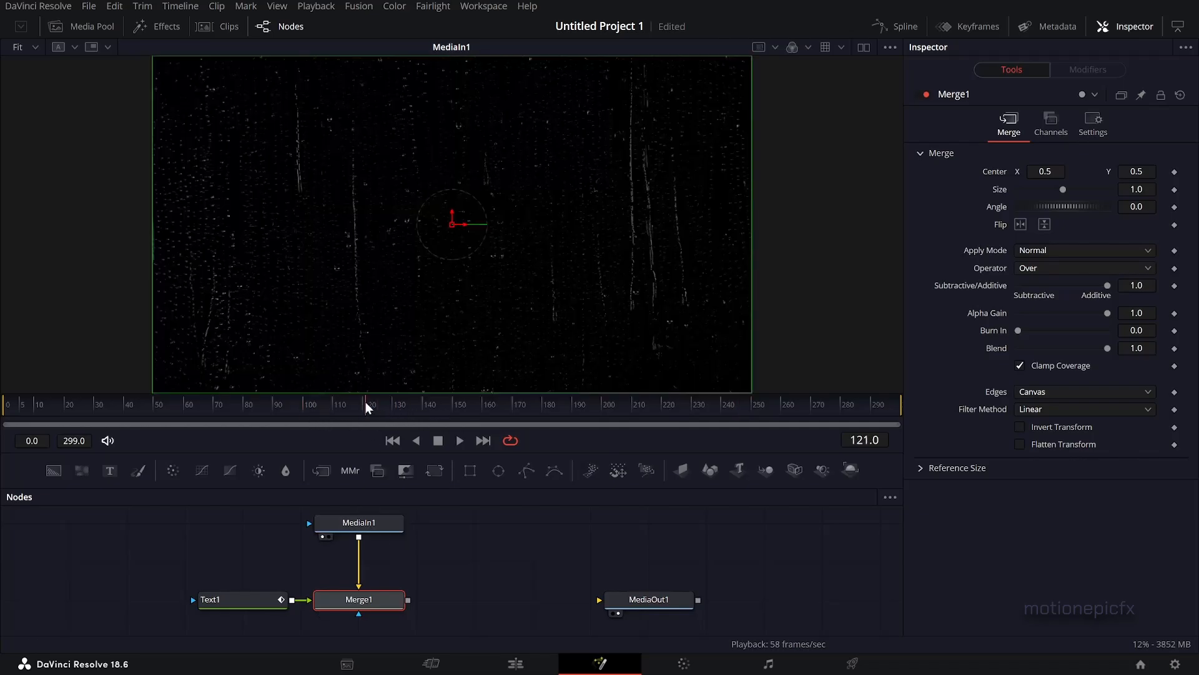
# Step: View MediaIn1 alone, then Merge1 to check the text composited over rain
pyautogui.click(372, 405)
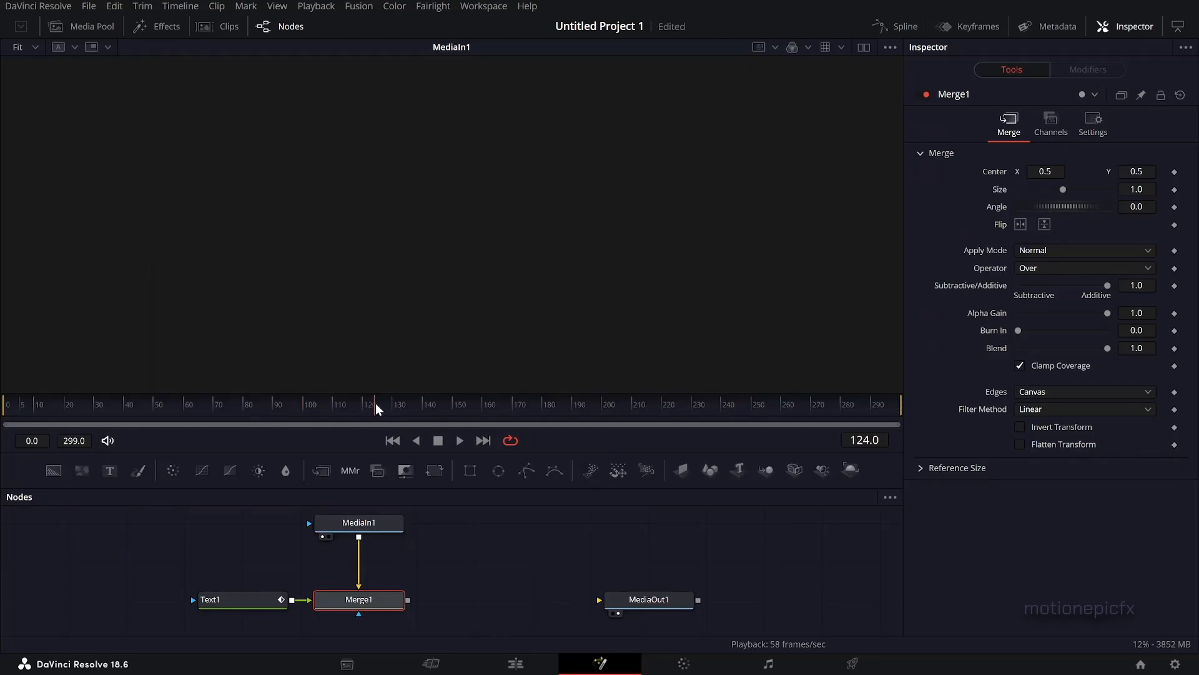
pyautogui.click(359, 522)
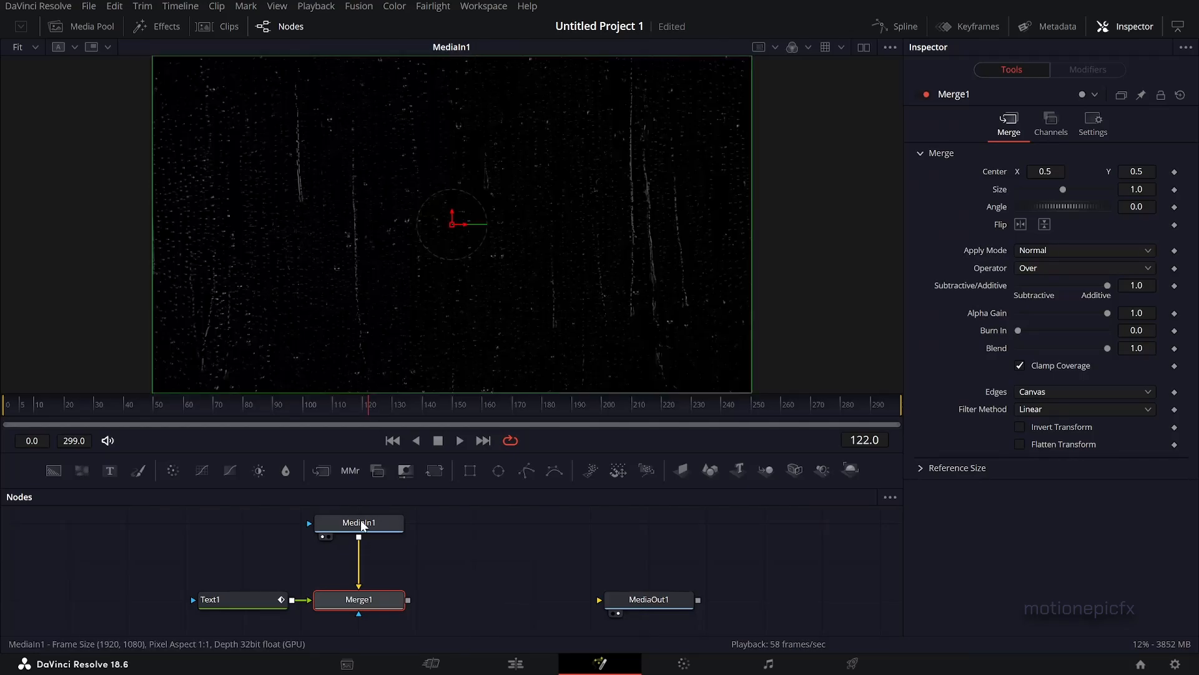
pyautogui.click(359, 523)
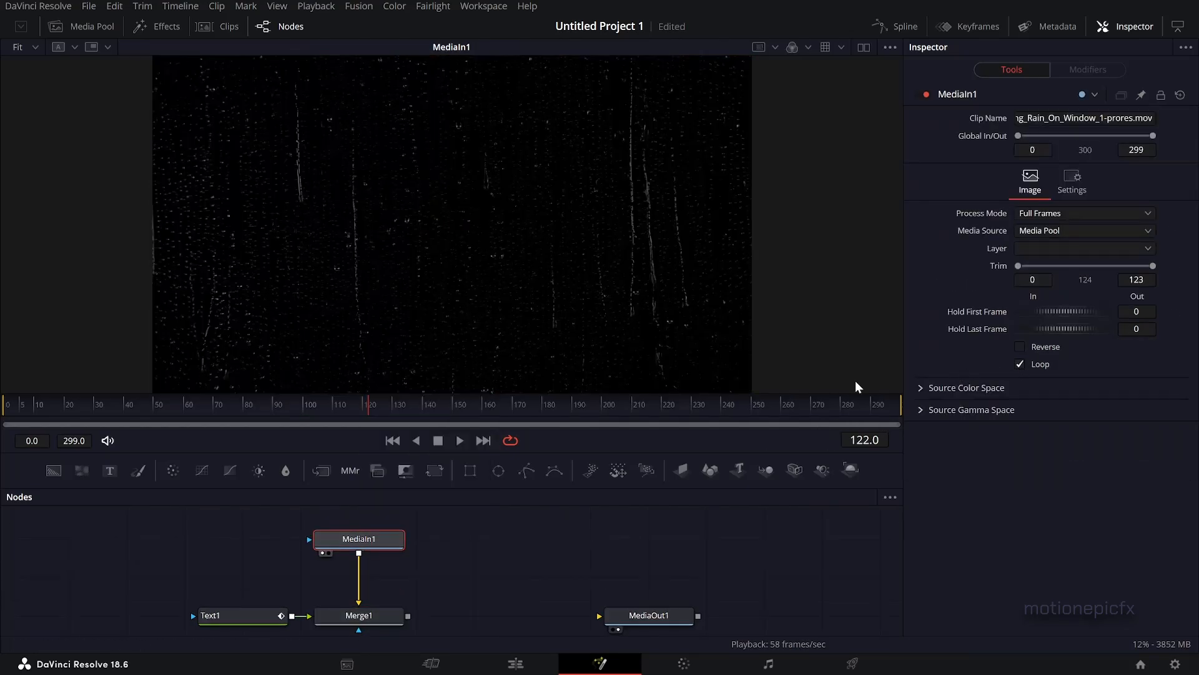
pyautogui.click(578, 405)
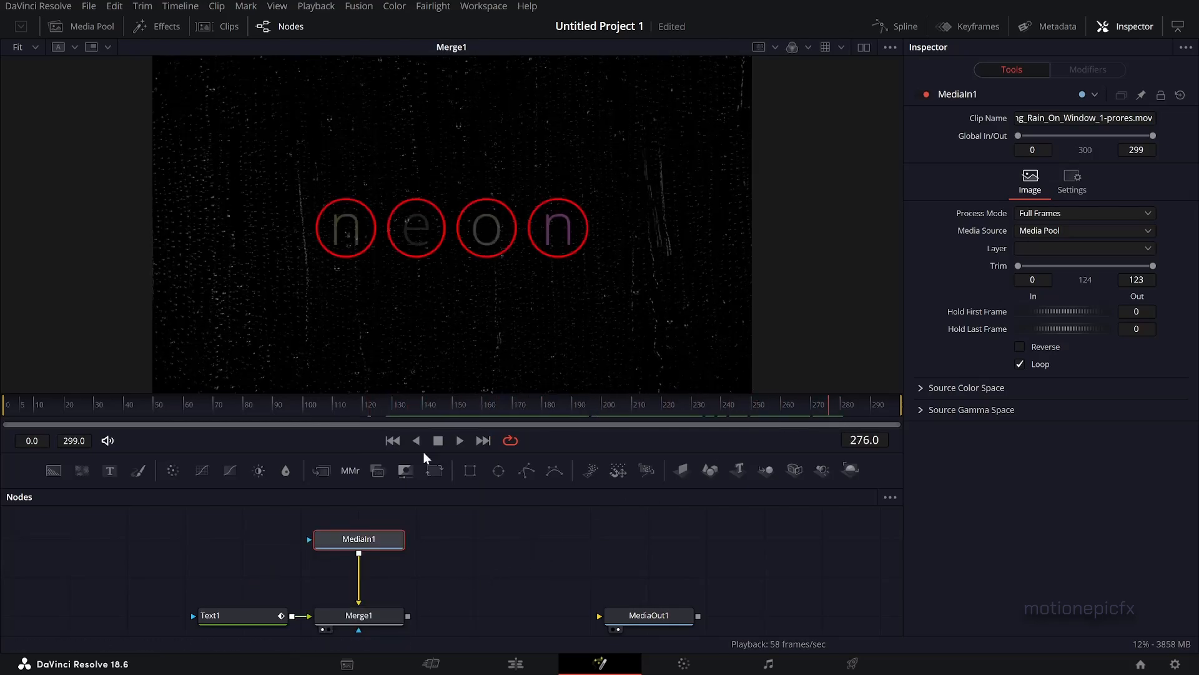
# Step: Set Merge1's Apply Mode to Screen
pyautogui.click(1084, 250)
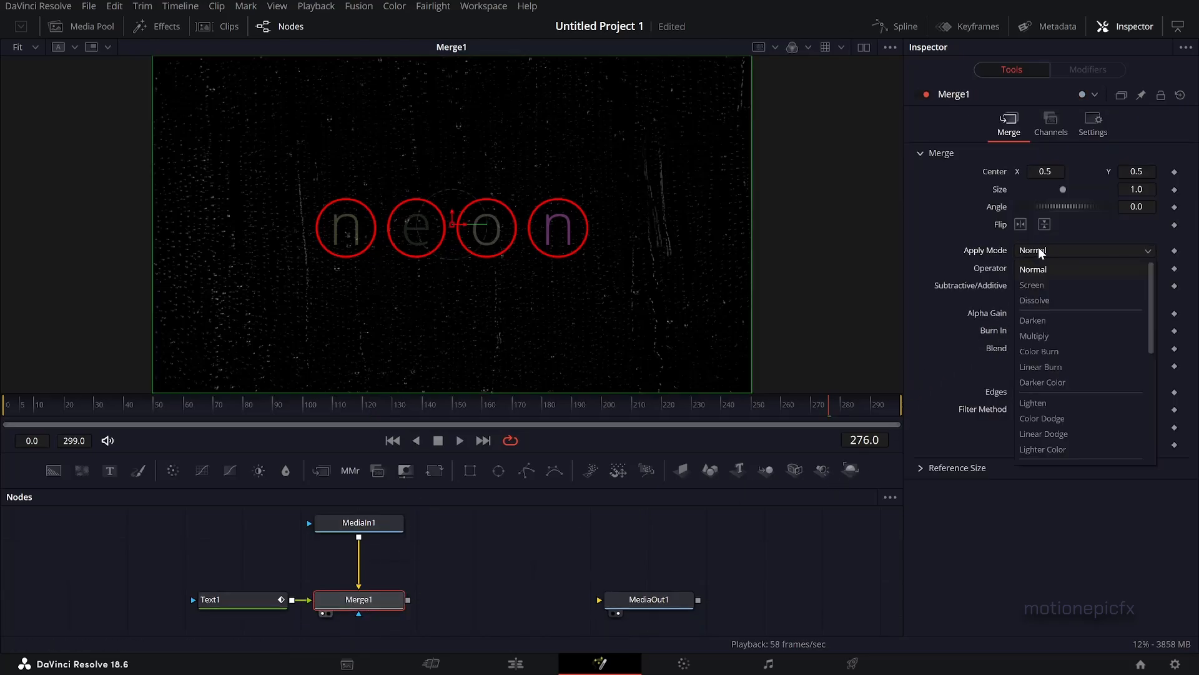
pyautogui.click(1032, 284)
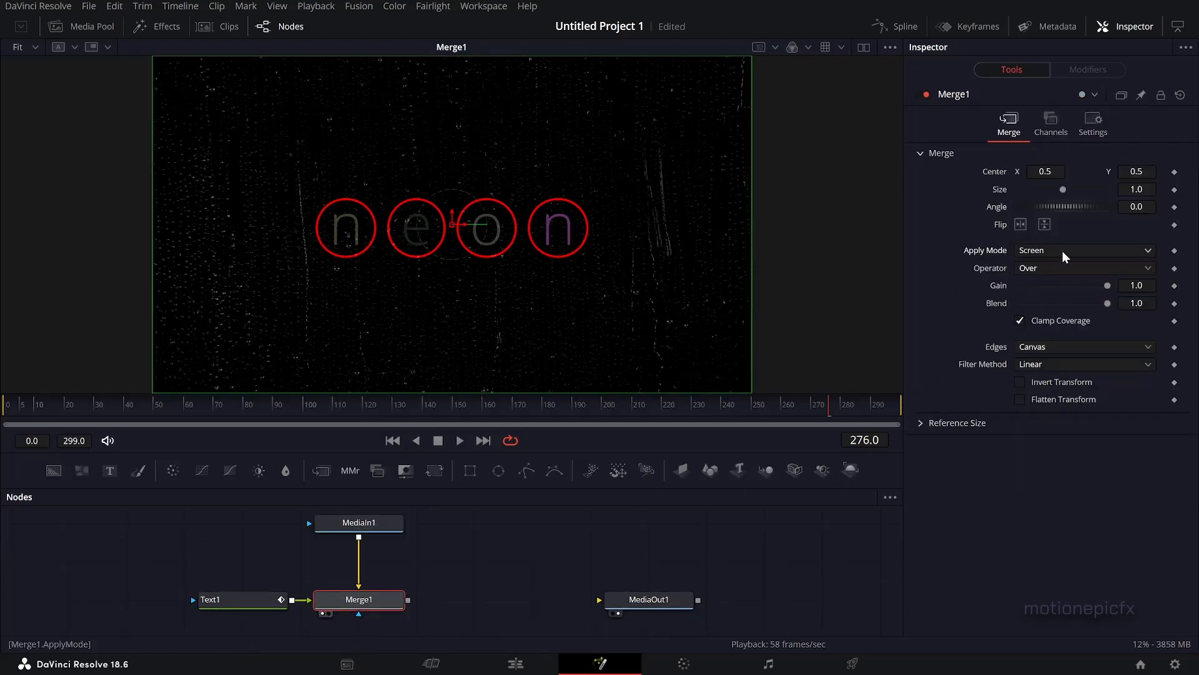
pyautogui.click(1084, 250)
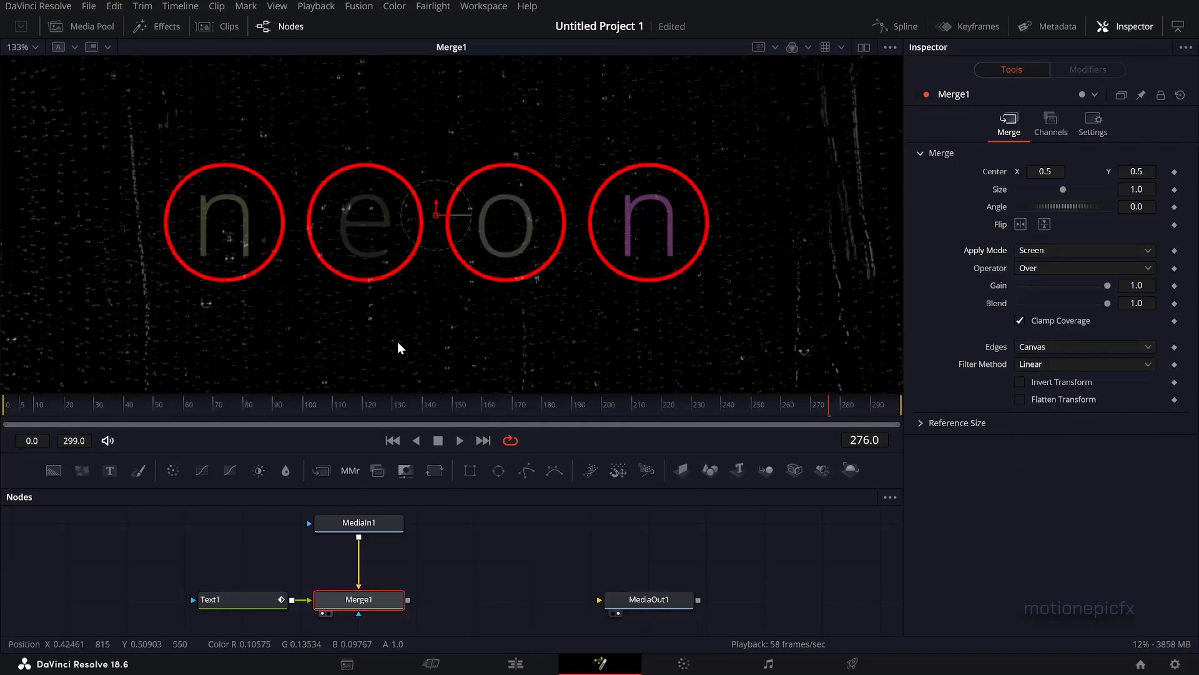
# Step: Add a Displace node after Merge1 via the dsp tool search
pyautogui.click(279, 404)
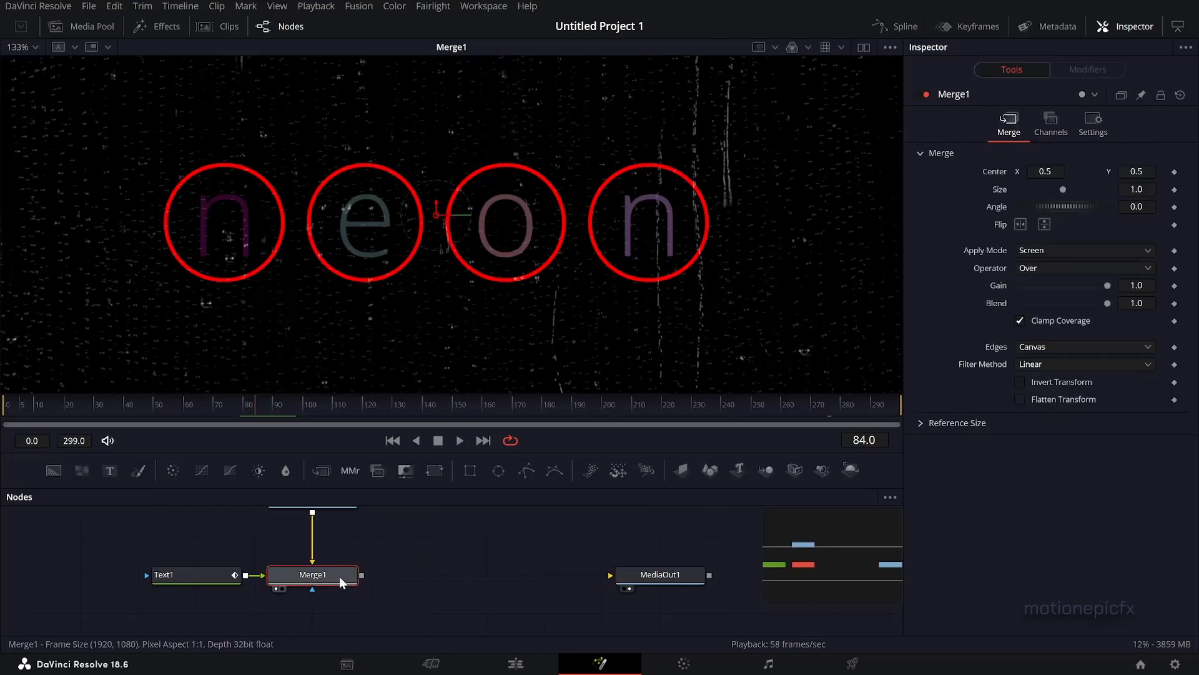
pyautogui.write('dsp')
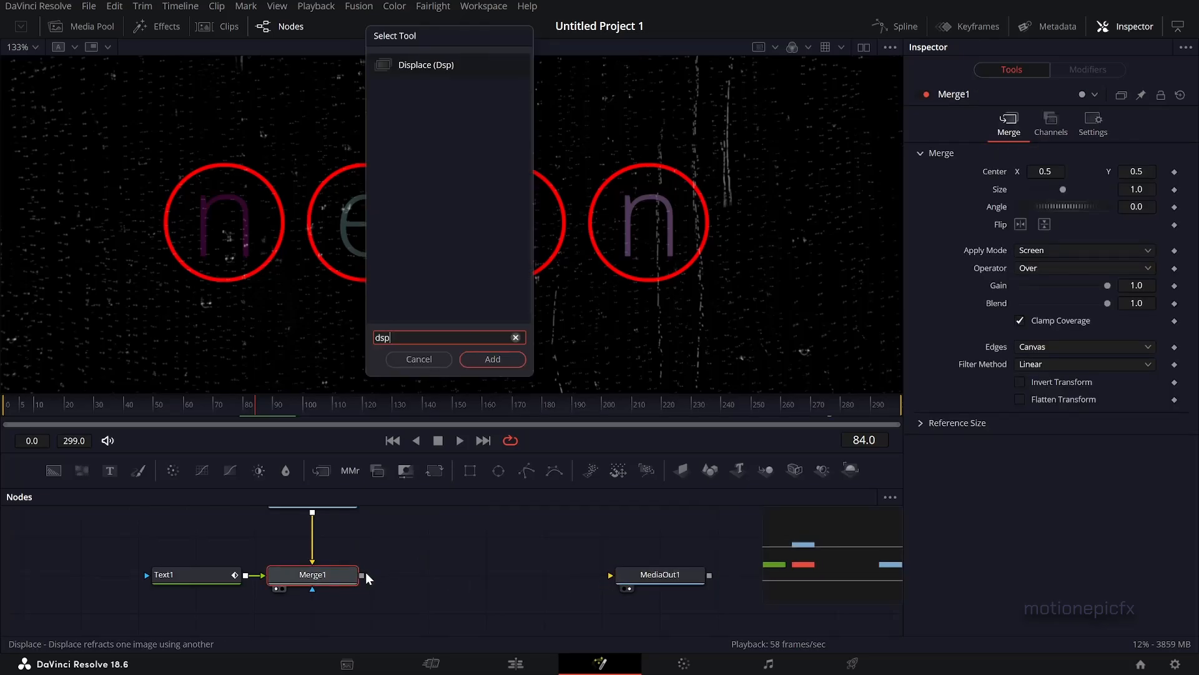
pyautogui.click(492, 360)
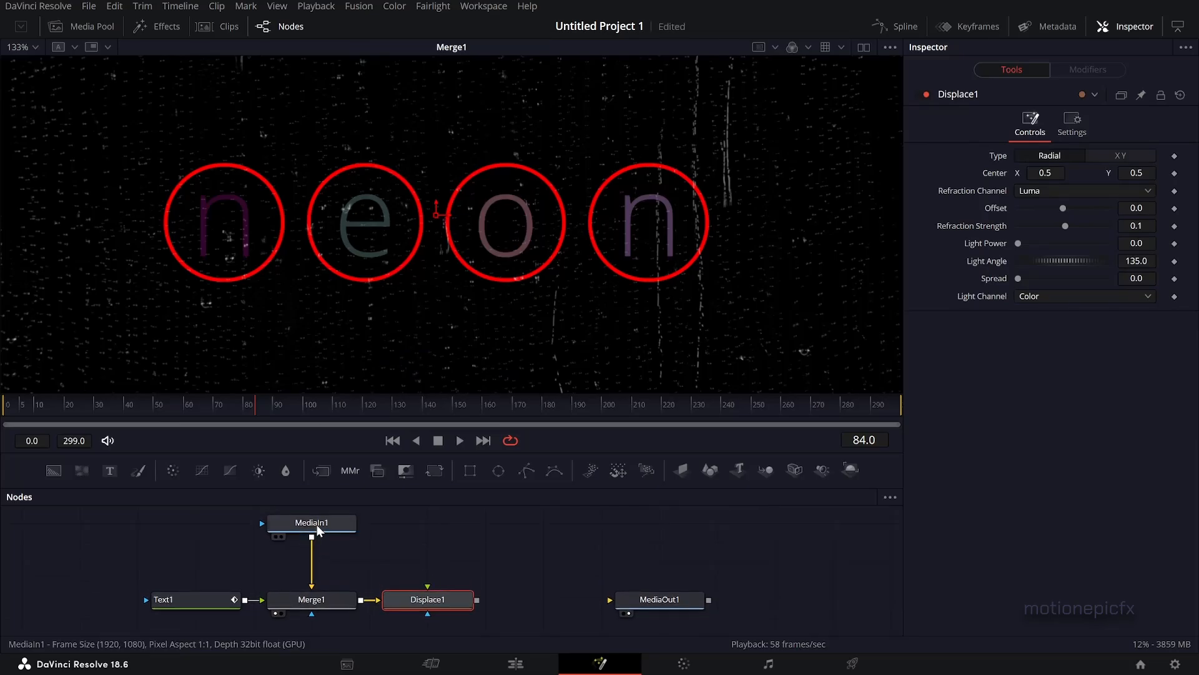
pyautogui.moveTo(312, 539)
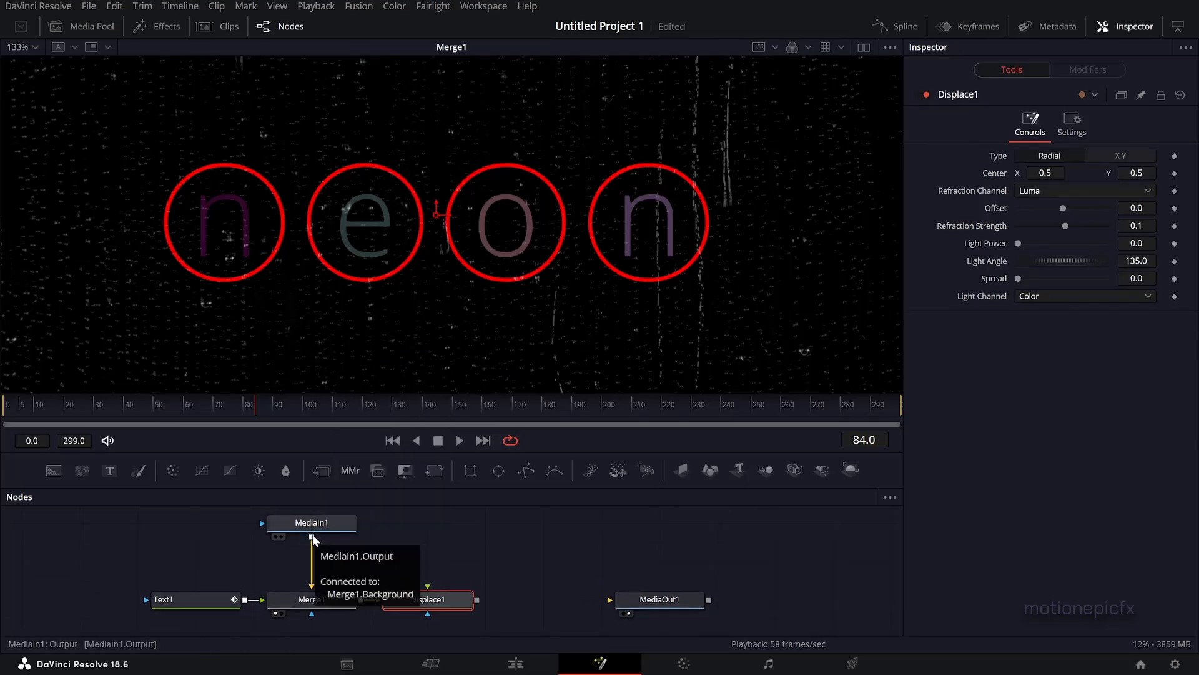
# Step: Feed the rain footage into Displace1 with refraction strength 0.54 and spread 0.024
pyautogui.moveTo(313, 532); pyautogui.dragTo(428, 600)
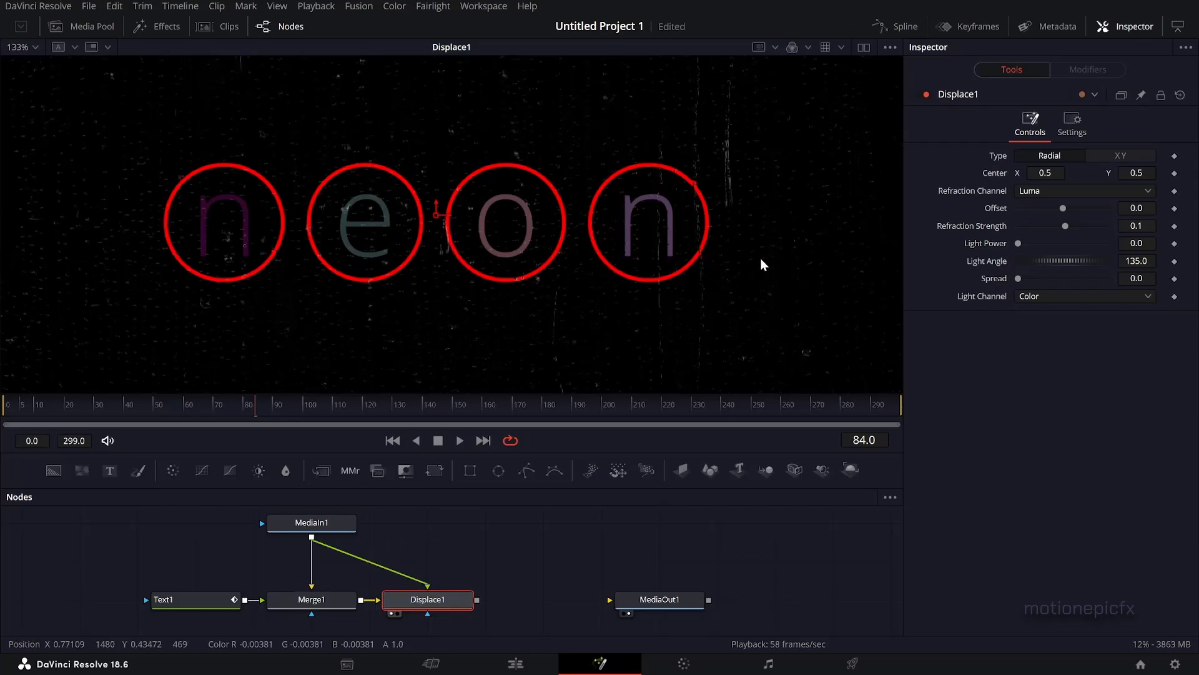
pyautogui.moveTo(1064, 226); pyautogui.dragTo(1070, 227)
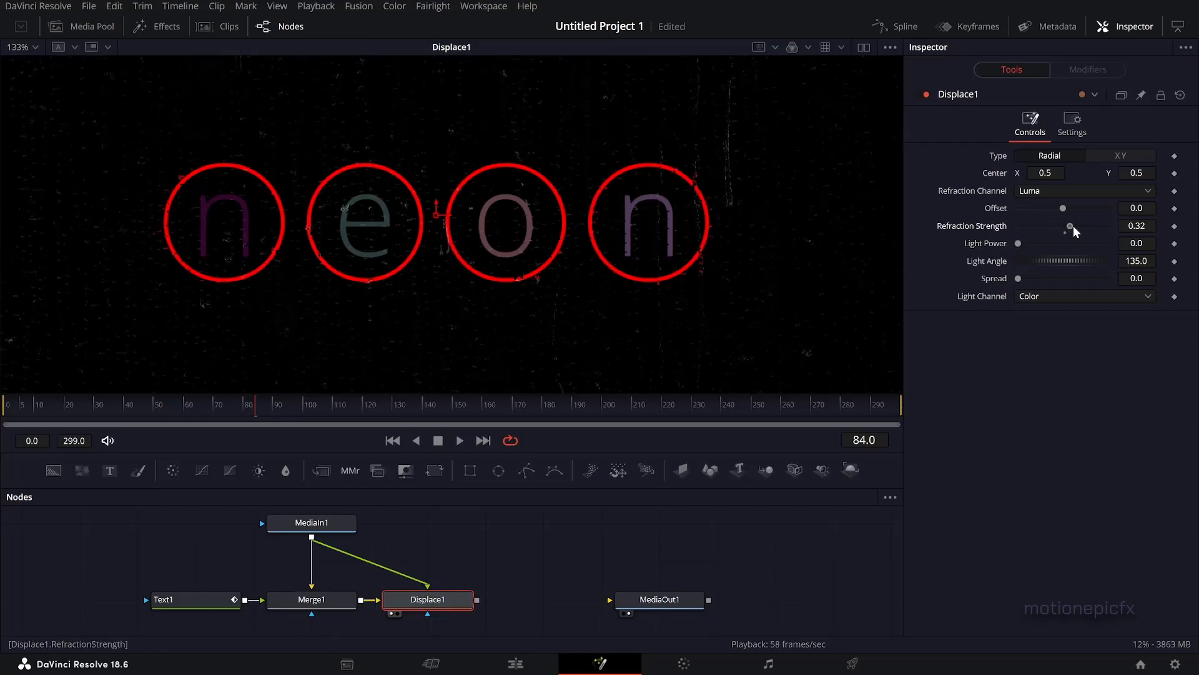
pyautogui.moveTo(1070, 226); pyautogui.dragTo(1075, 226)
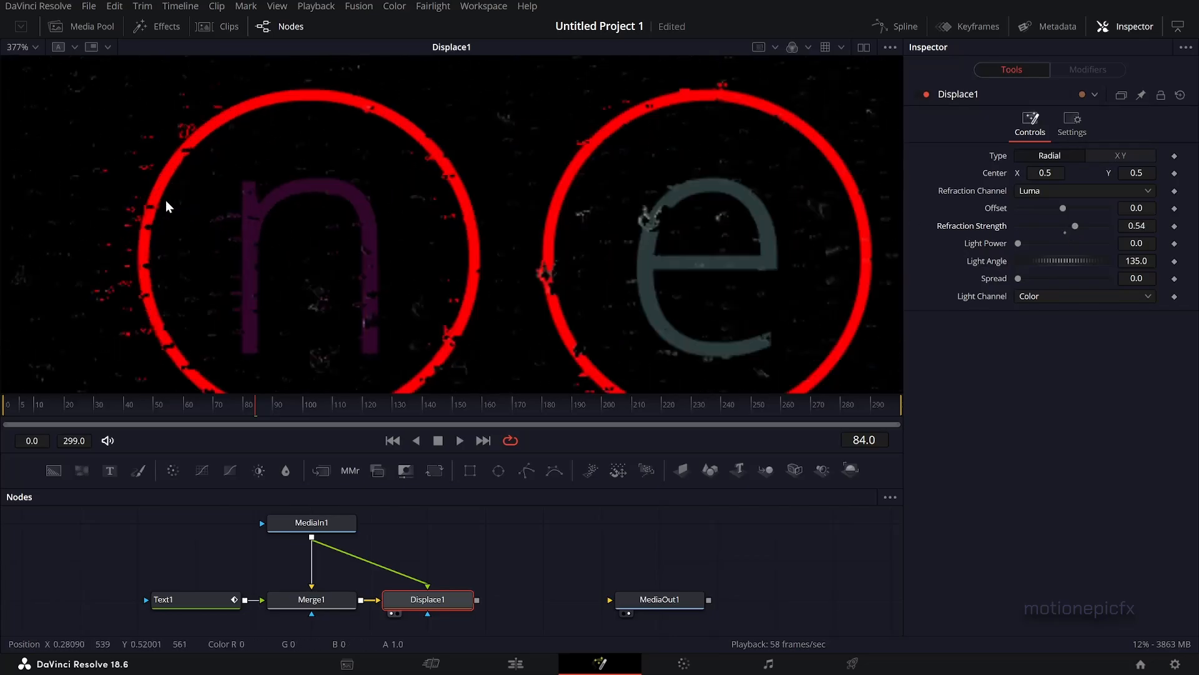
pyautogui.moveTo(183, 153)
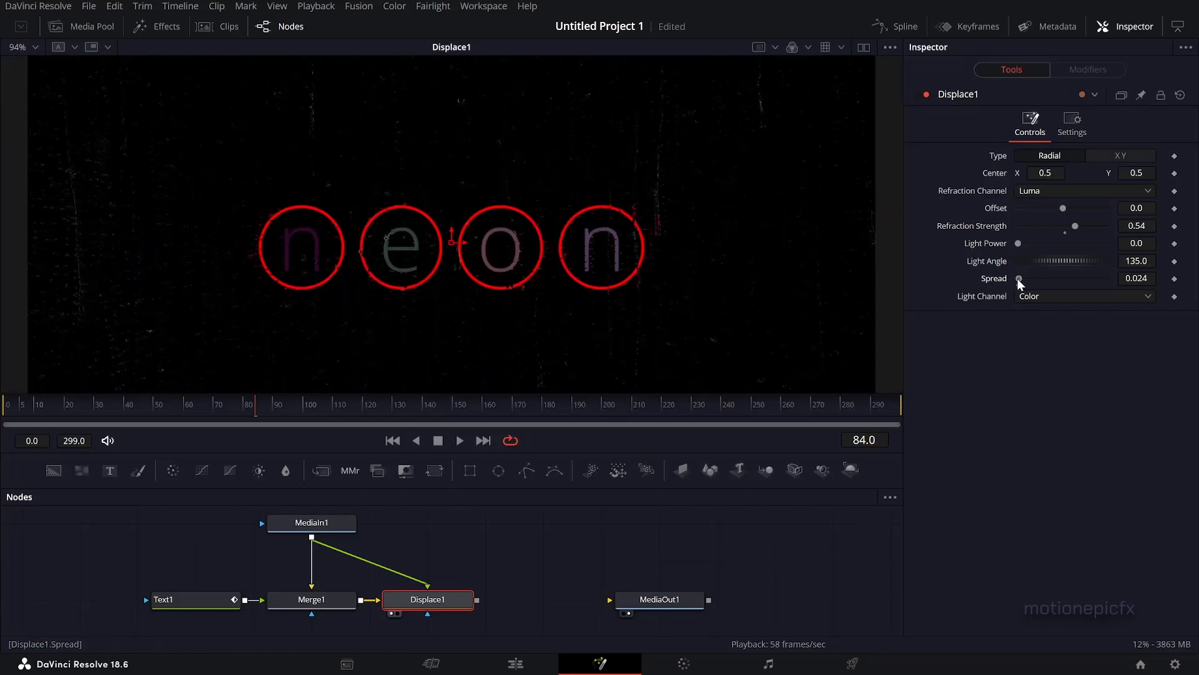
pyautogui.moveTo(1019, 278); pyautogui.dragTo(1028, 277)
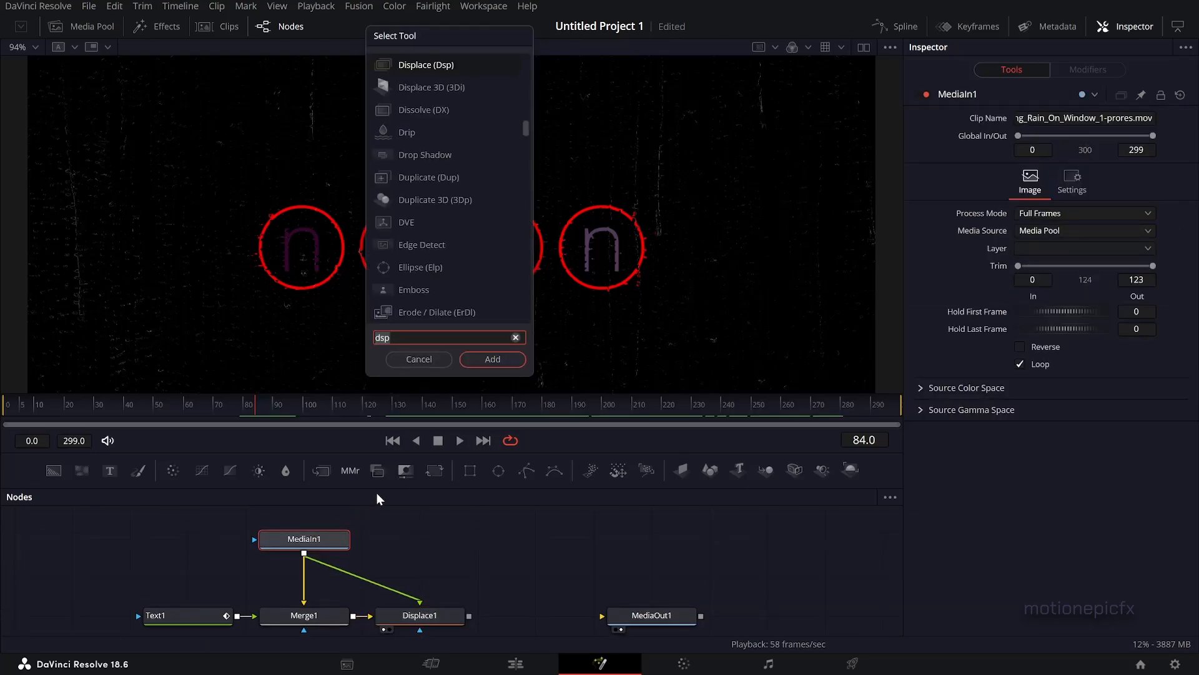
# Step: Add a Brightness/Contrast node on the rain footage, High 0.689, Pre-Divide/Post-Multiply enabled
pyautogui.write('bc')
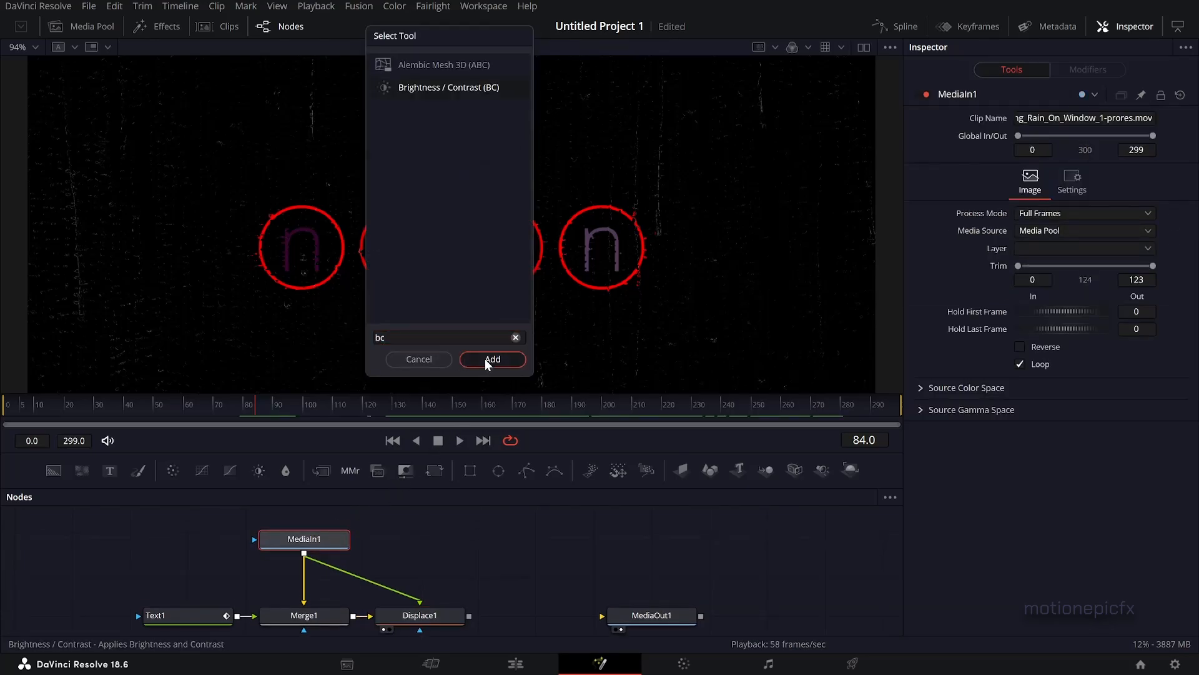
pyautogui.click(492, 360)
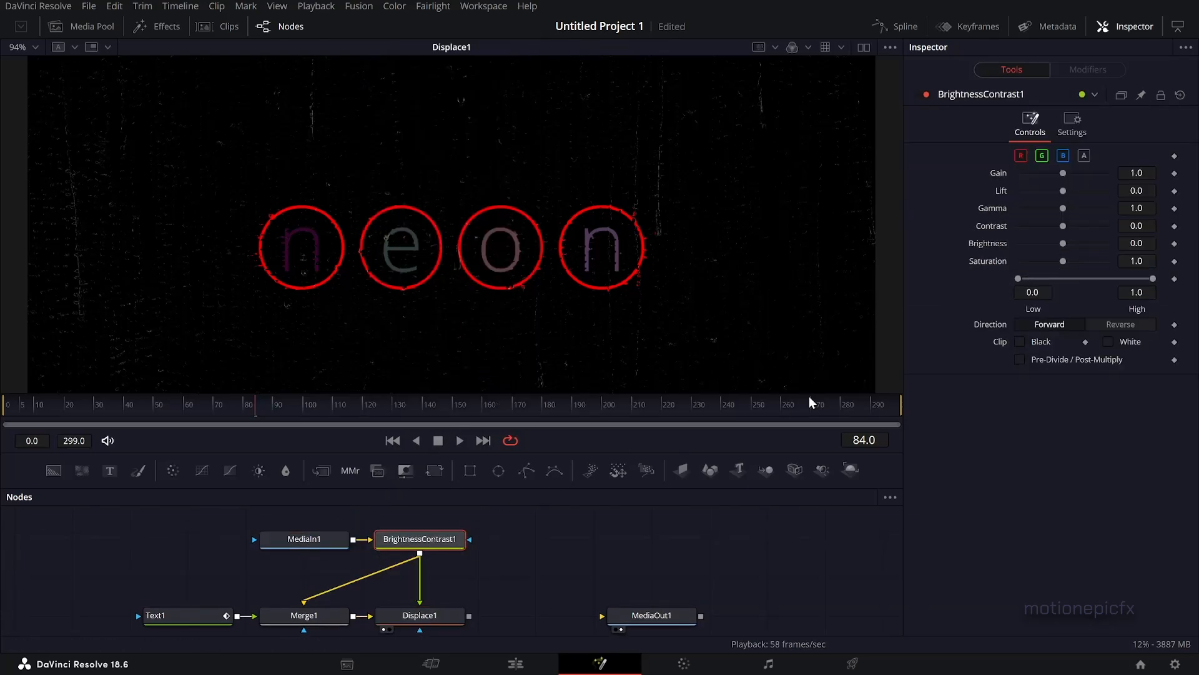
pyautogui.moveTo(1153, 278); pyautogui.dragTo(1147, 278)
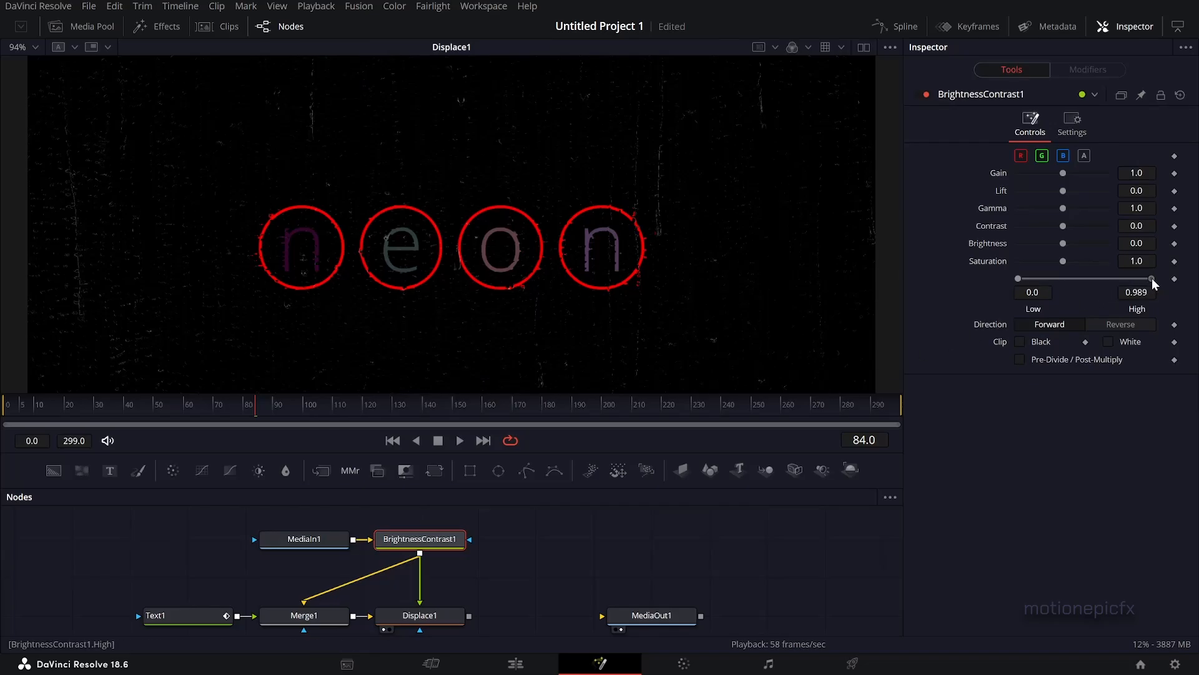
pyautogui.moveTo(1151, 278); pyautogui.dragTo(1117, 279)
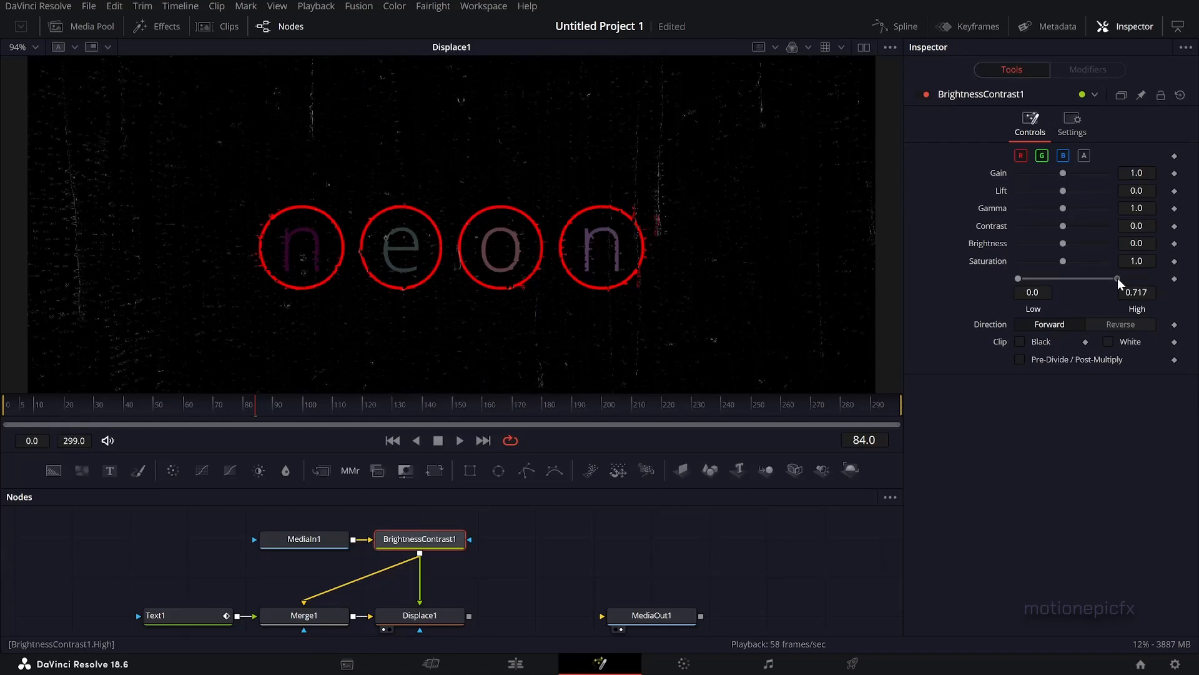
pyautogui.moveTo(1117, 279); pyautogui.dragTo(1123, 279)
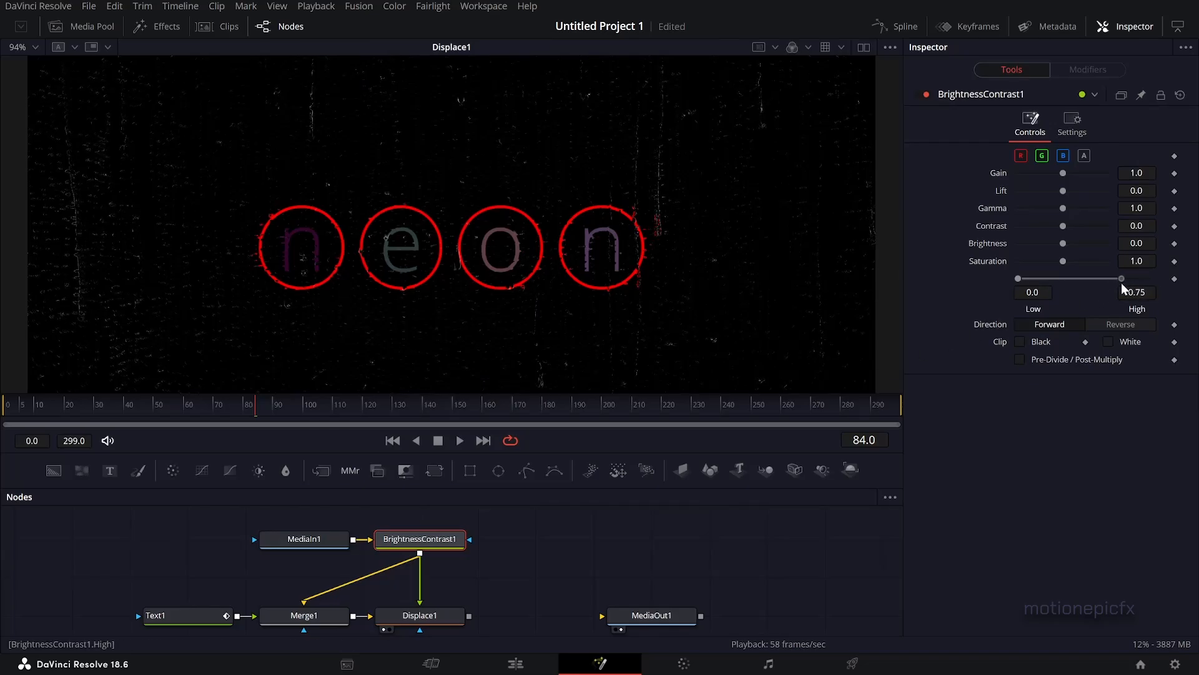
pyautogui.moveTo(1123, 278); pyautogui.dragTo(1095, 278)
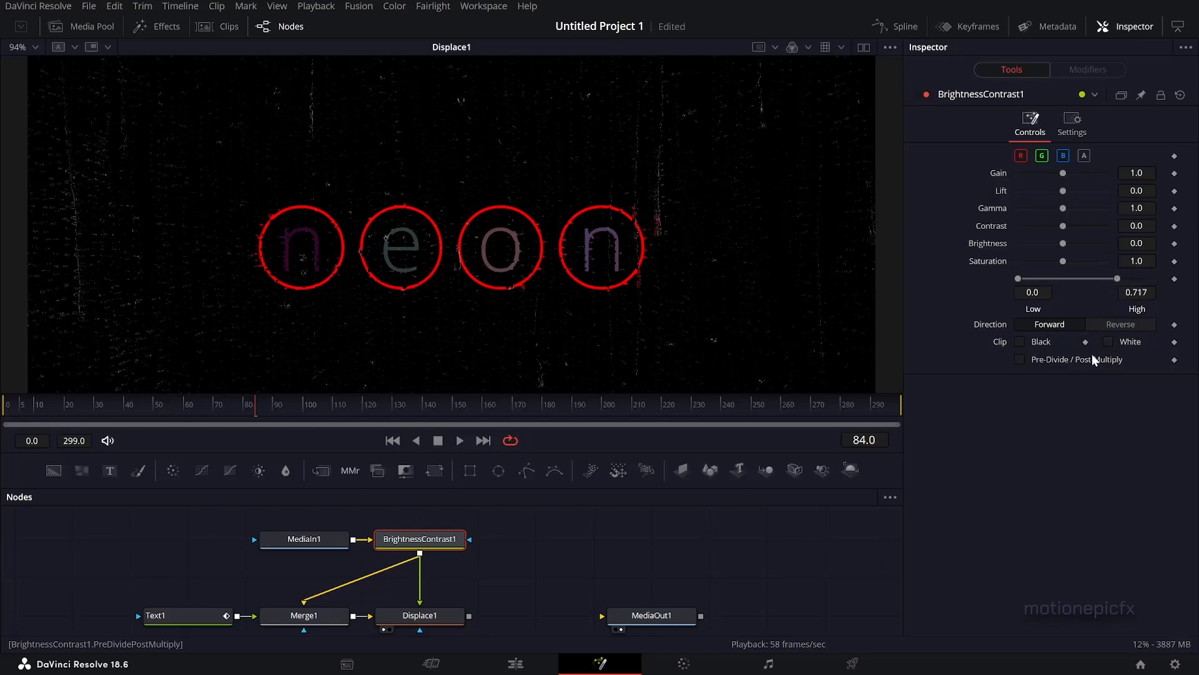
pyautogui.click(1019, 360)
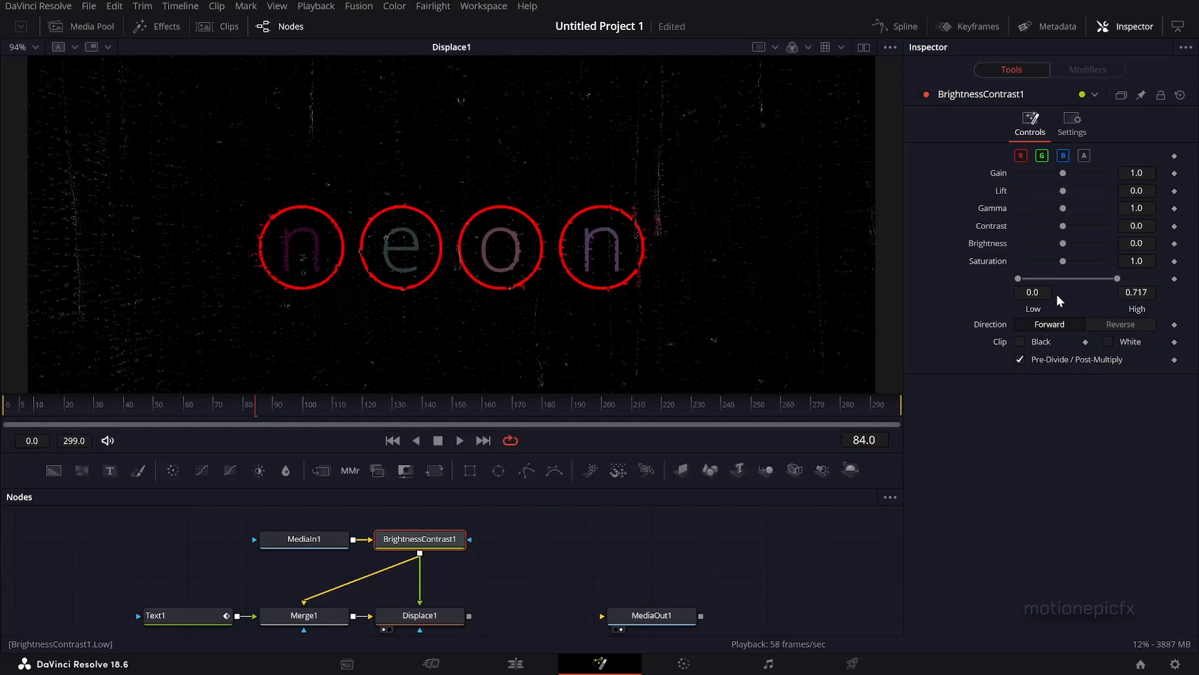
pyautogui.moveTo(1111, 279); pyautogui.dragTo(1114, 279)
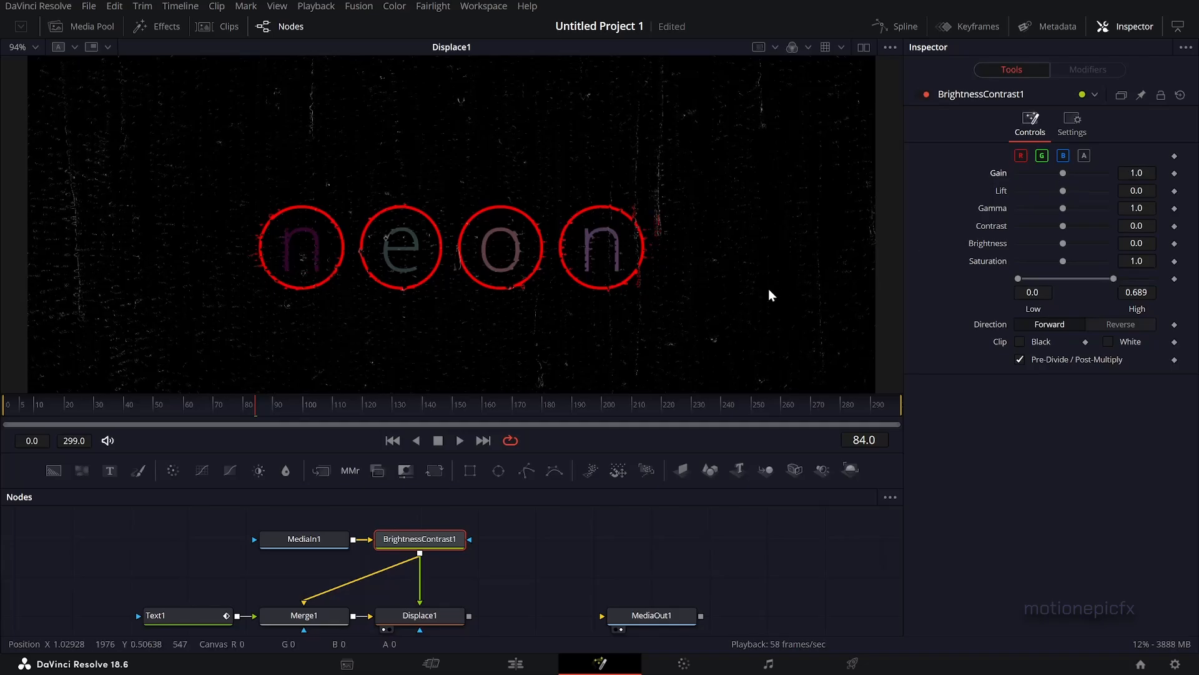
pyautogui.moveTo(489, 302)
pyautogui.write('s')
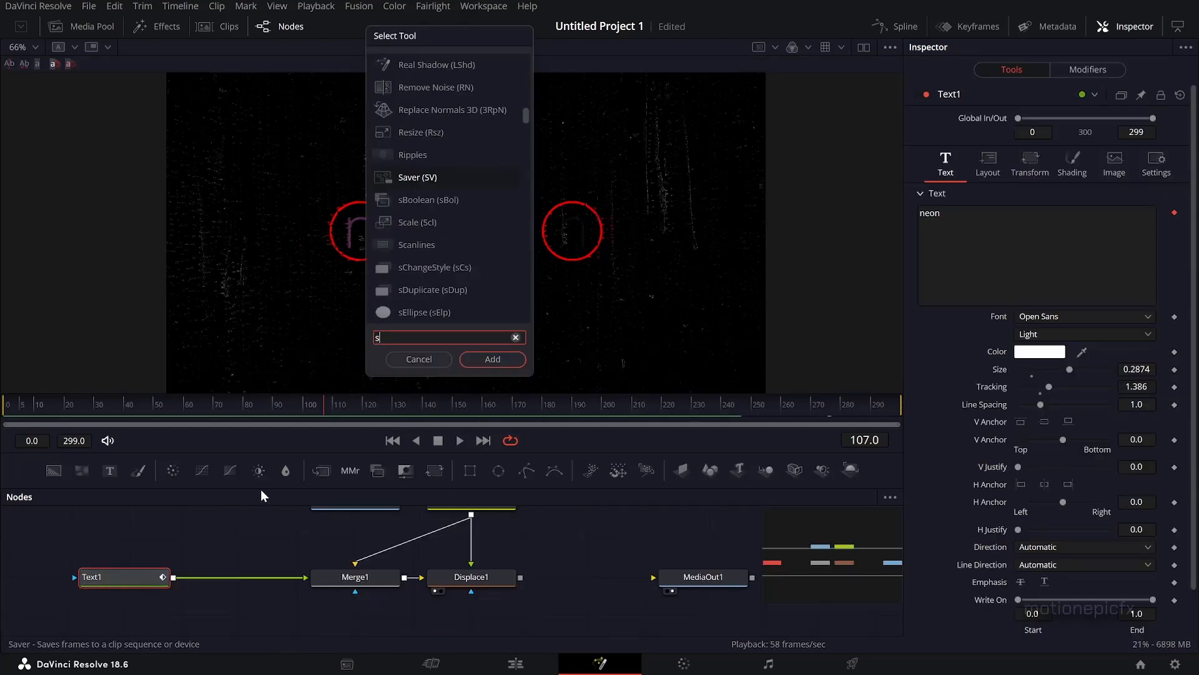
# Step: Insert a Soft Glow (MultistepBlur1) node after Text1 so the neon letters glow
pyautogui.write('o')
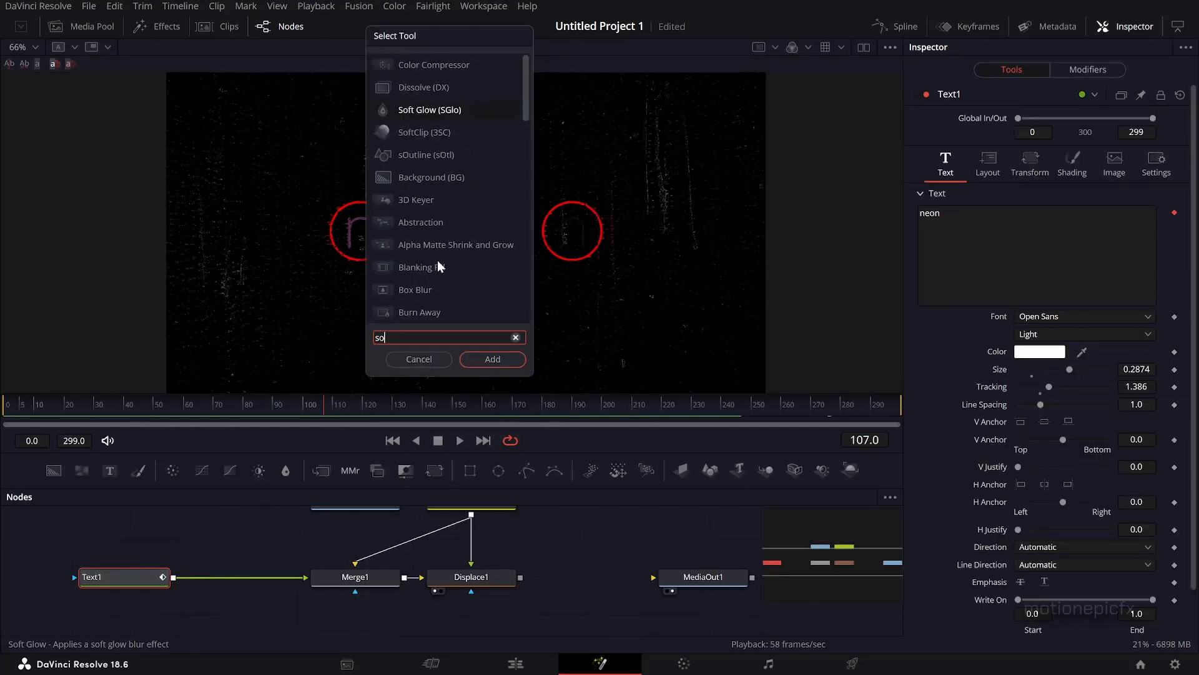
pyautogui.click(493, 360)
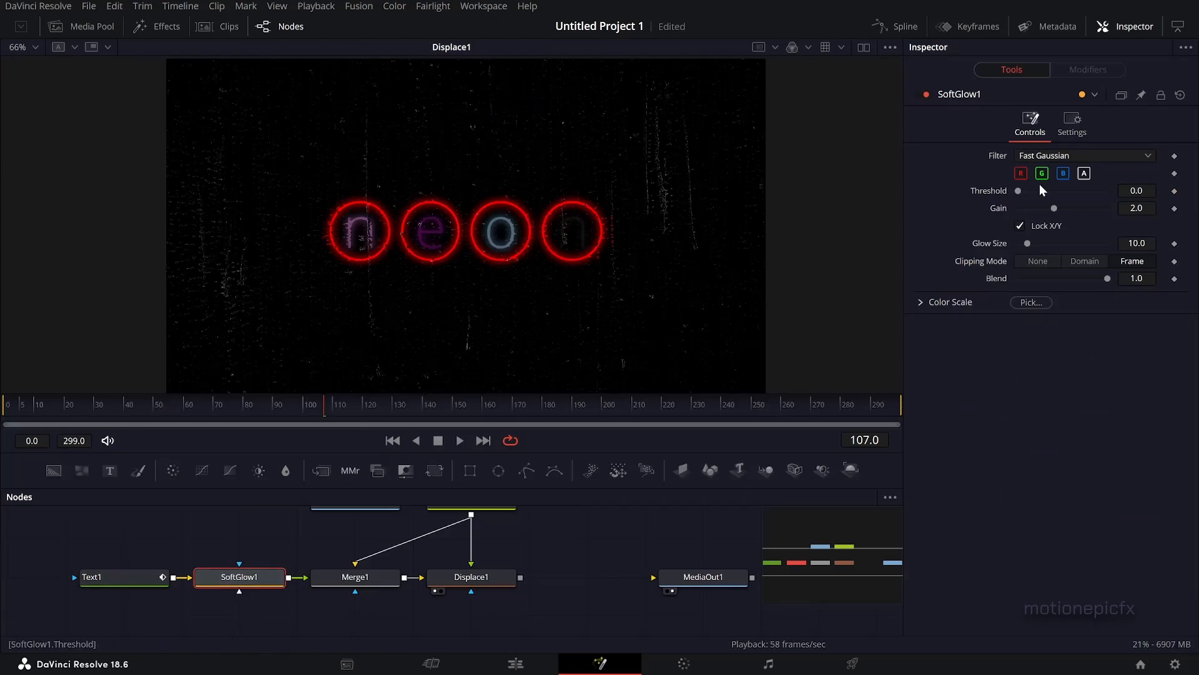
pyautogui.click(115, 577)
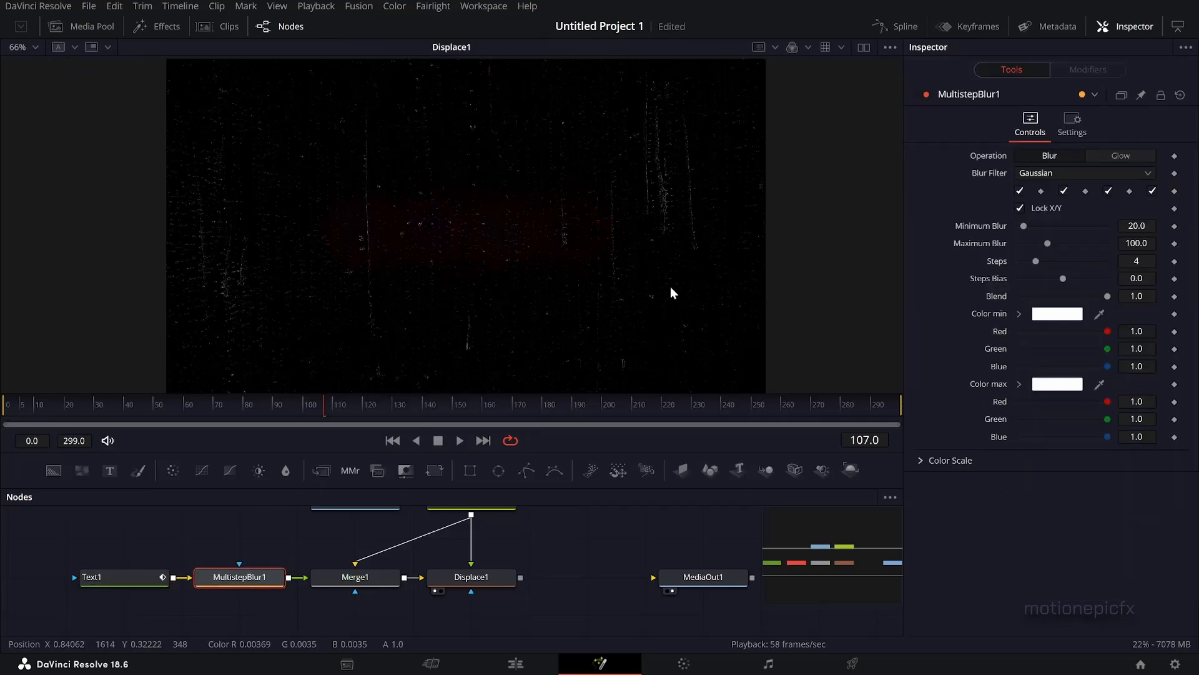
# Step: Run MultistepBlur1 as Glow with minimum blur 2 and two steps
pyautogui.click(1120, 155)
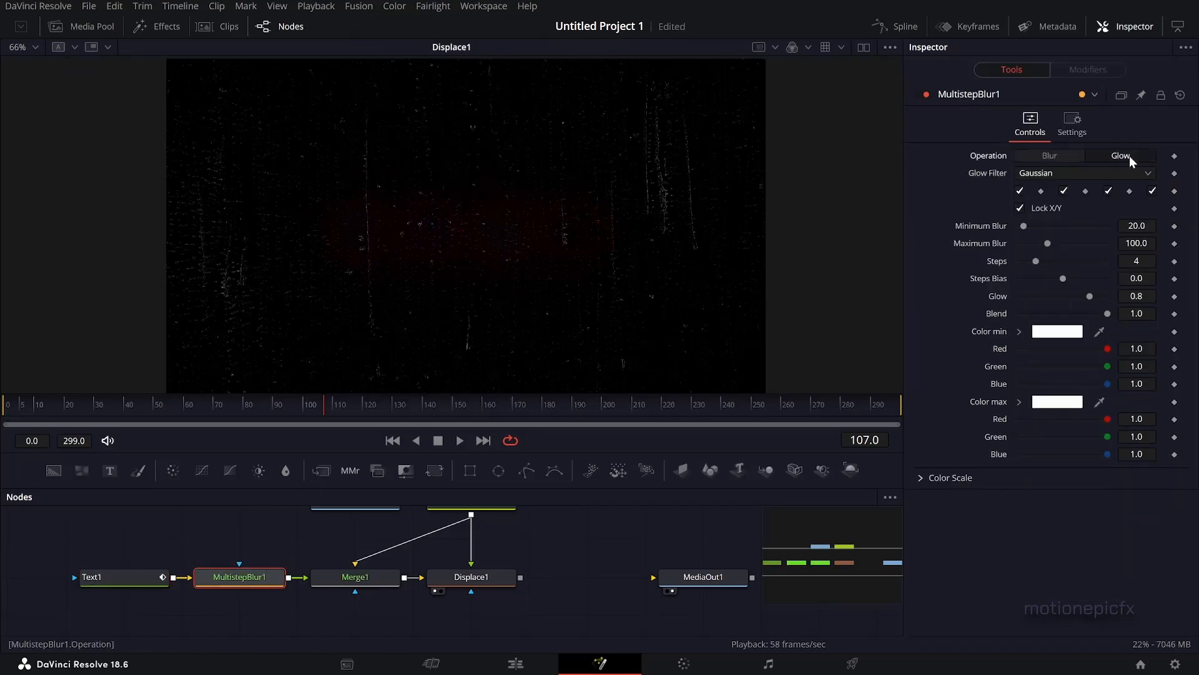
pyautogui.click(1025, 225)
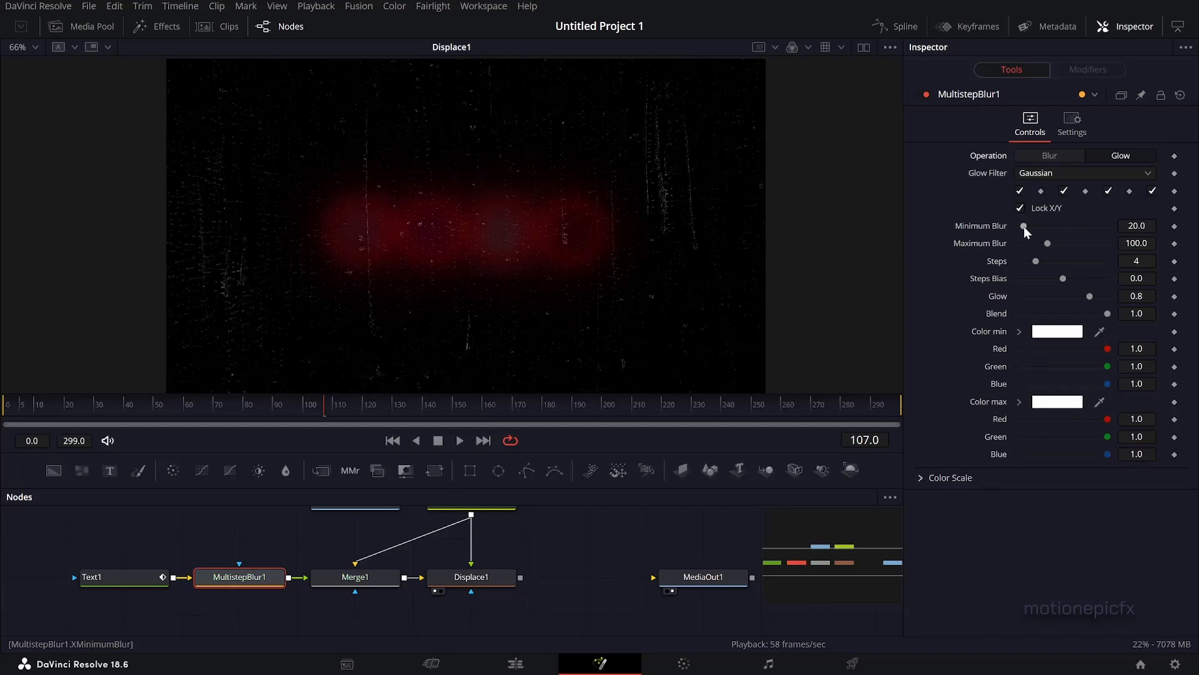
pyautogui.moveTo(1025, 226); pyautogui.dragTo(1021, 226)
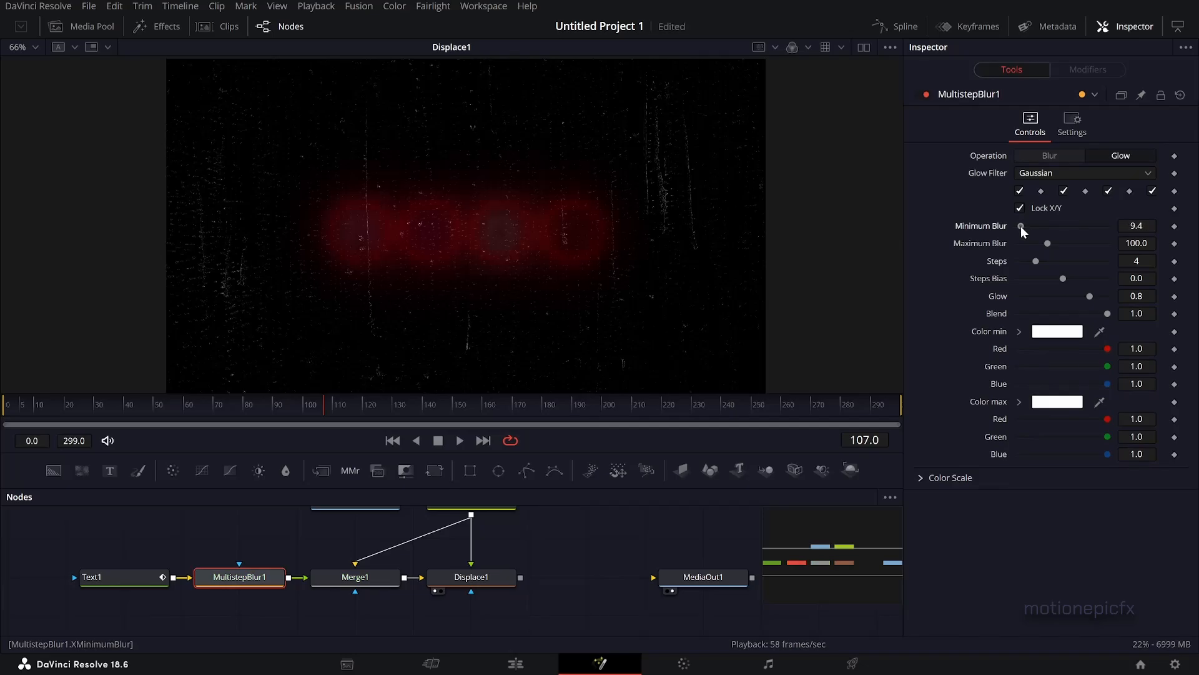
pyautogui.moveTo(1025, 226); pyautogui.dragTo(1019, 226)
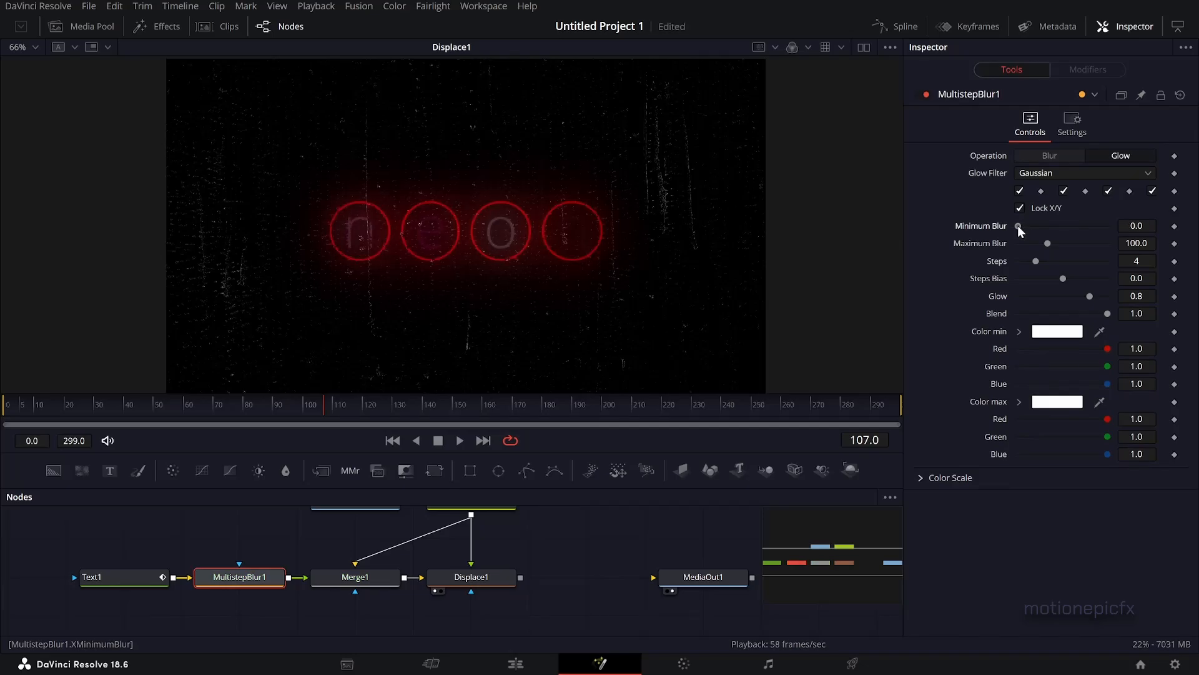
pyautogui.moveTo(1018, 226); pyautogui.dragTo(1027, 227)
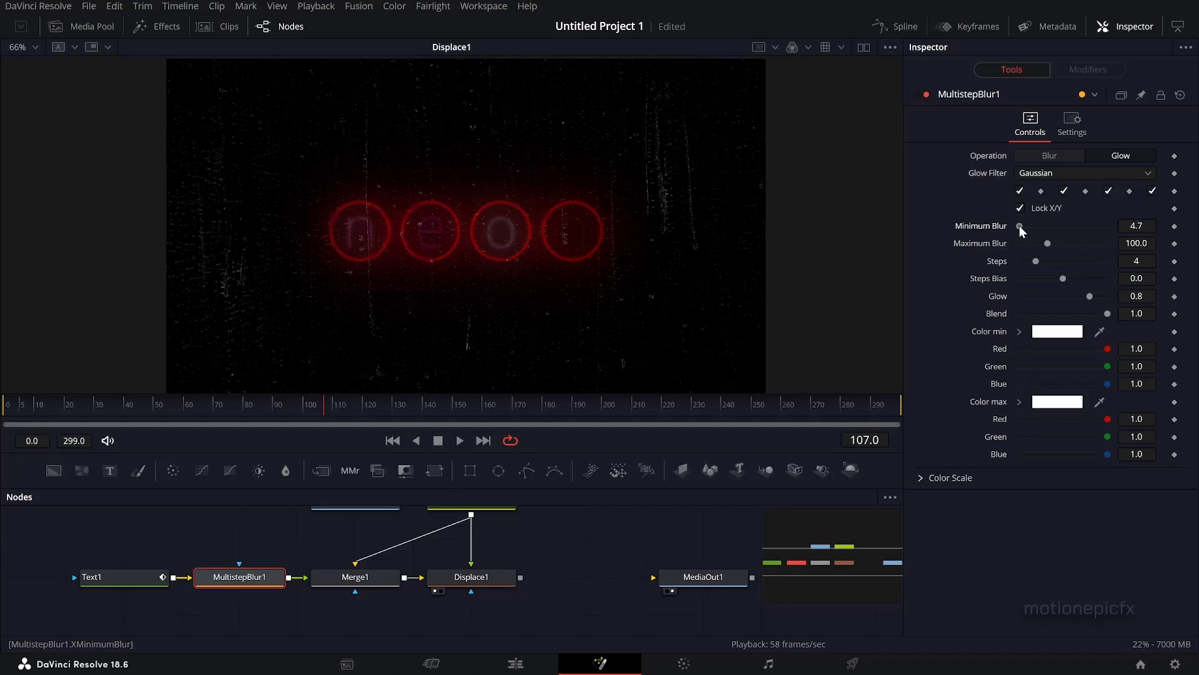
pyautogui.click(1137, 225)
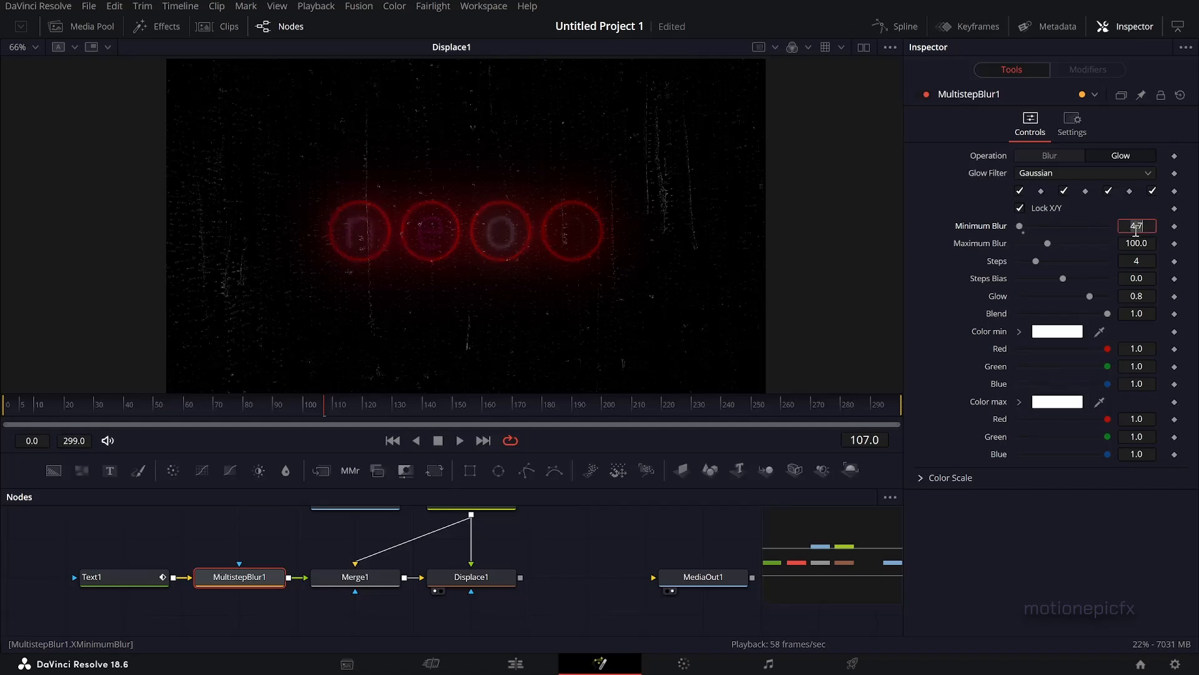
pyautogui.click(1137, 242)
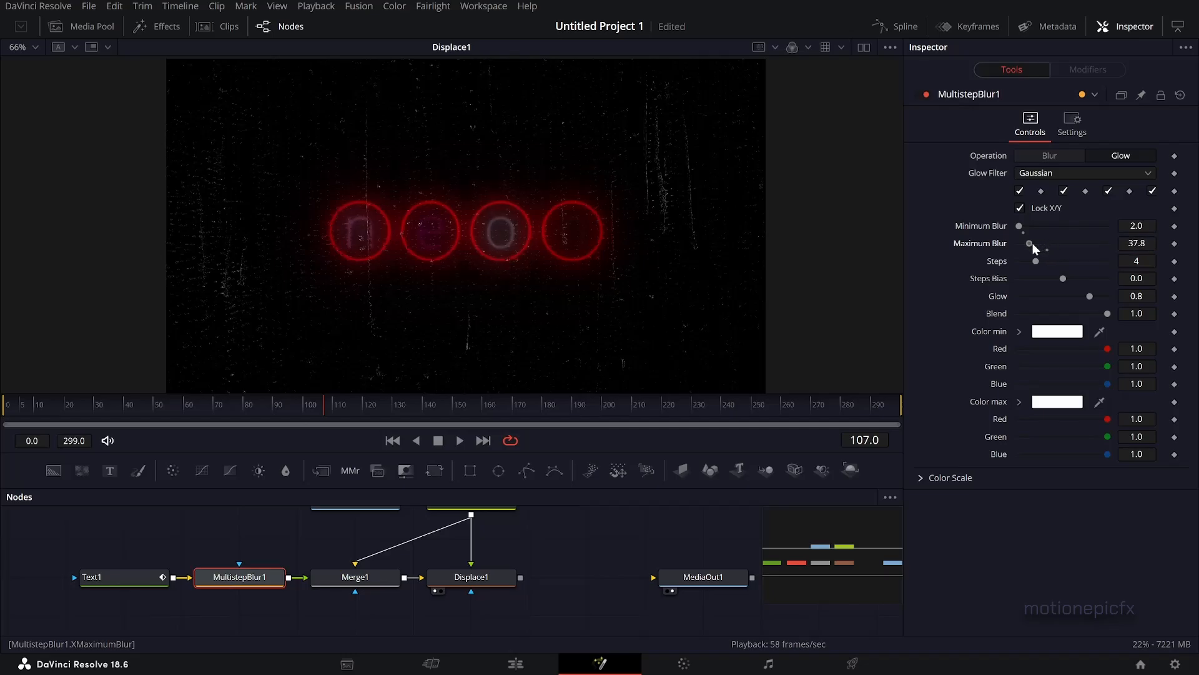
pyautogui.moveTo(1036, 261); pyautogui.dragTo(1028, 261)
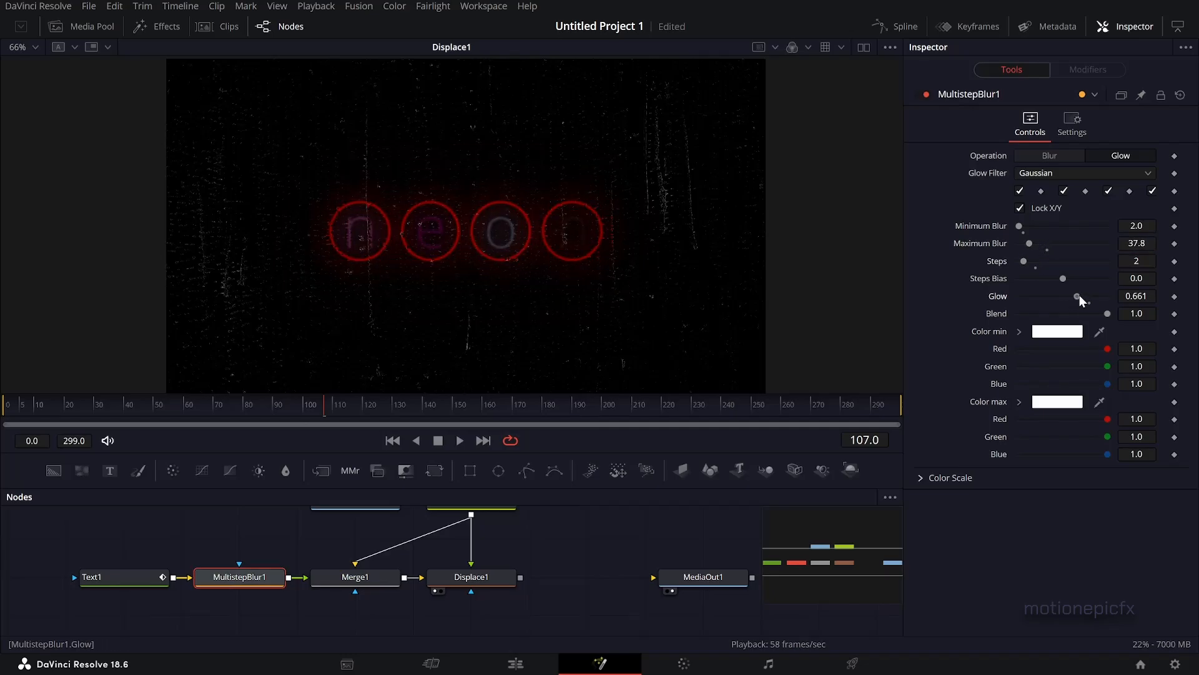
# Step: Set glow 0.8 and blend 0.764, reveal Color Scale, and preview an earlier frame
pyautogui.moveTo(1076, 296); pyautogui.dragTo(1096, 297)
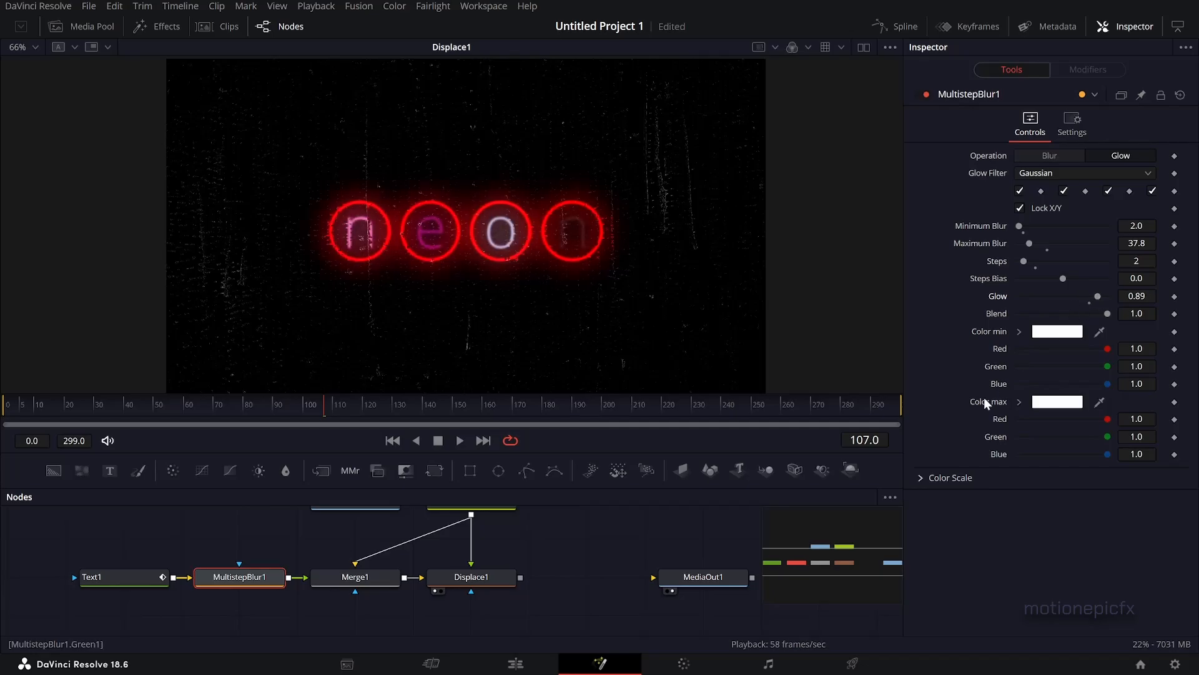
pyautogui.click(920, 477)
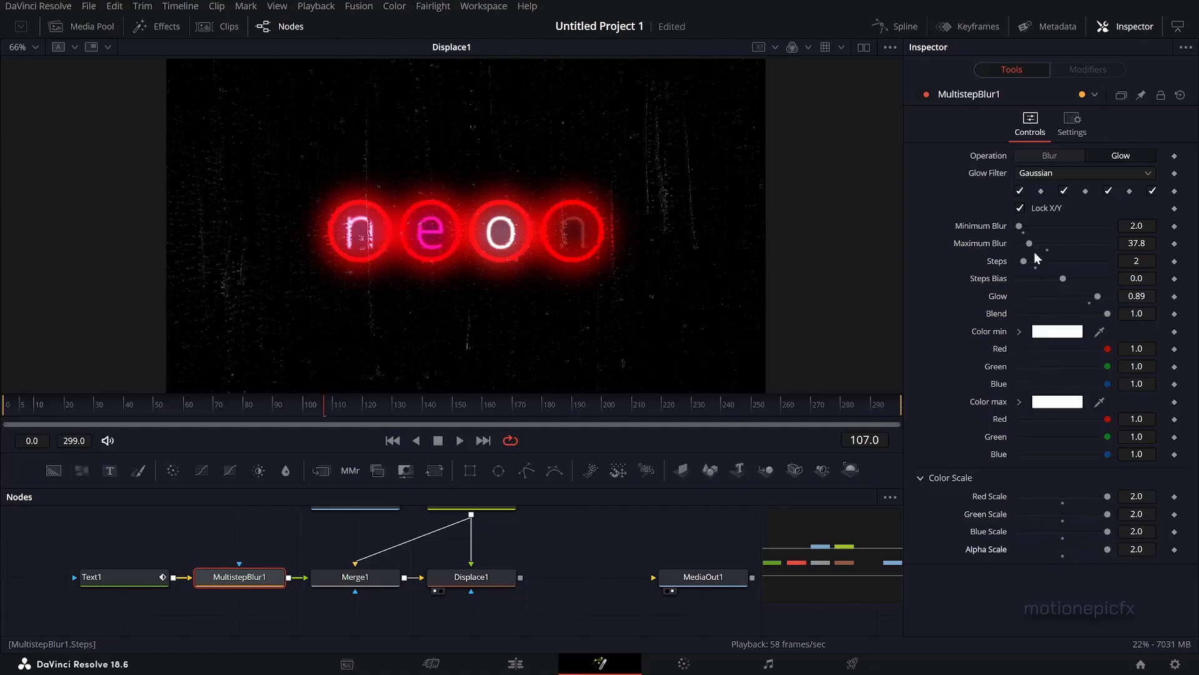
pyautogui.moveTo(1117, 297); pyautogui.dragTo(1084, 296)
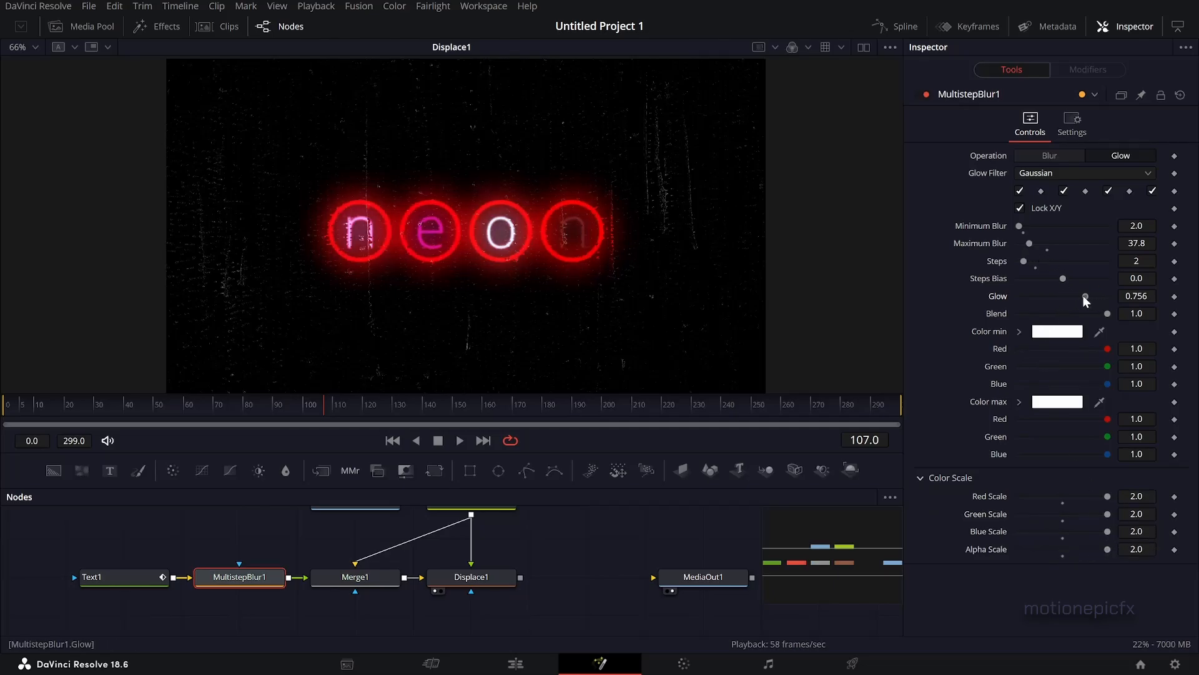
pyautogui.moveTo(1085, 296); pyautogui.dragTo(1089, 296)
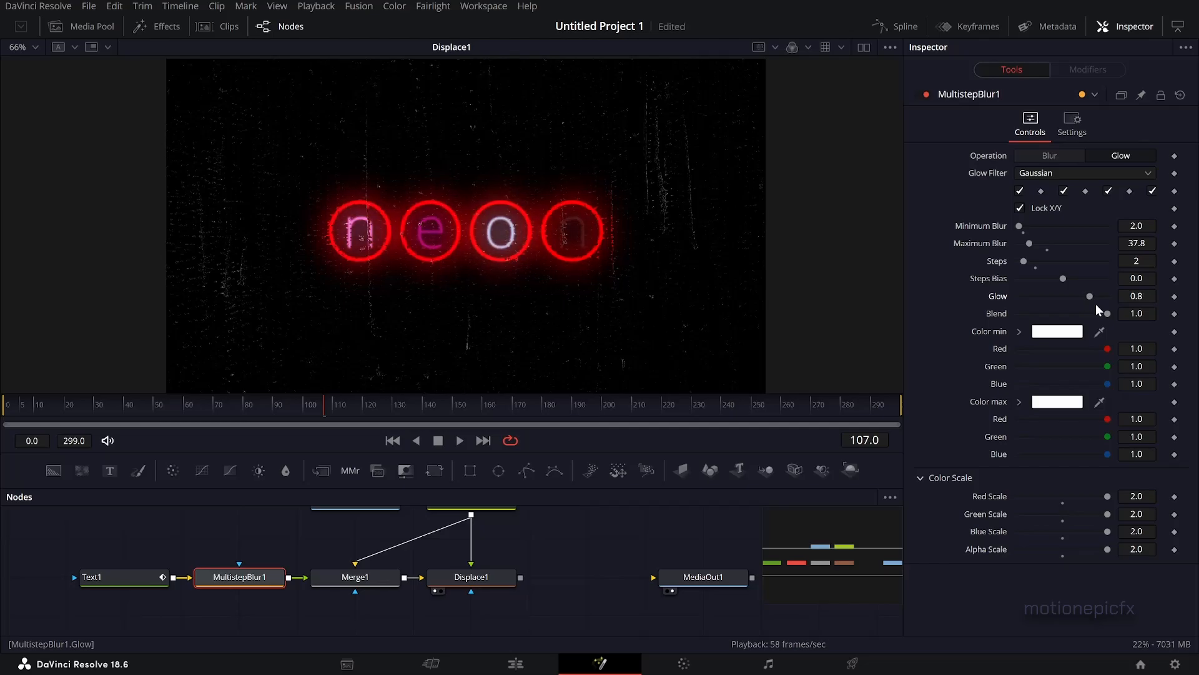
pyautogui.moveTo(1106, 313); pyautogui.dragTo(1086, 312)
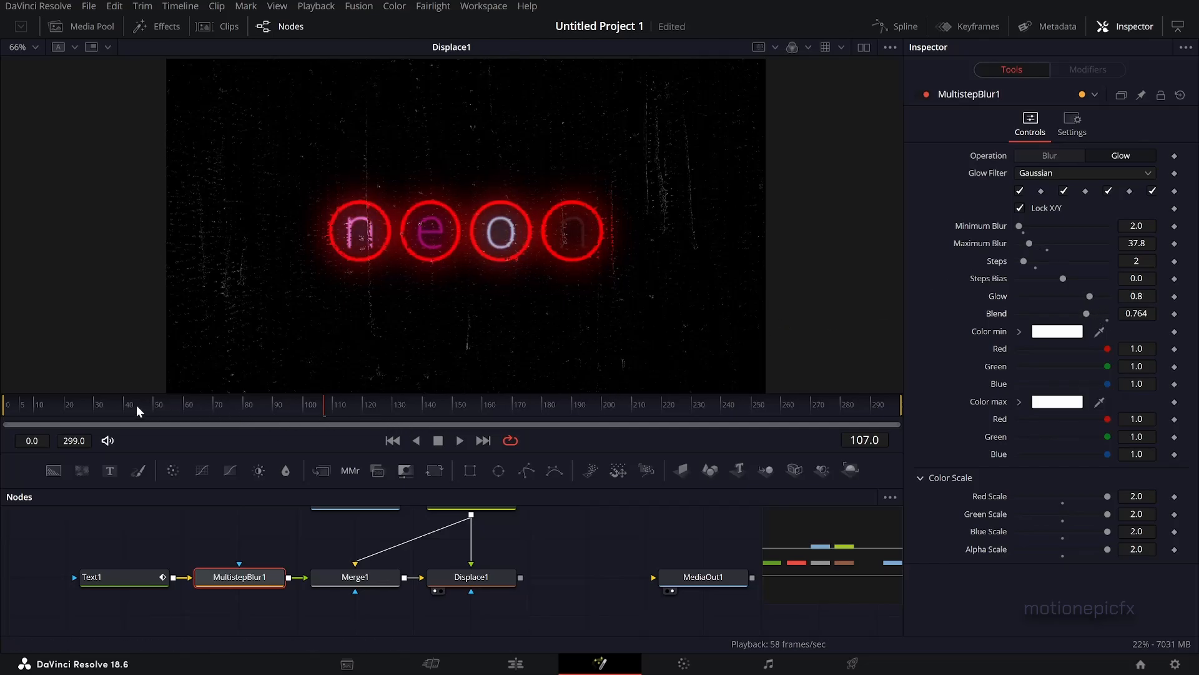
pyautogui.click(460, 440)
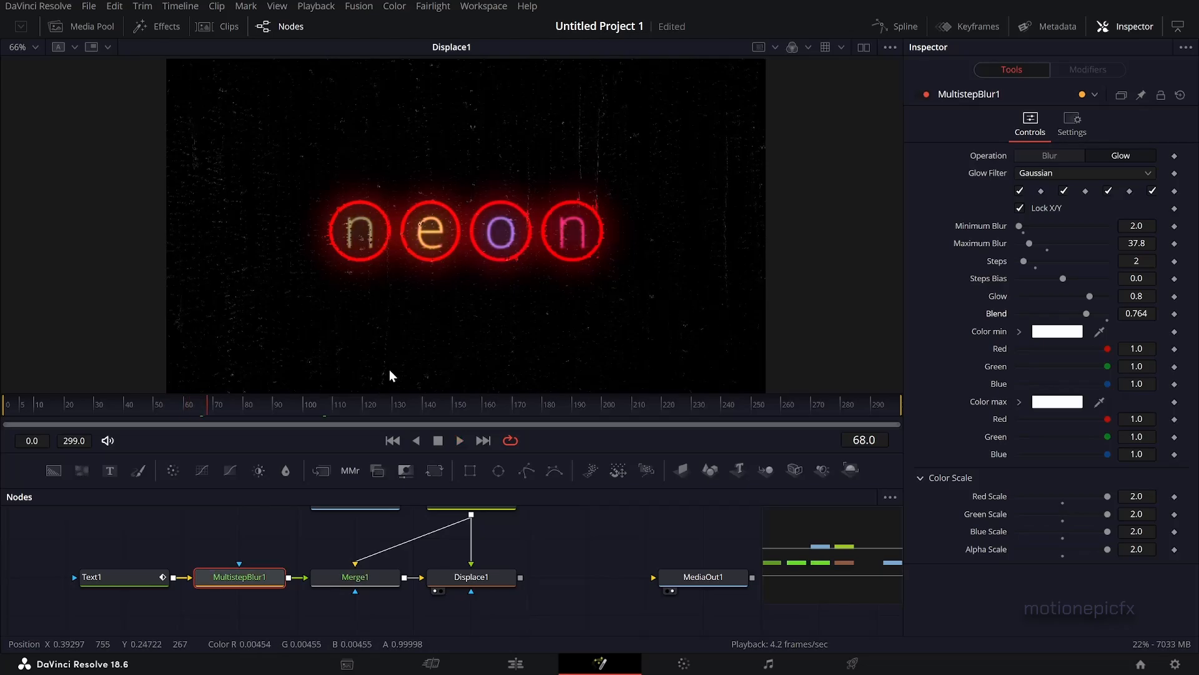
pyautogui.click(702, 577)
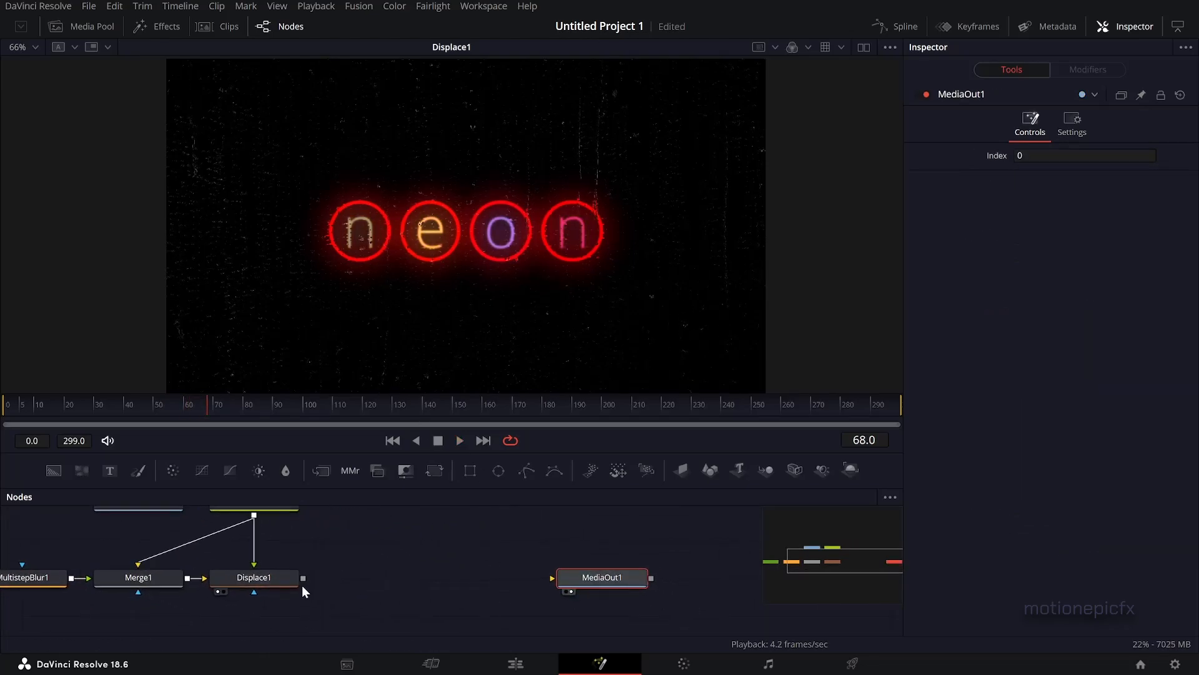
# Step: Add a DVE node after Displace1 for 3D transforms of the neon sign
pyautogui.click(254, 577)
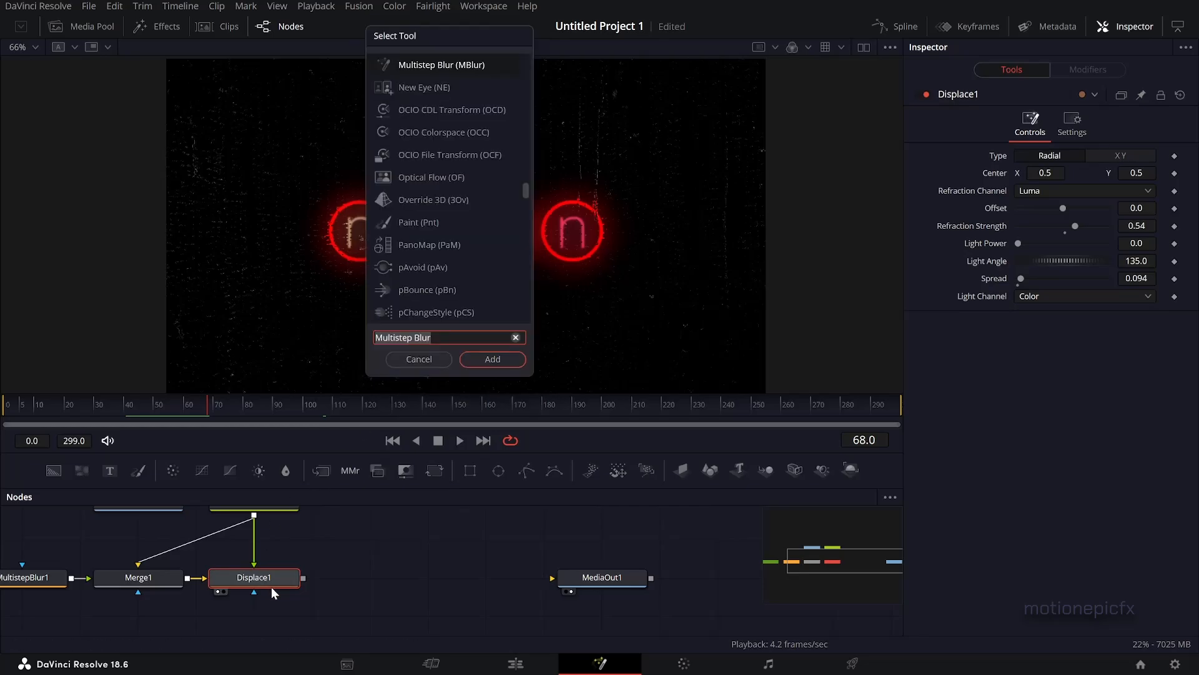
pyautogui.click(492, 360)
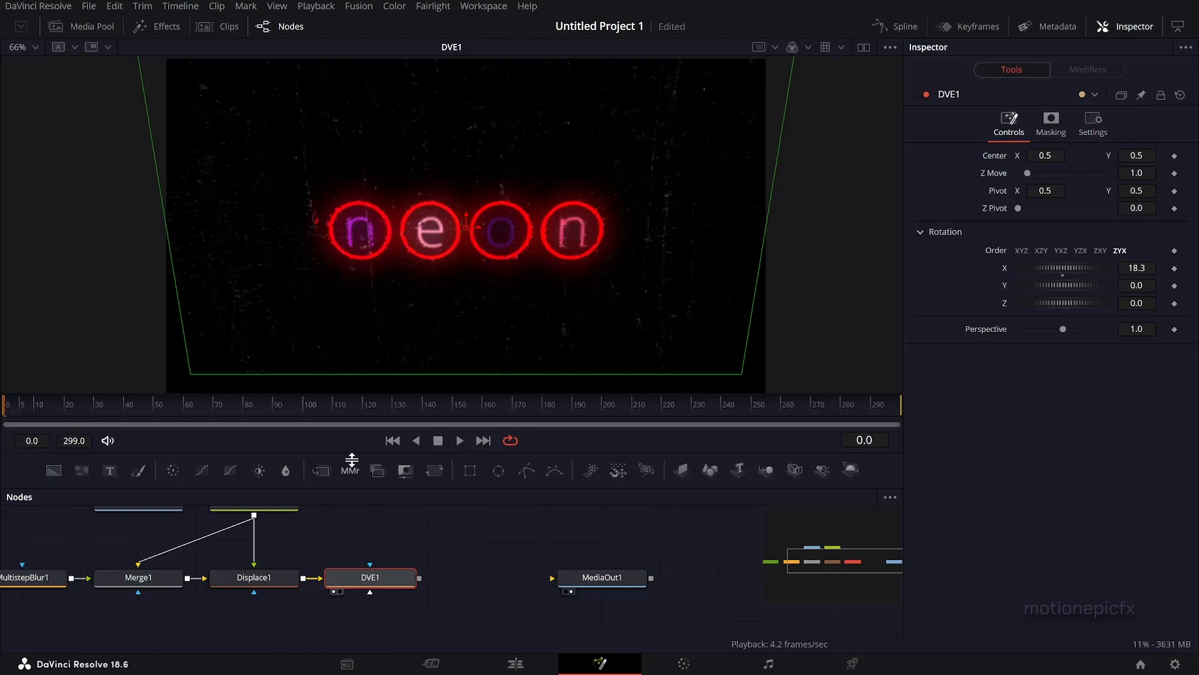
# Step: At frame 0, keyframe DVE1 with Rotation X -28.7 and Z Move 0.63
pyautogui.moveTo(1062, 267); pyautogui.dragTo(1070, 268)
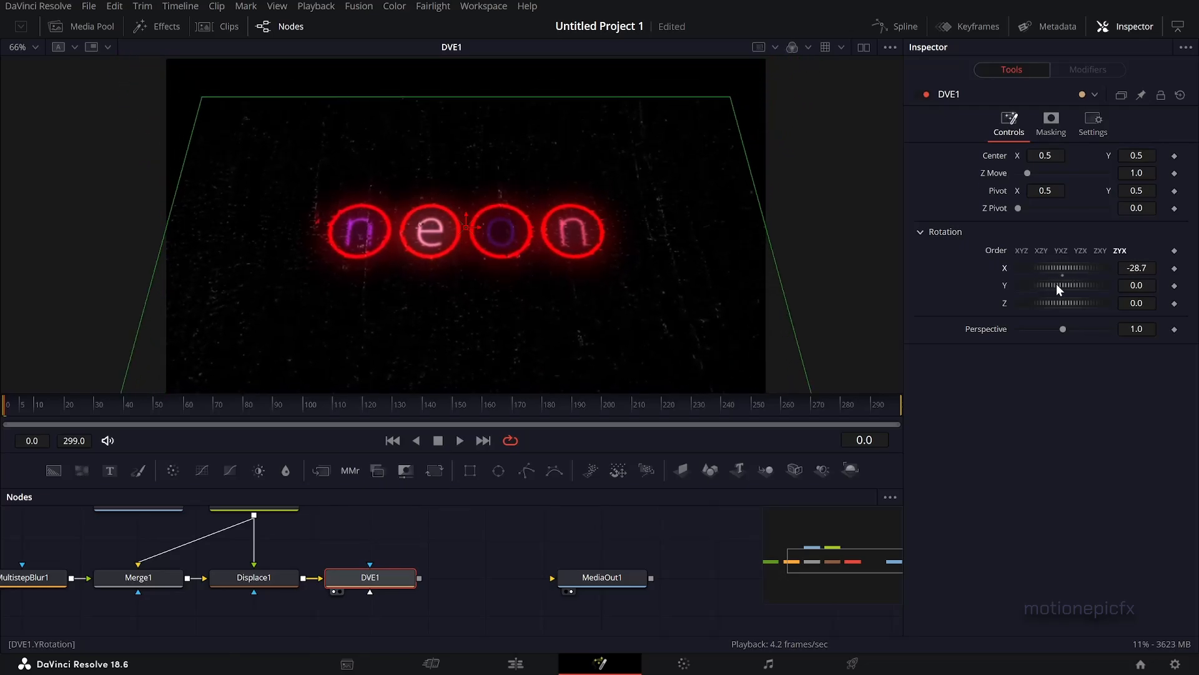
pyautogui.click(1137, 208)
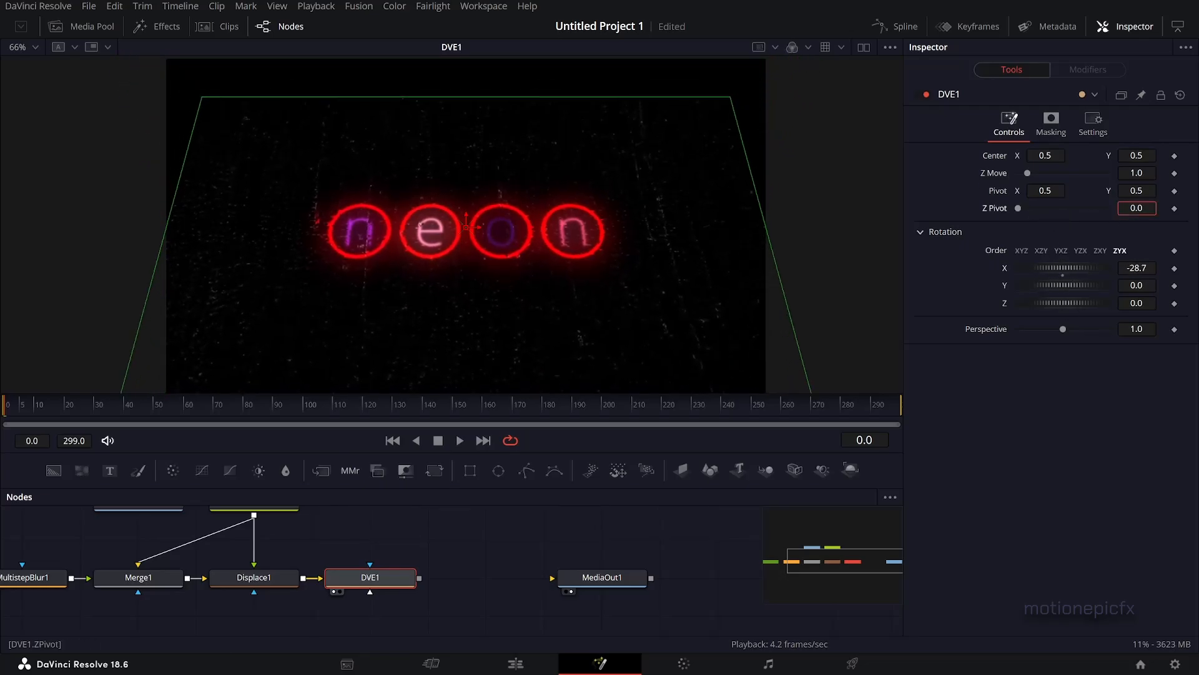
pyautogui.moveTo(1027, 172); pyautogui.dragTo(1033, 172)
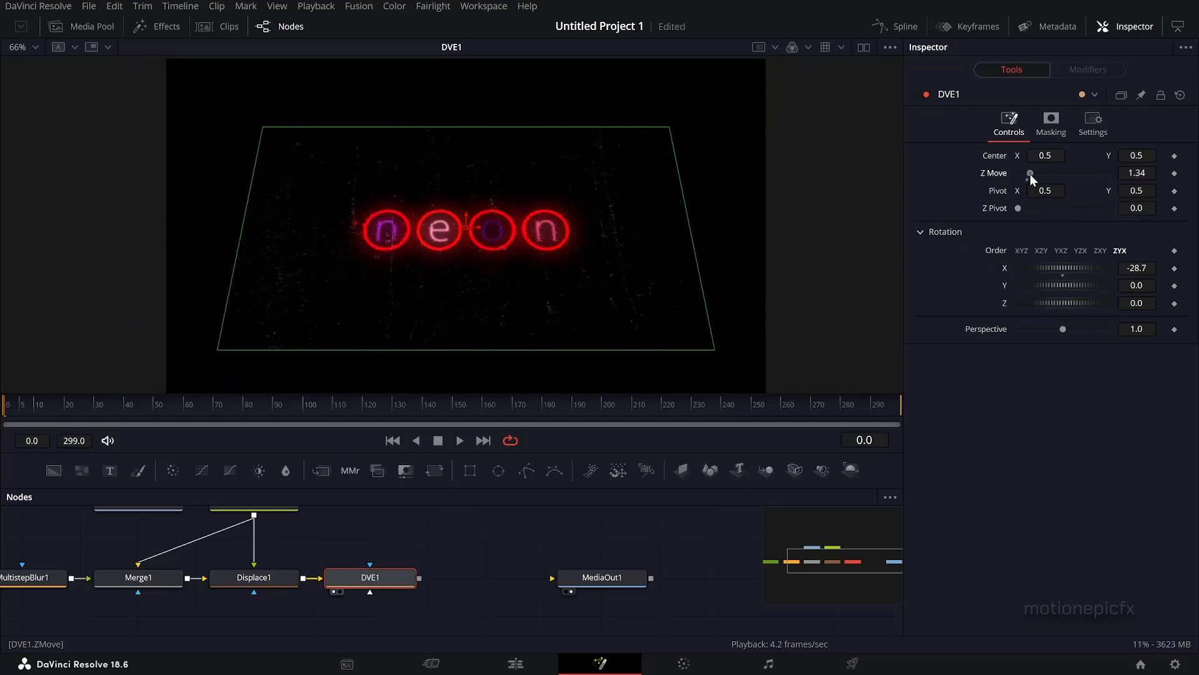
pyautogui.moveTo(1030, 172); pyautogui.dragTo(1023, 173)
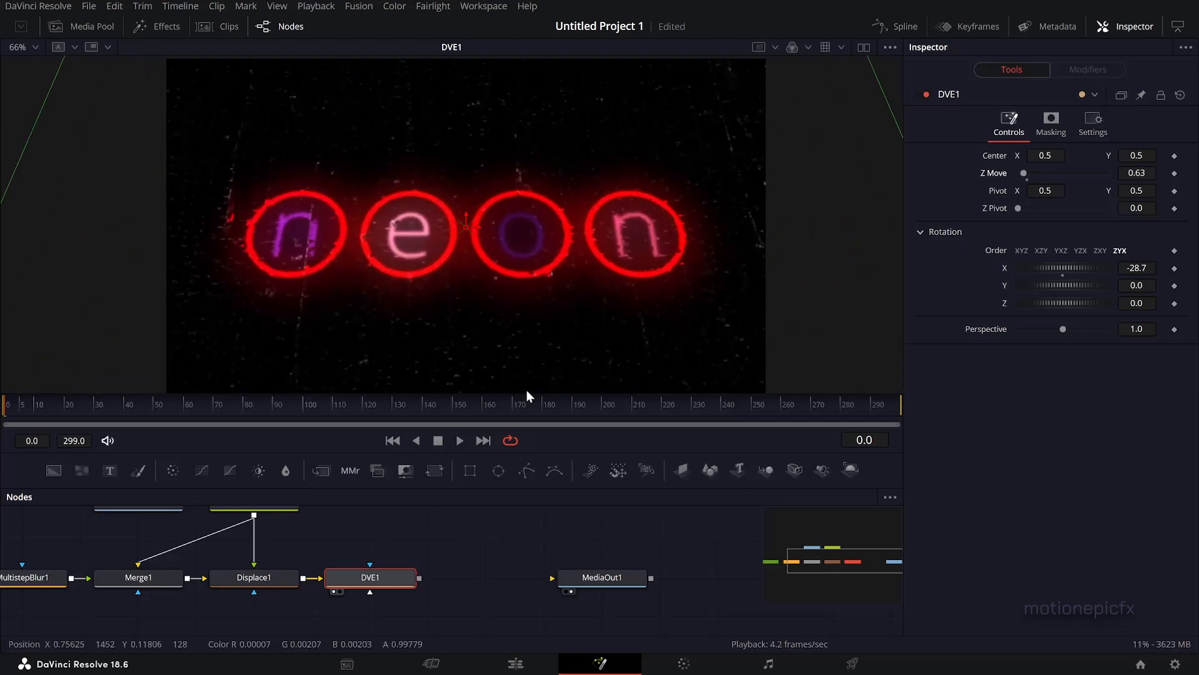
pyautogui.moveTo(492, 428)
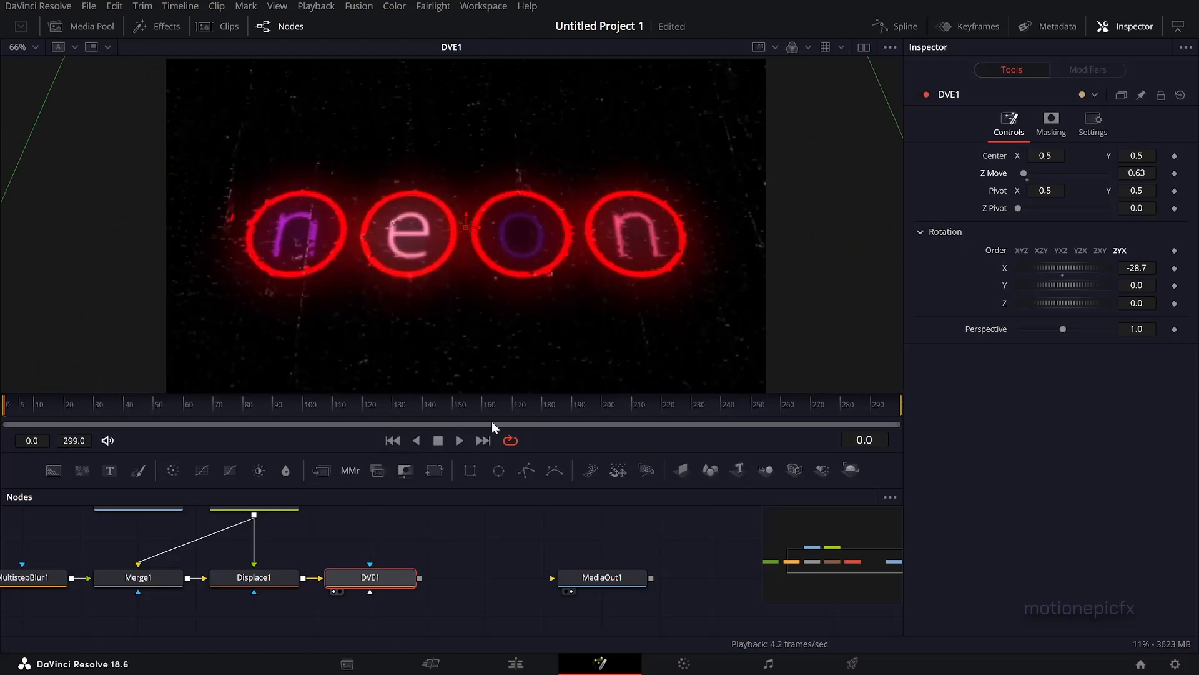
# Step: At frame 299 keyframe the final tilt, then play back the tilt-and-zoom animation
pyautogui.click(1060, 249)
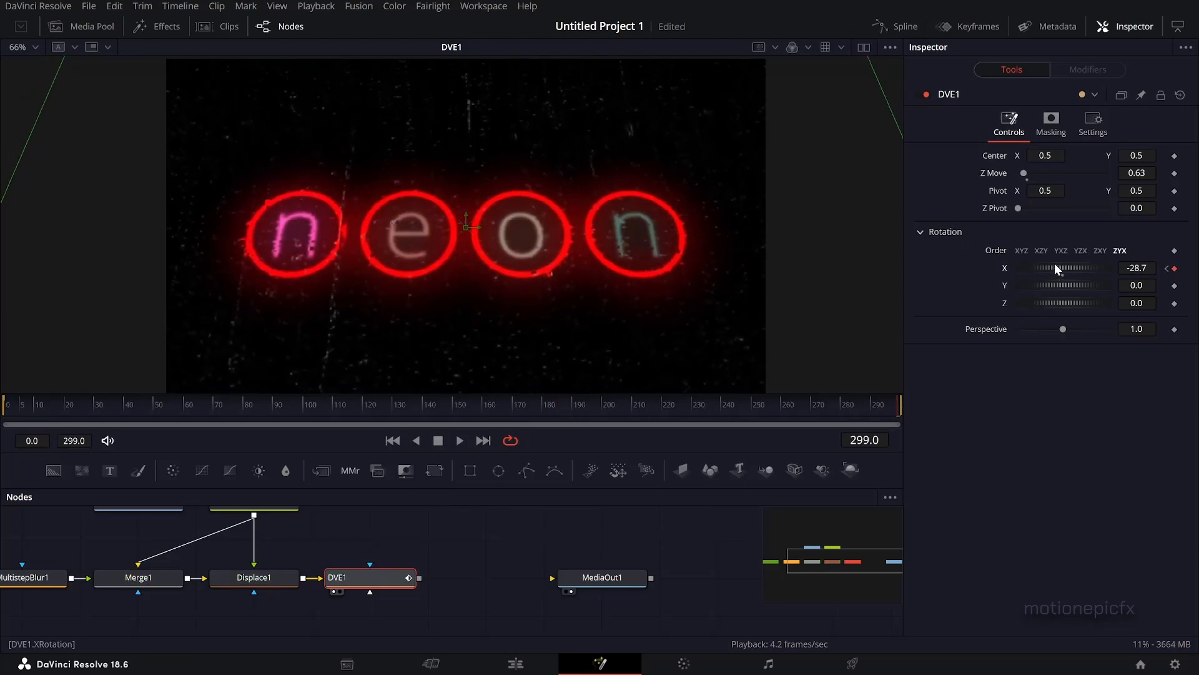
pyautogui.moveTo(1048, 267); pyautogui.dragTo(1063, 268)
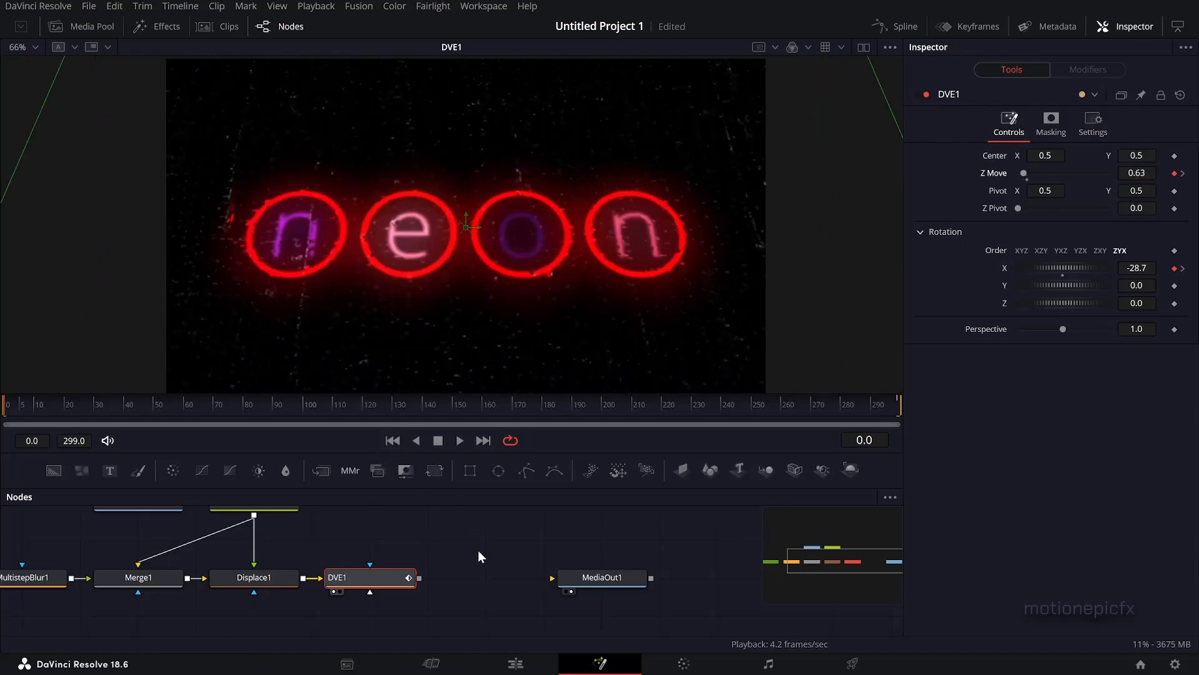
pyautogui.click(460, 439)
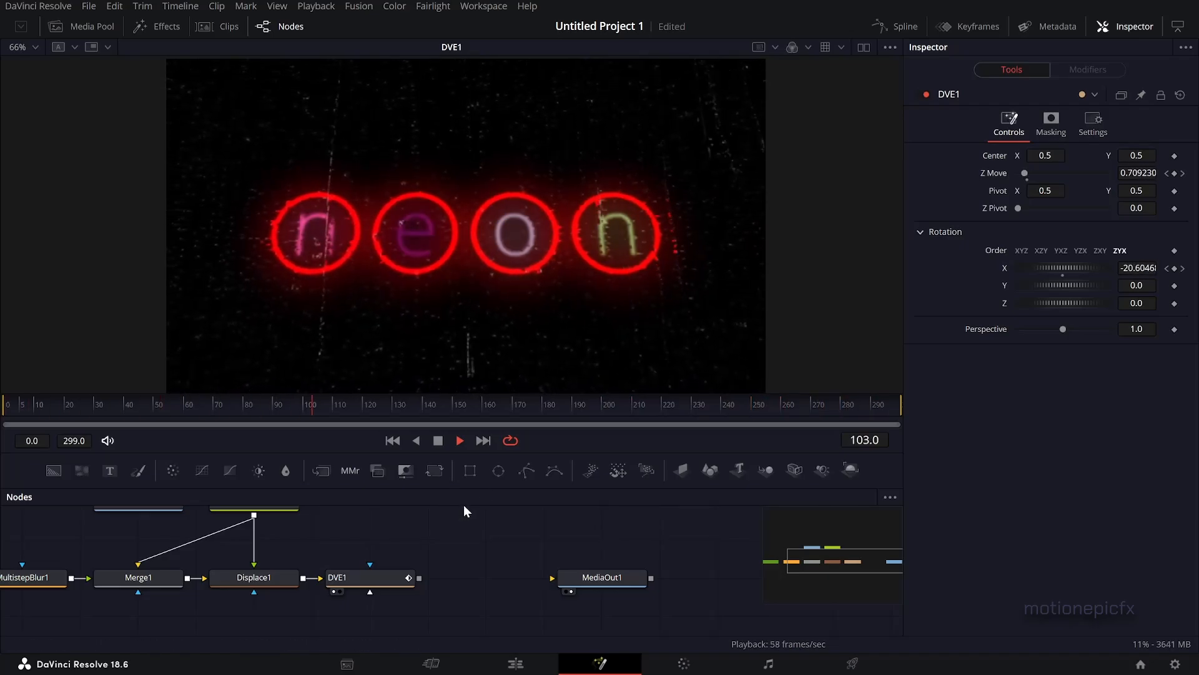
pyautogui.click(662, 405)
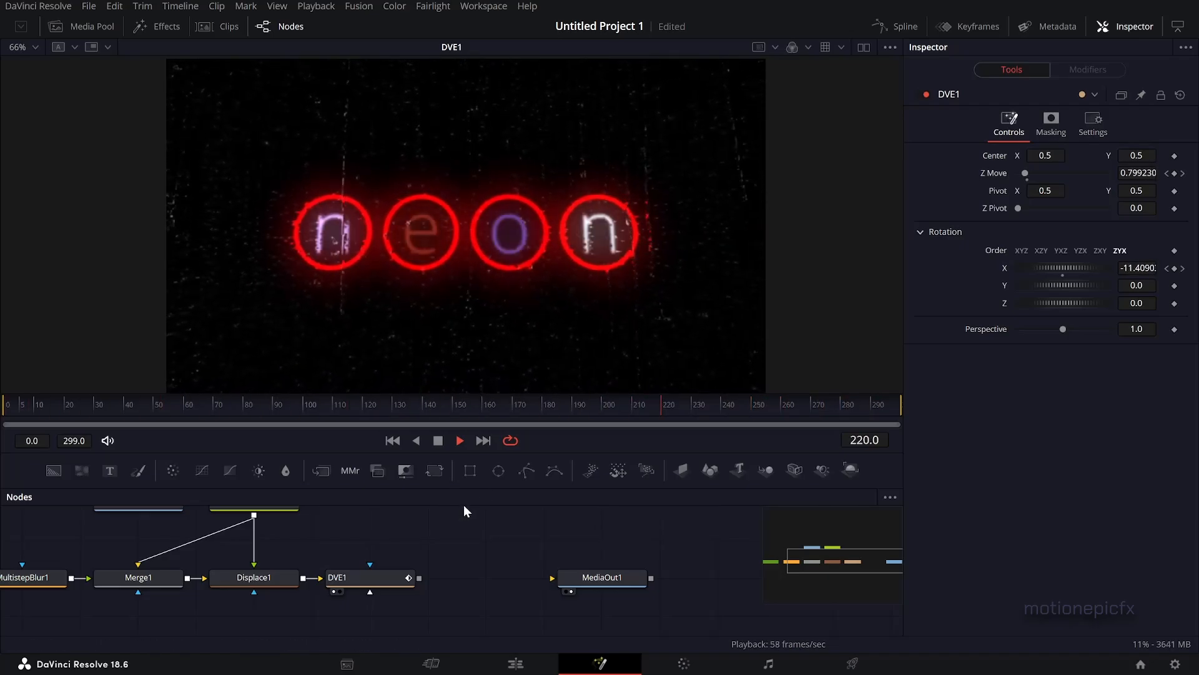
pyautogui.click(113, 405)
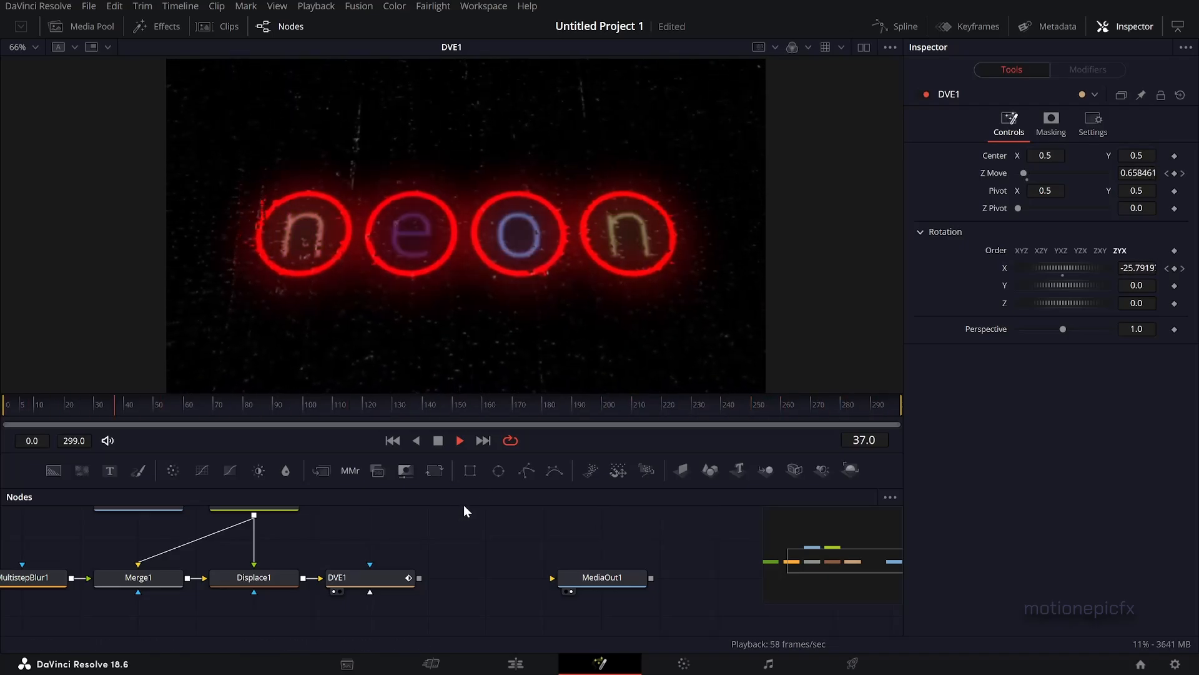